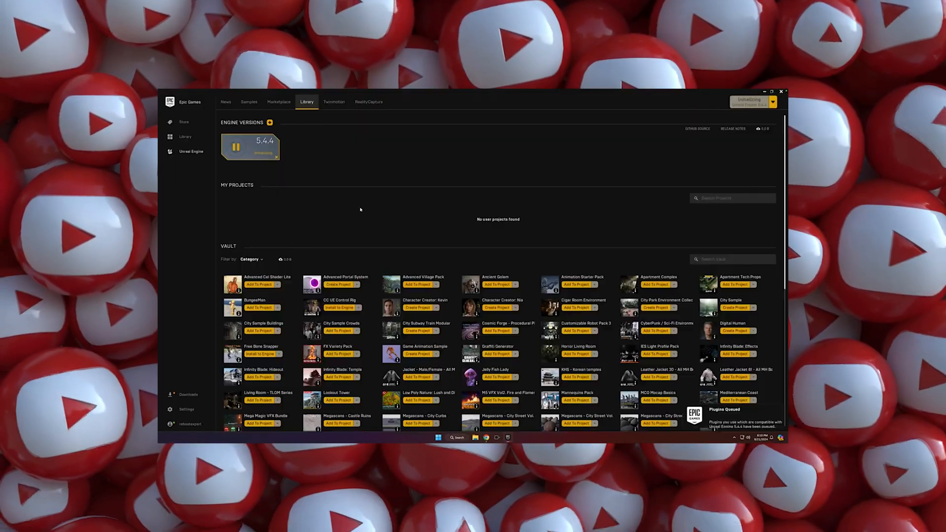
# Step: Bring up the Epic Games Launcher and launch Unreal Engine 5.4.4 from the Library
pyautogui.click(278, 101)
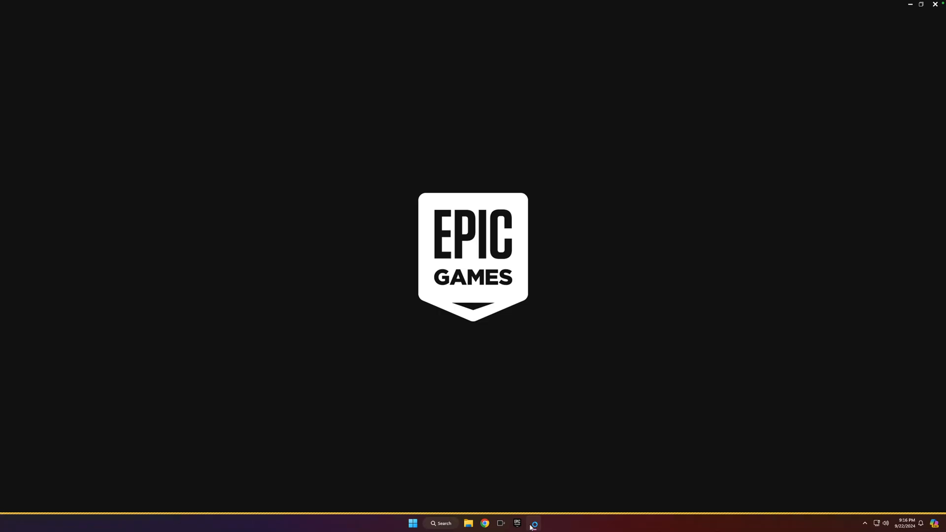
pyautogui.click(532, 523)
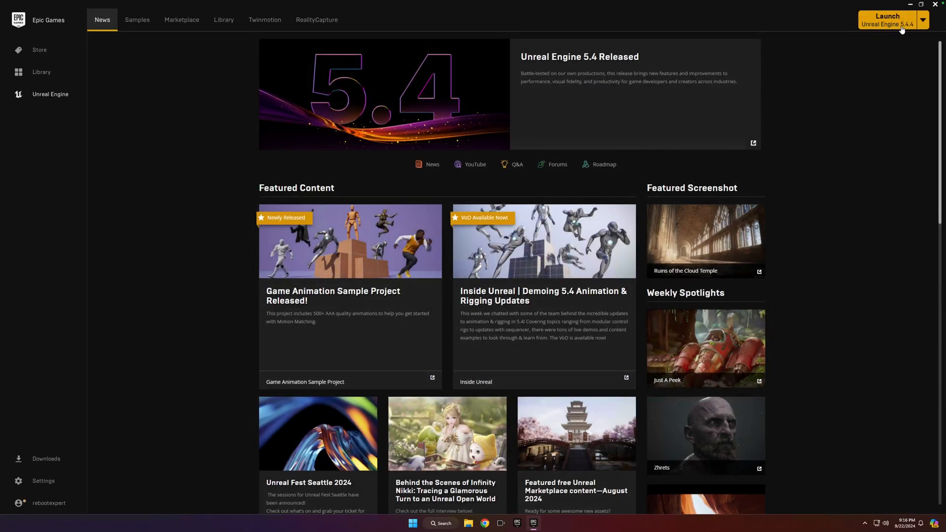
pyautogui.moveTo(151, 96)
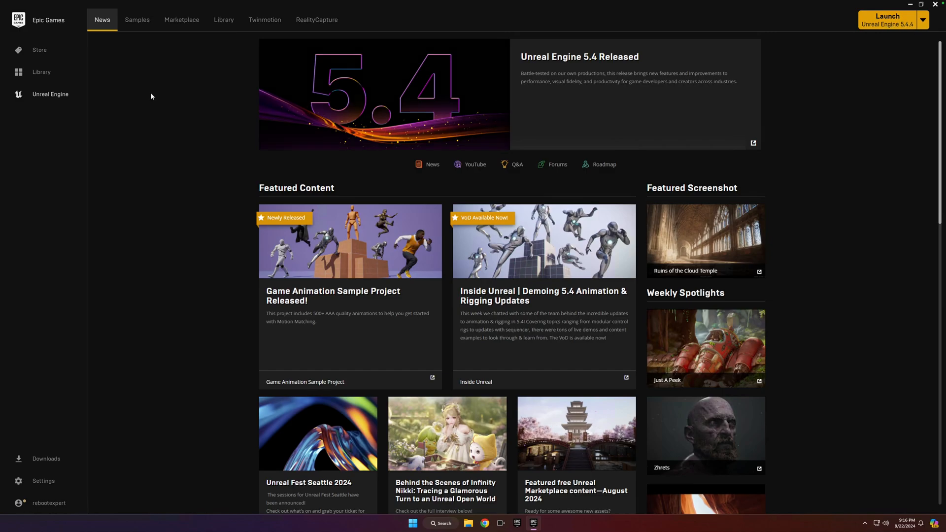
pyautogui.click(224, 19)
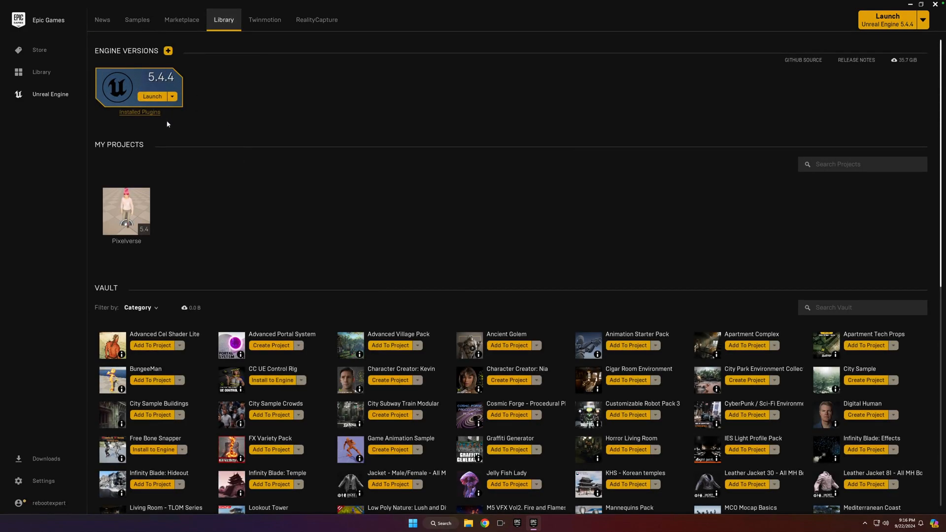
pyautogui.click(151, 97)
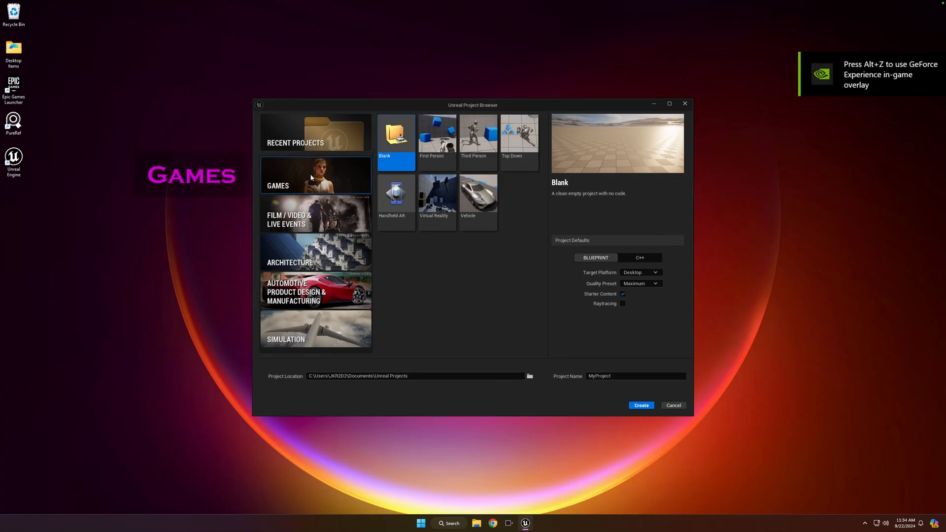
pyautogui.moveTo(395, 143)
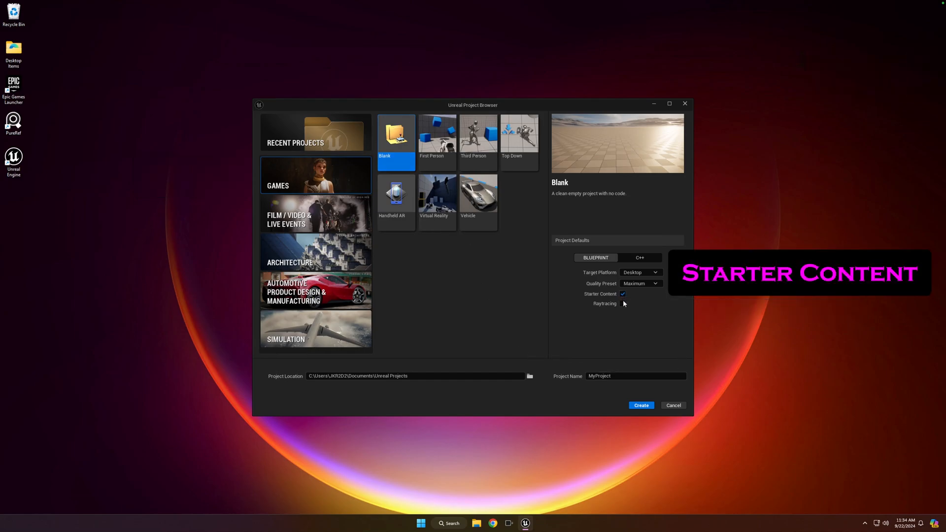
# Step: Create a blank Games project named 'Pixelverse' with Raytracing enabled
pyautogui.click(623, 303)
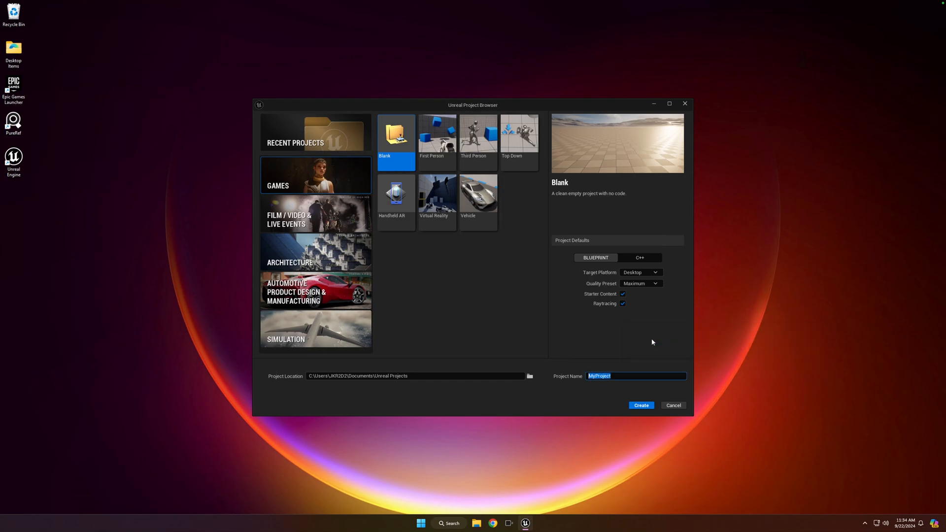
pyautogui.write('Pixel')
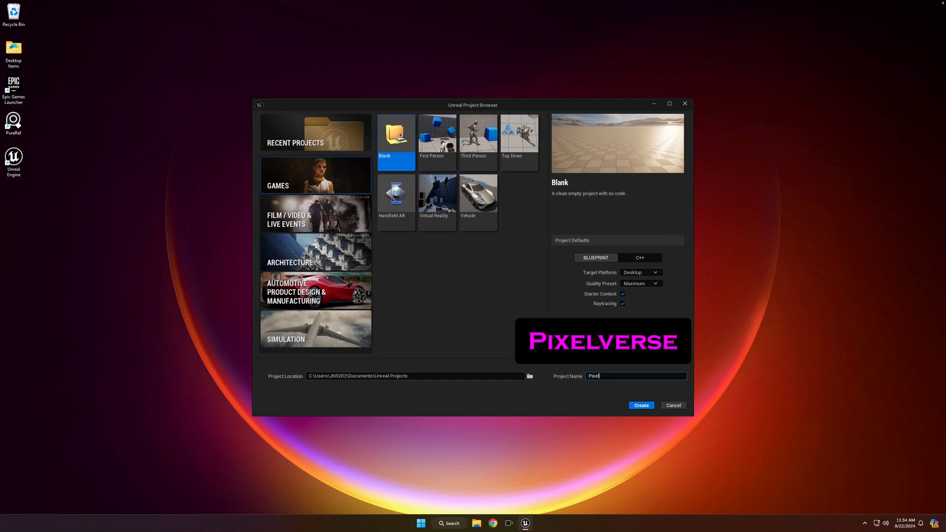
pyautogui.write('verse')
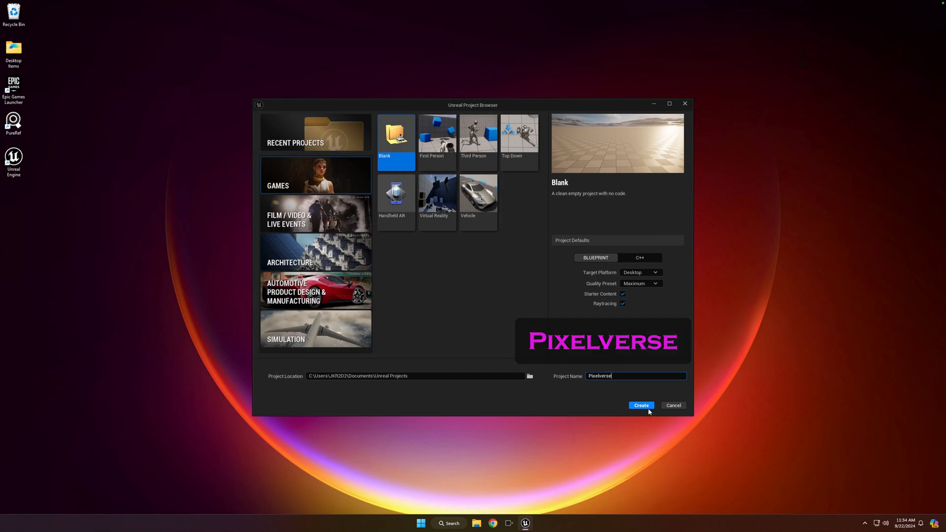
pyautogui.click(640, 405)
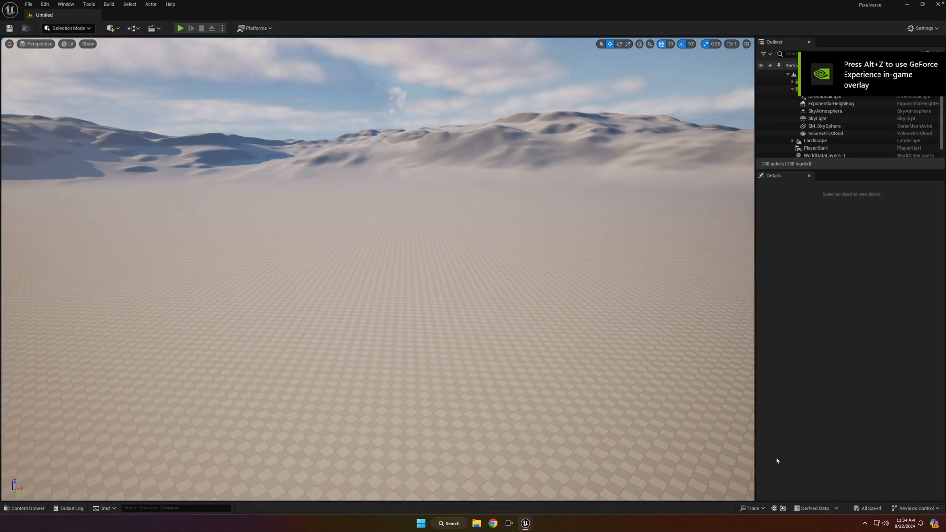
pyautogui.click(825, 125)
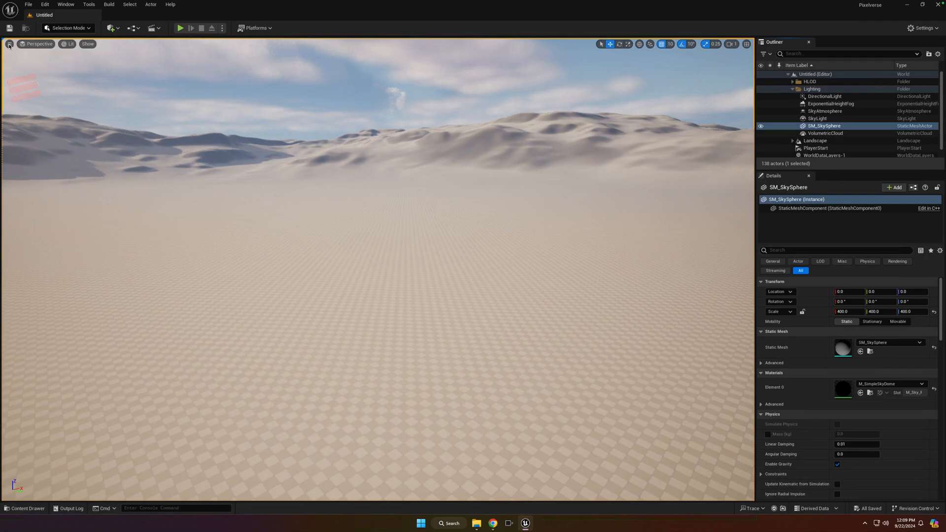
pyautogui.click(8, 44)
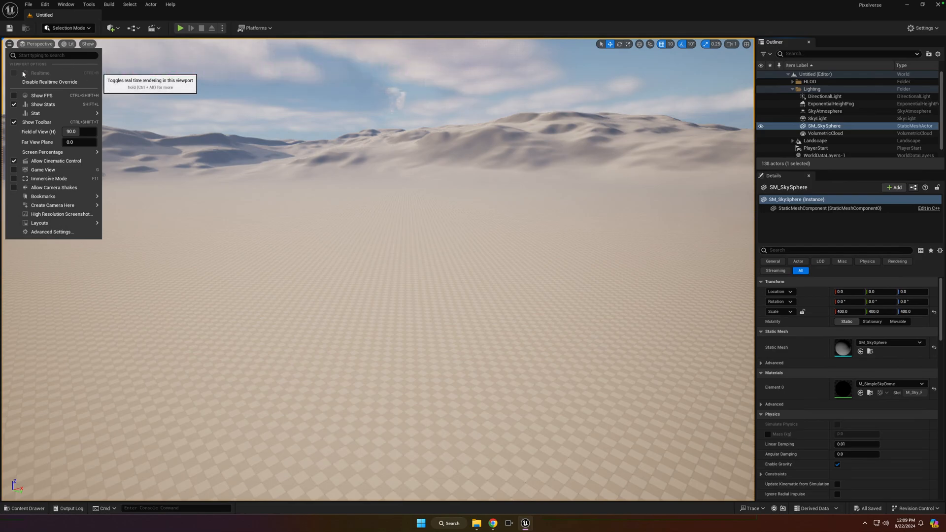
pyautogui.moveTo(49, 81)
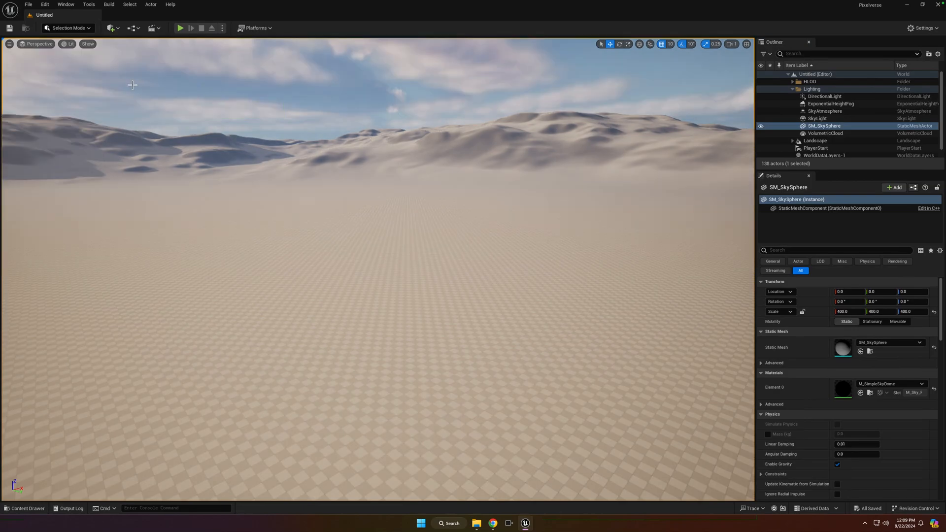
# Step: In Editor Preferences, uncheck 'Disable realtime viewports by default in Remote Sessions'
pyautogui.click(45, 4)
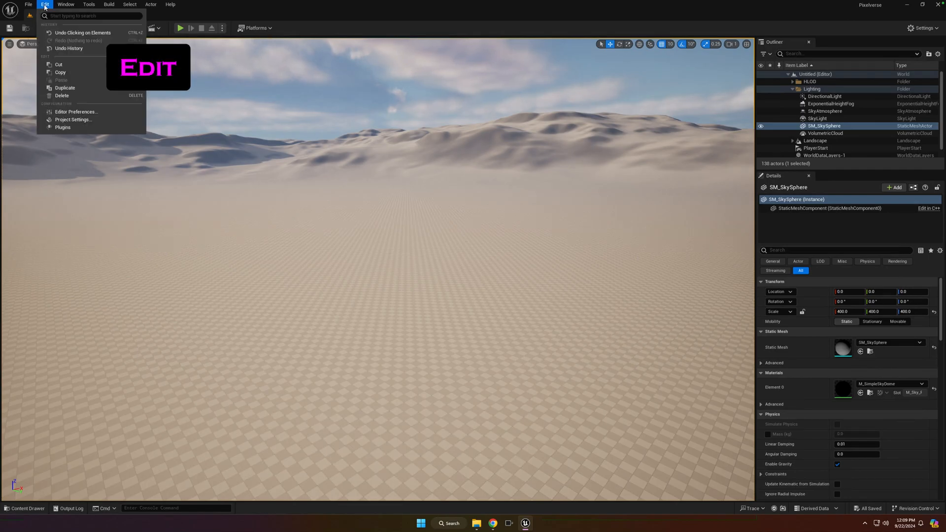
pyautogui.moveTo(76, 111)
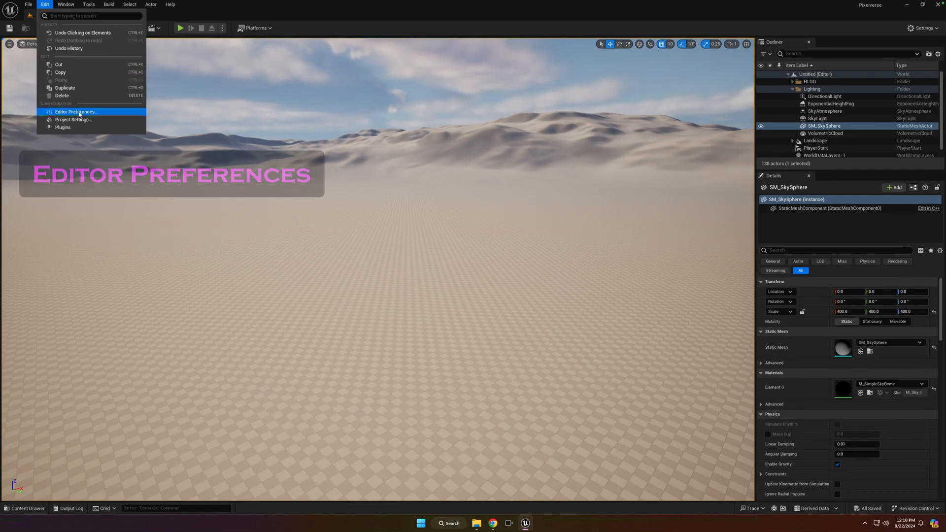
pyautogui.click(76, 111)
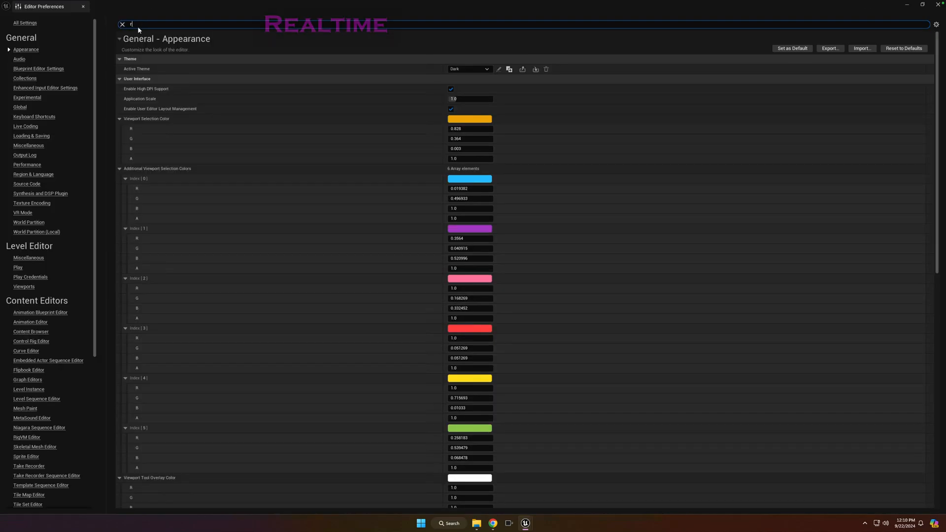
pyautogui.write('ealtime')
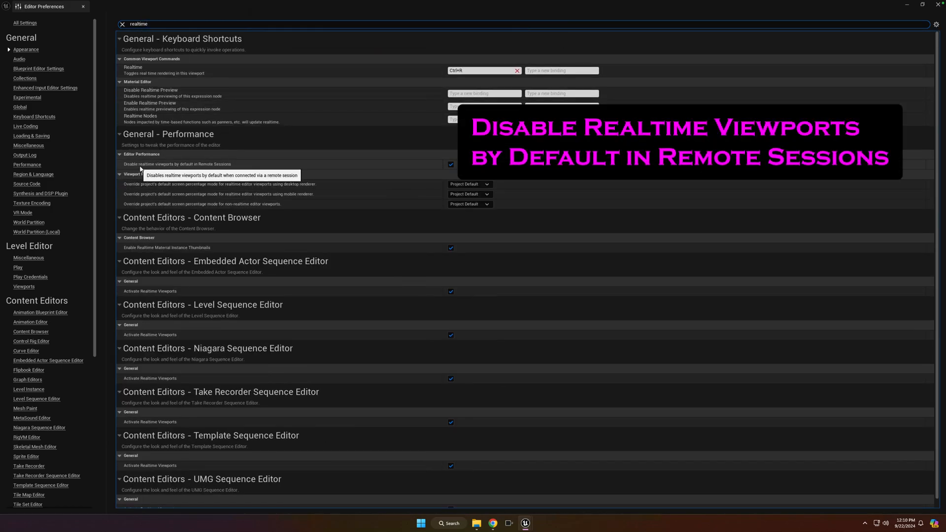
pyautogui.moveTo(236, 172)
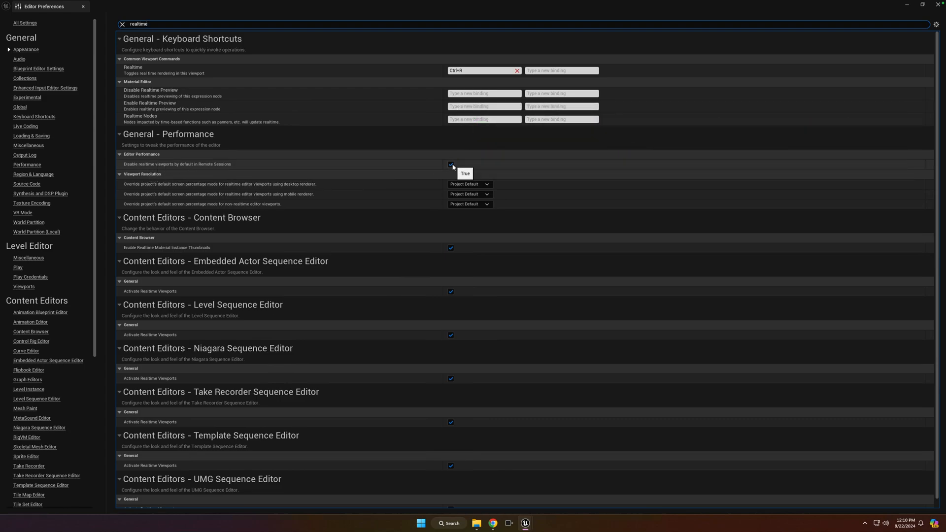
pyautogui.click(450, 164)
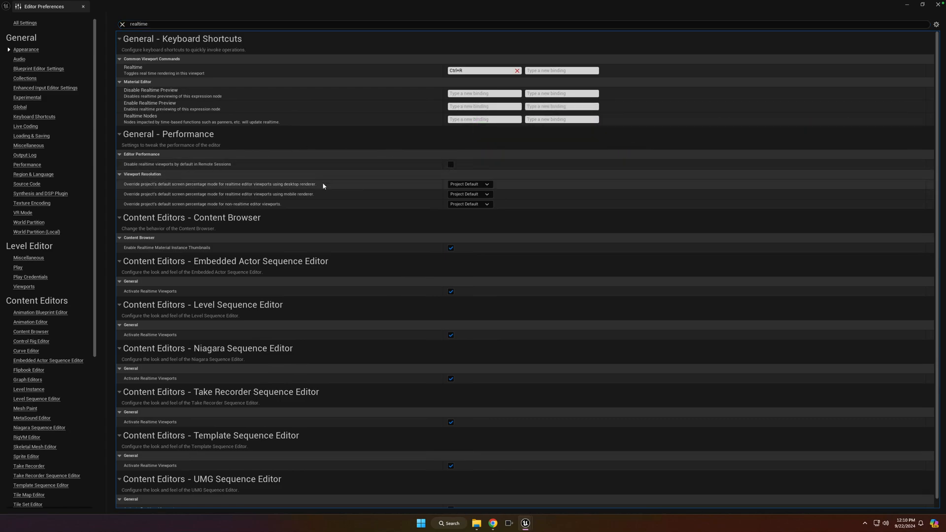
pyautogui.moveTo(342, 134)
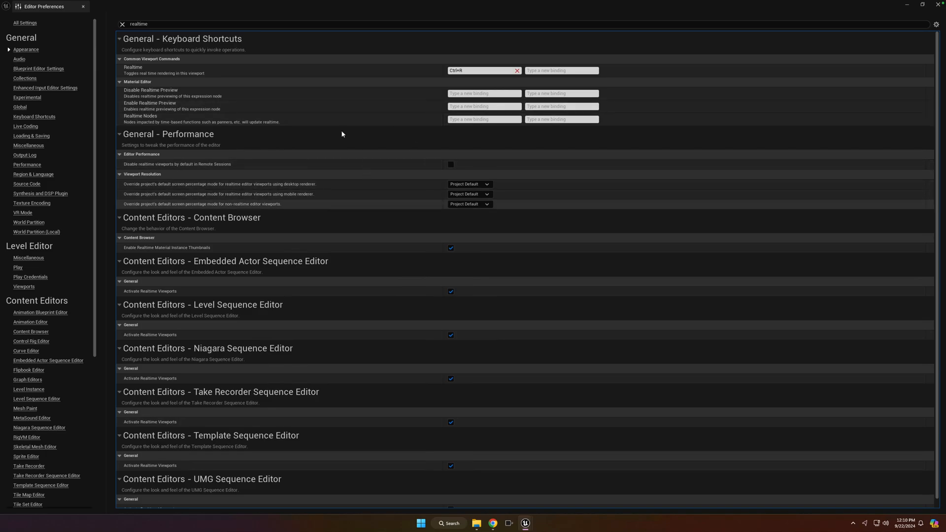
pyautogui.moveTo(83, 7)
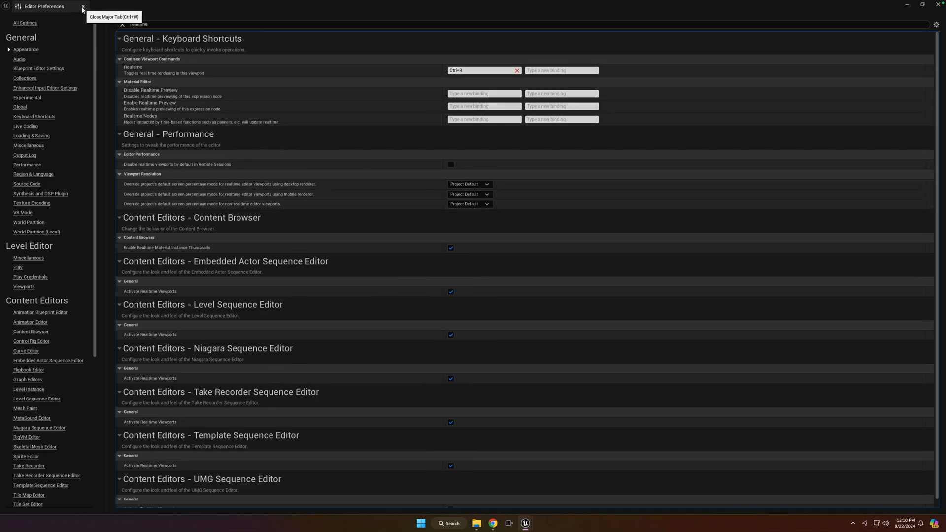
# Step: Close Editor Preferences and verify Realtime is on in the viewport Options menu
pyautogui.click(83, 6)
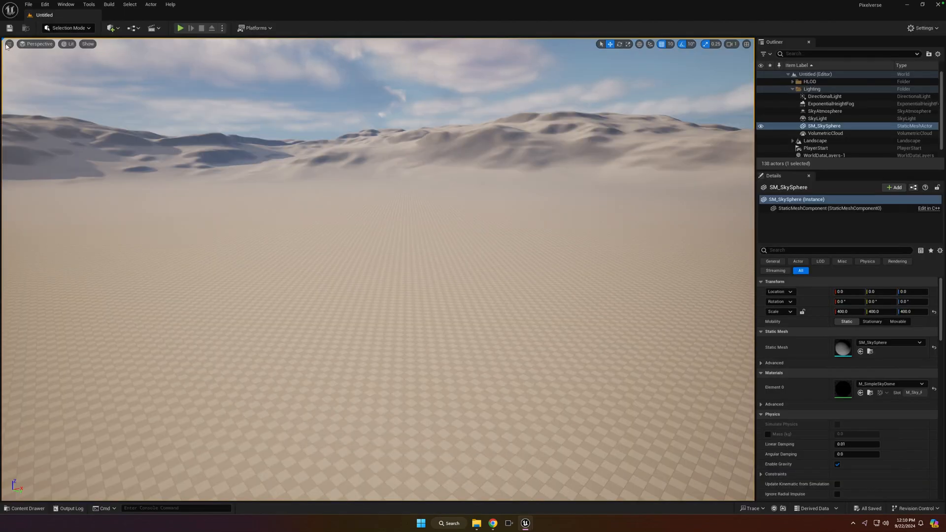
pyautogui.click(9, 43)
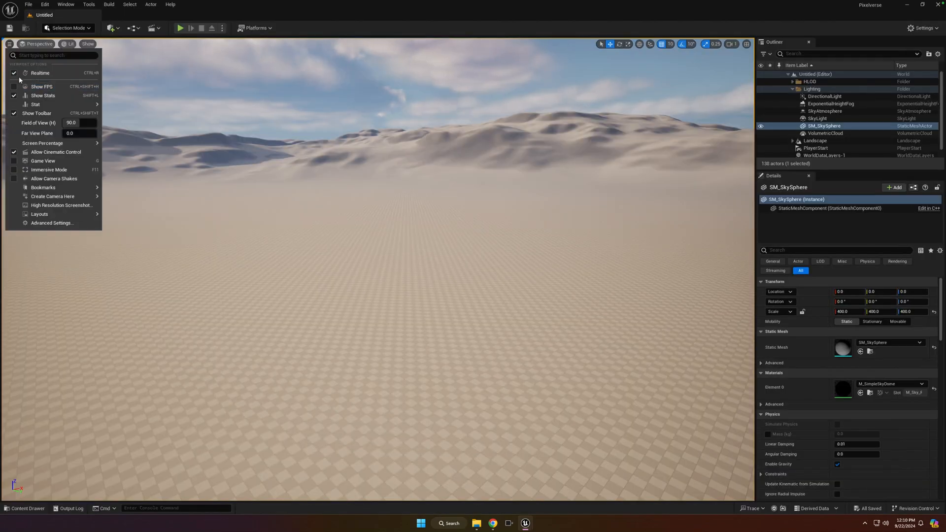
pyautogui.moveTo(40, 73)
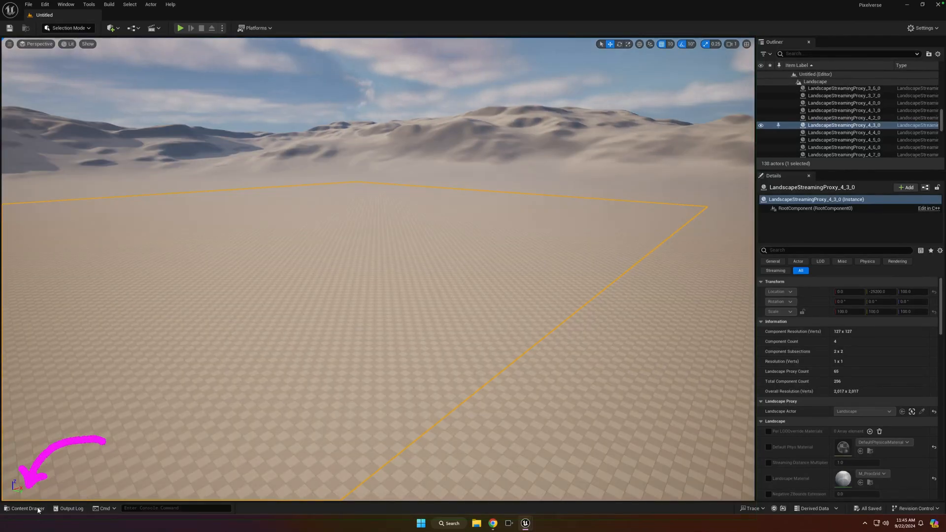
# Step: Open the Content Drawer showing the Pixelverse StarterContent folder
pyautogui.click(24, 508)
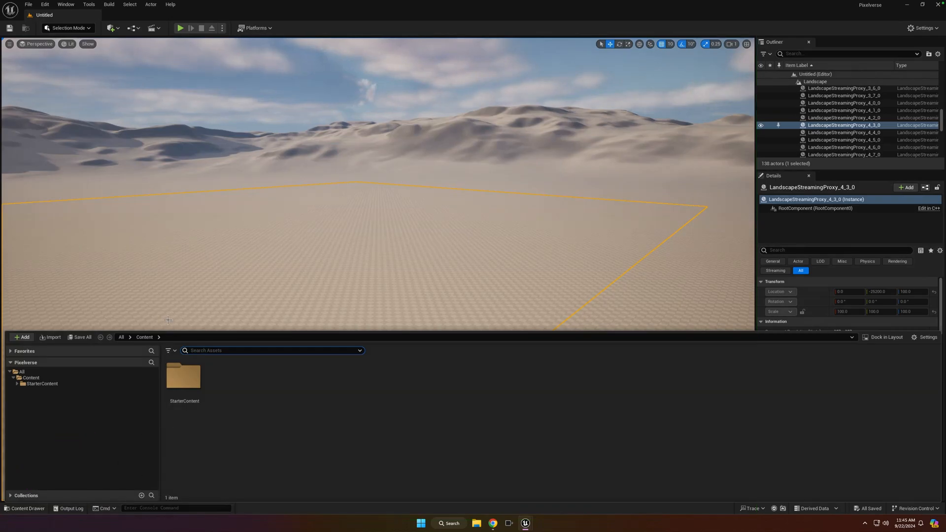
pyautogui.press('ctrl+space')
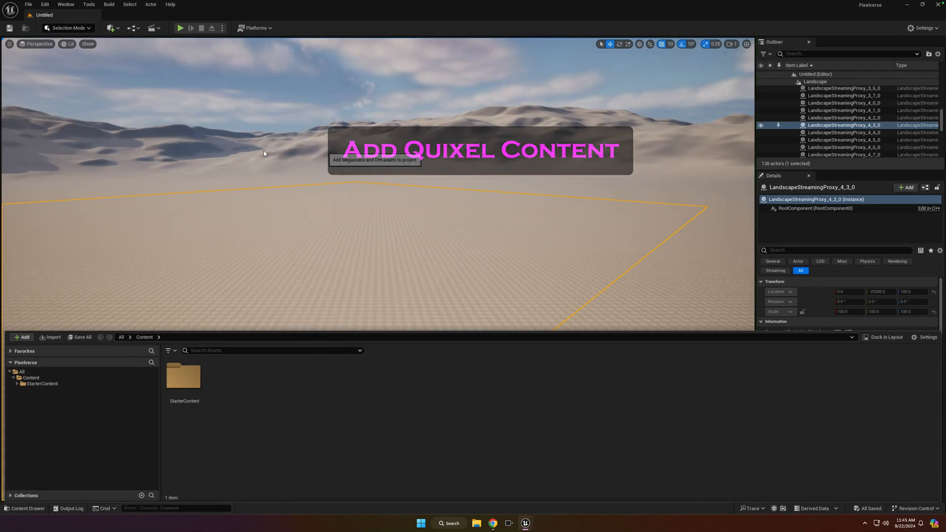
# Step: Open Quixel Bridge, dismiss the Megascans-to-Fab notice, and show the MetaHumans presets
pyautogui.click(480, 149)
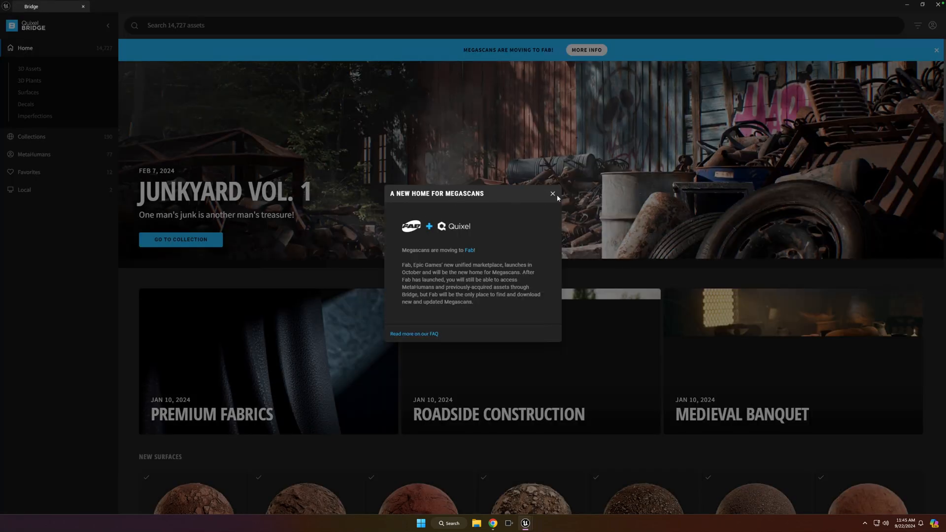
pyautogui.click(552, 194)
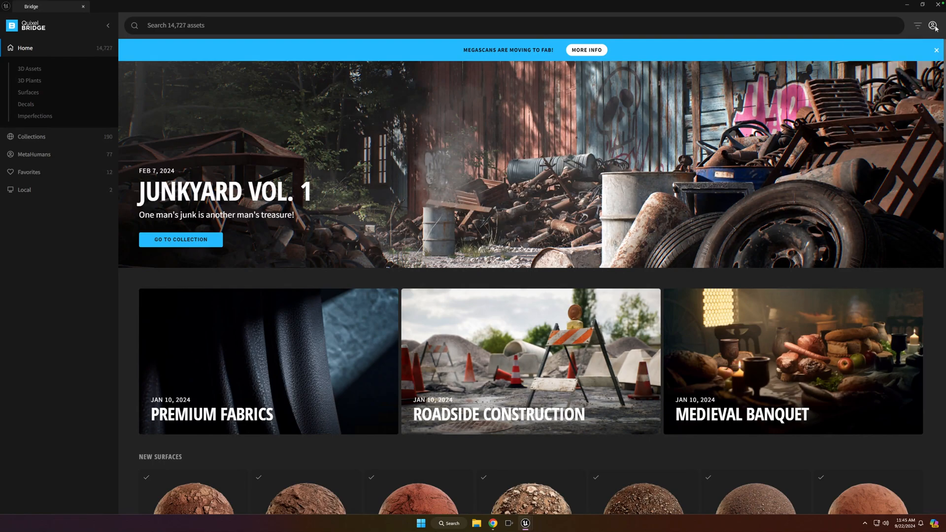
pyautogui.moveTo(73, 159)
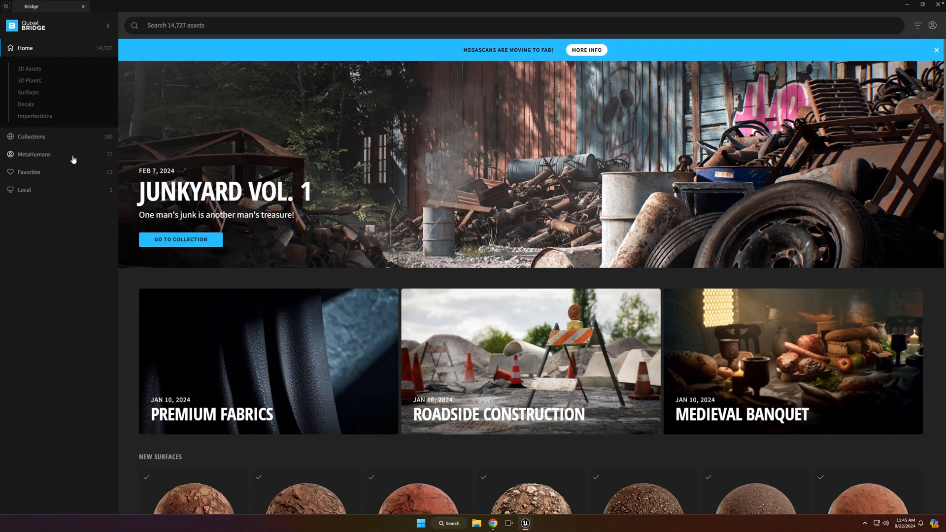
pyautogui.moveTo(54, 159)
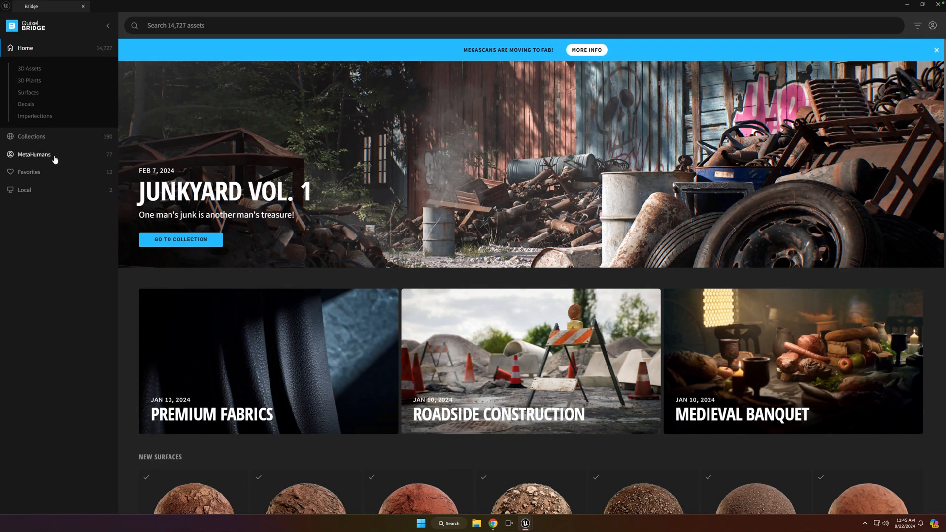
pyautogui.click(34, 153)
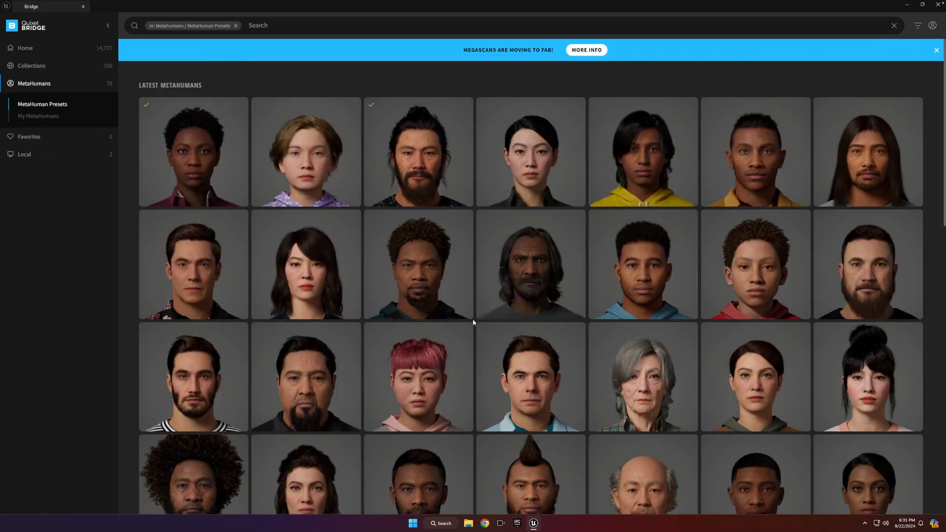
pyautogui.moveTo(425, 342)
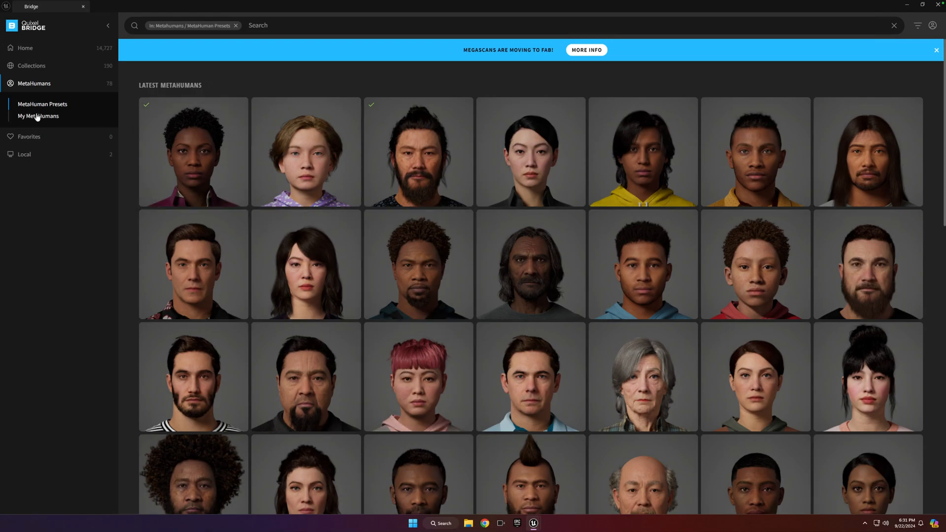
# Step: Download Simone_Hoodie from My MetaHumans at Highest Quality and add it to the project
pyautogui.click(38, 116)
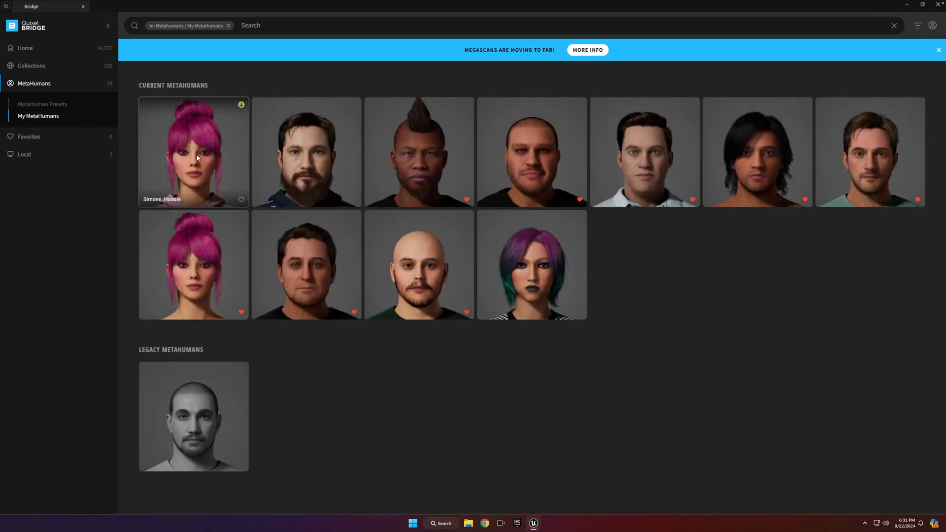
pyautogui.click(193, 150)
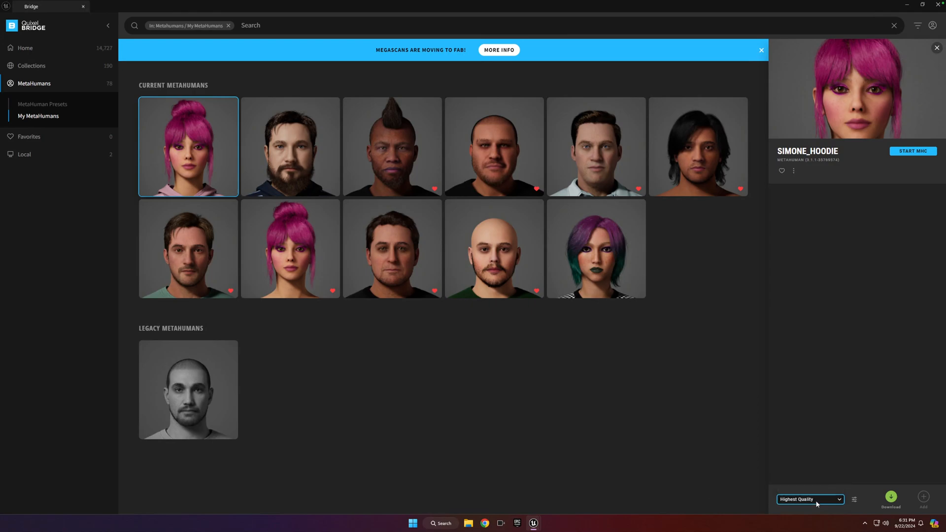
pyautogui.click(891, 497)
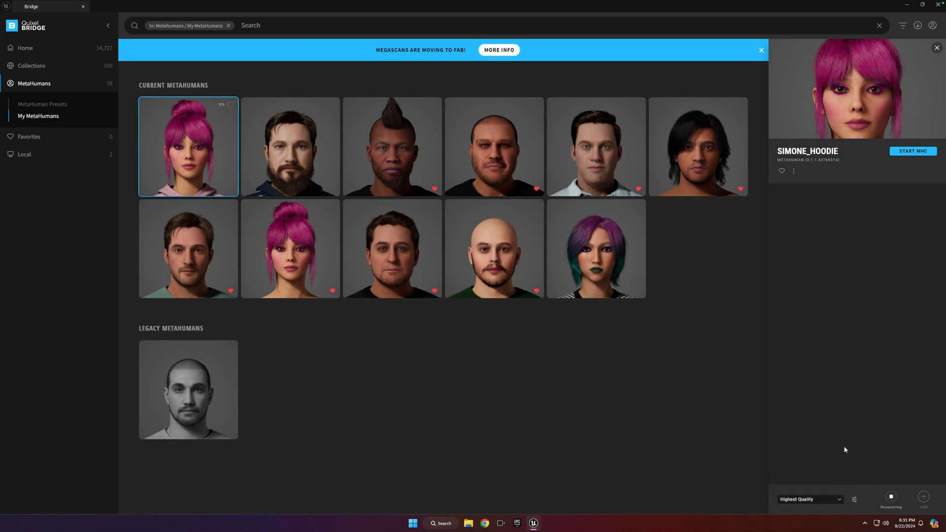
pyautogui.moveTo(839, 444)
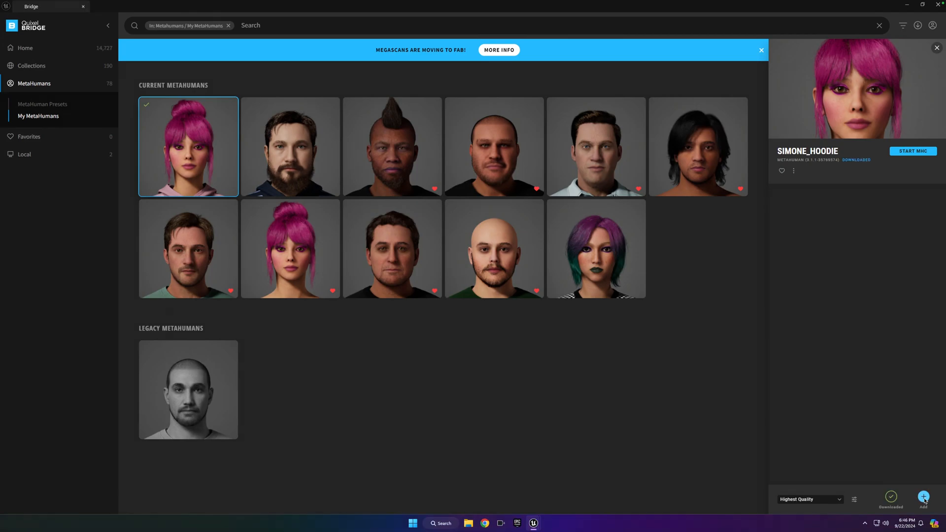
pyautogui.click(923, 496)
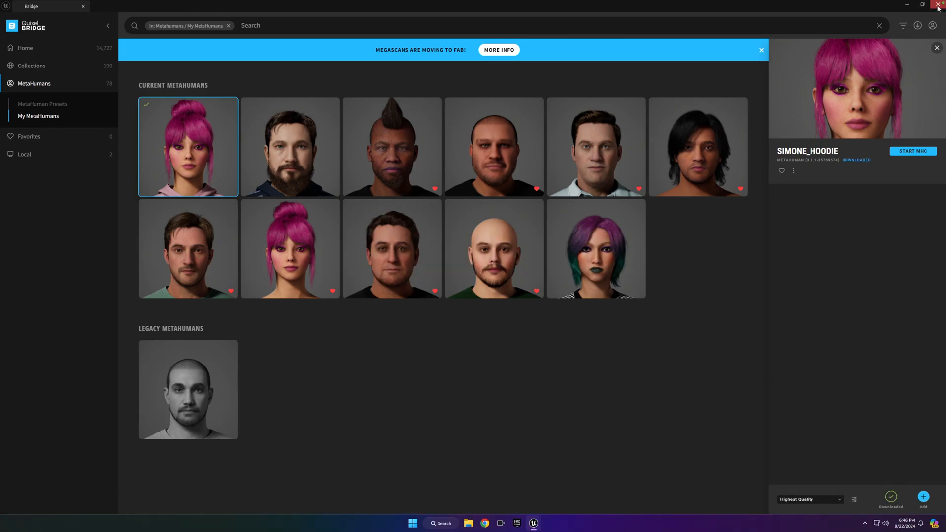
# Step: Close Bridge and browse the Content Drawer to the MetaHumans folder
pyautogui.click(937, 5)
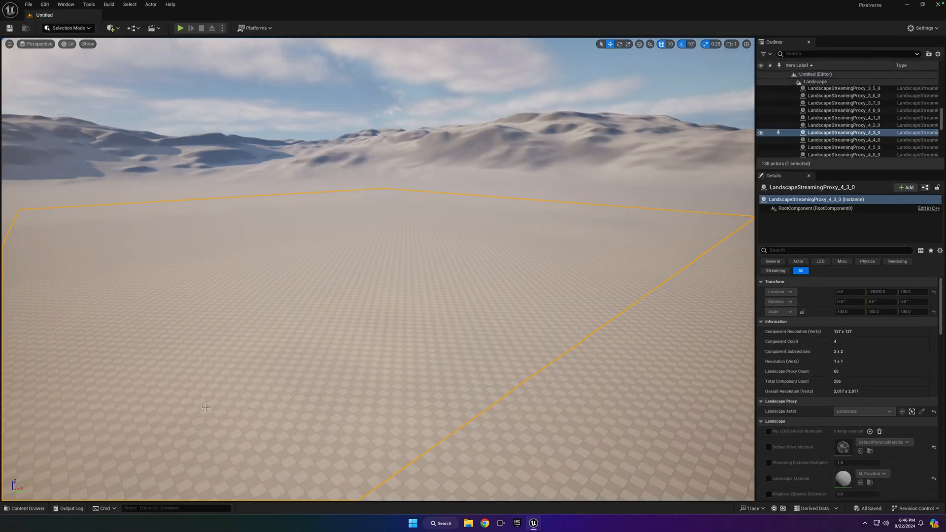
pyautogui.moveTo(186, 411)
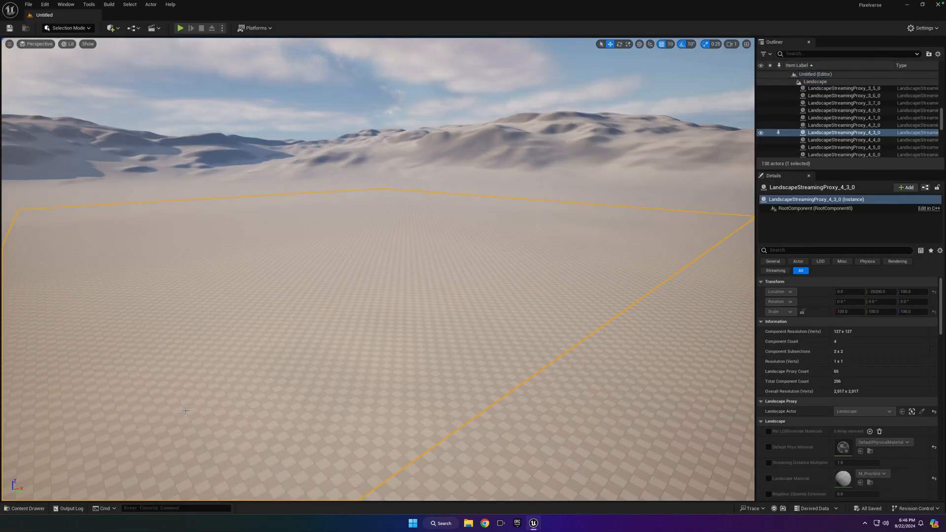
pyautogui.moveTo(24, 509)
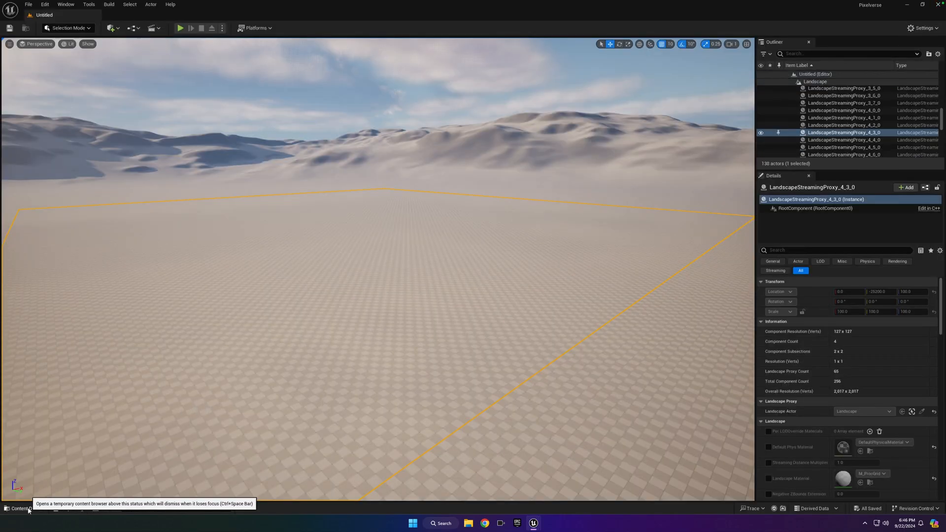
pyautogui.click(21, 508)
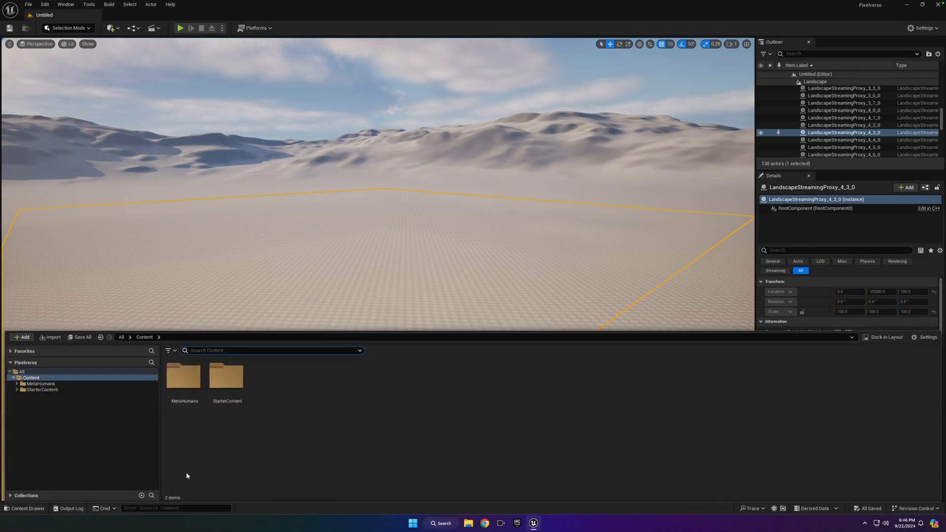
pyautogui.click(40, 384)
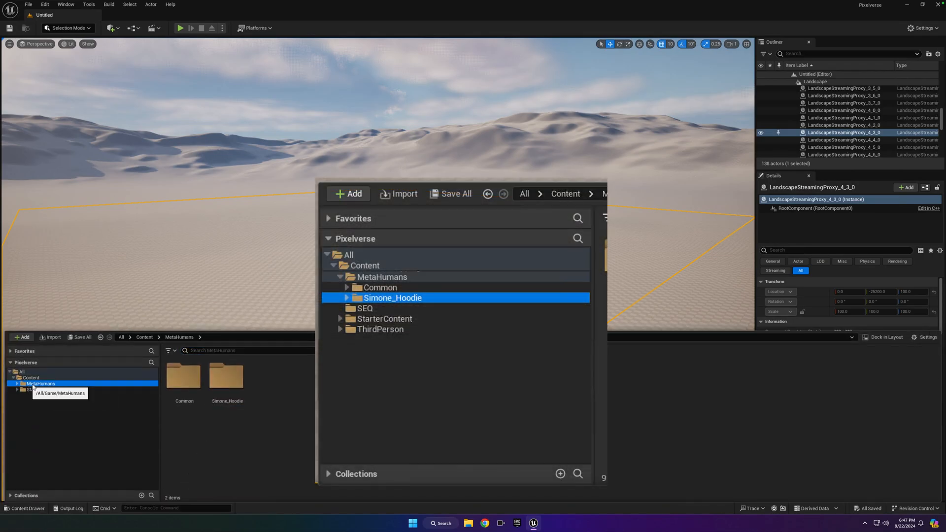
pyautogui.moveTo(226, 377)
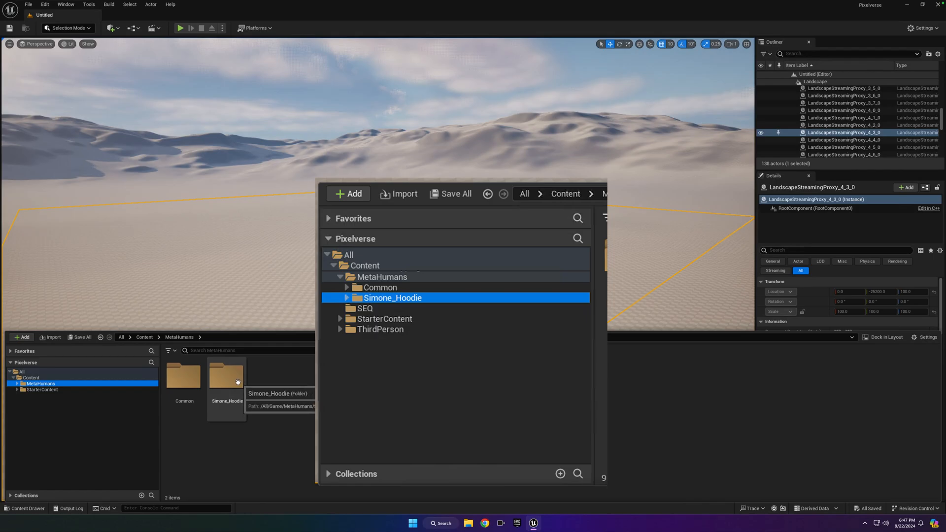
pyautogui.moveTo(228, 377)
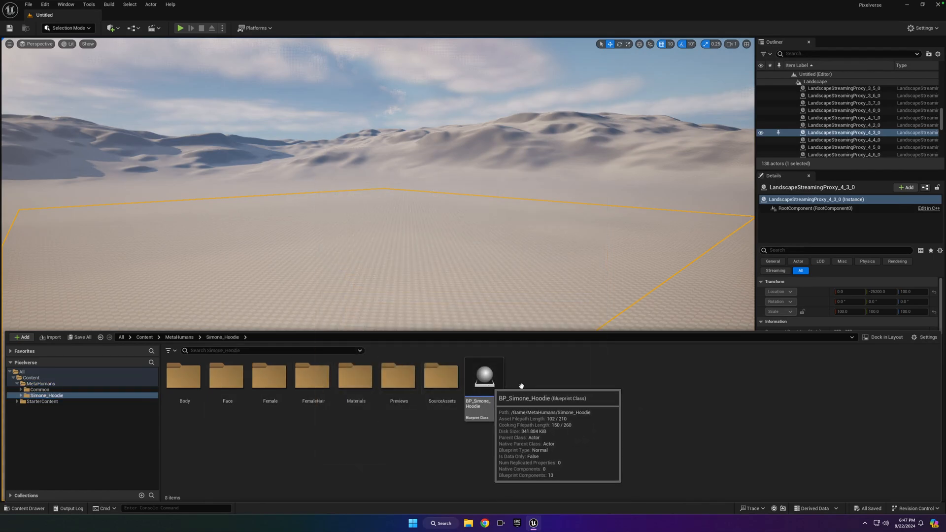
pyautogui.moveTo(483, 433)
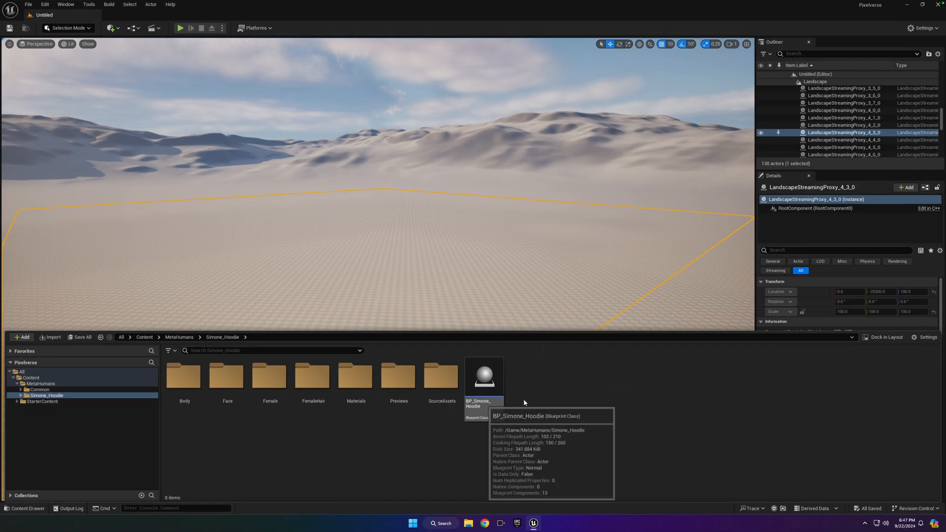
# Step: Open BP_Simone_Hoodie, view its Class Defaults, and close the Blueprint editor
pyautogui.click(484, 377)
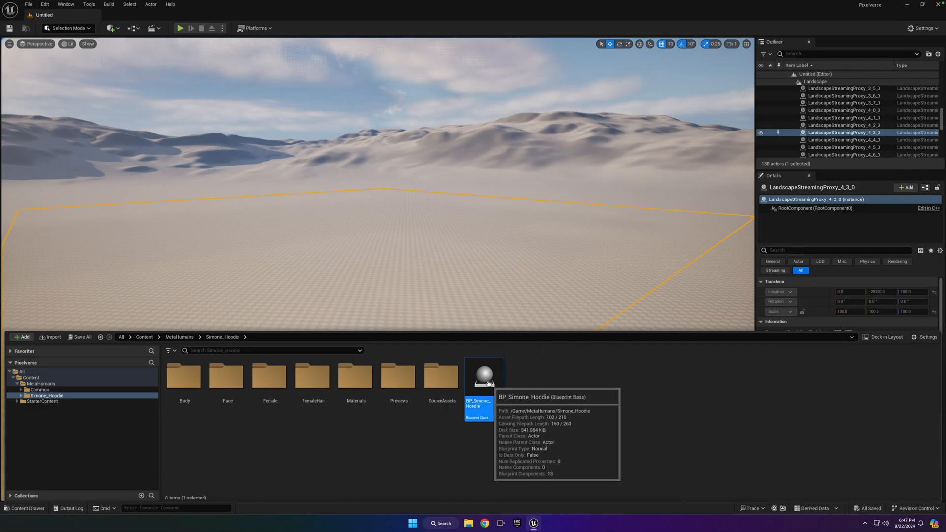
pyautogui.doubleClick(485, 375)
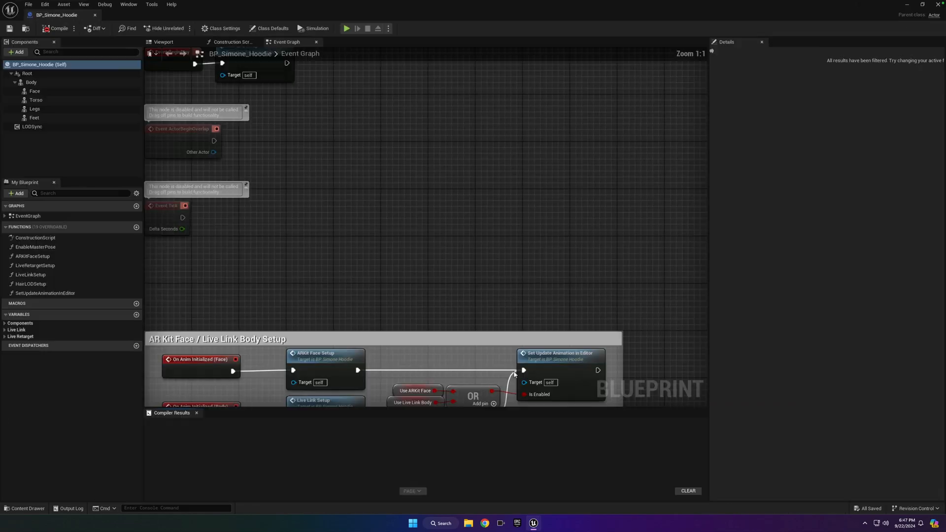
pyautogui.click(270, 29)
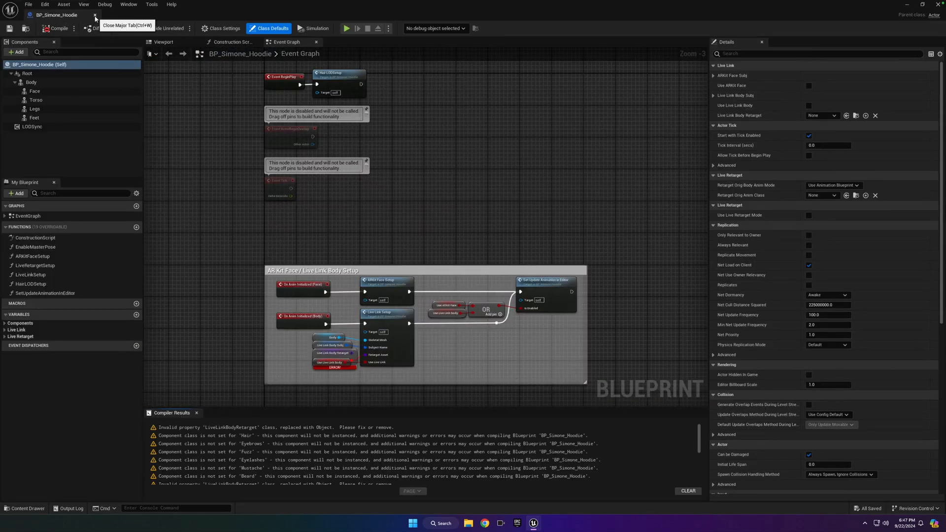
pyautogui.click(94, 14)
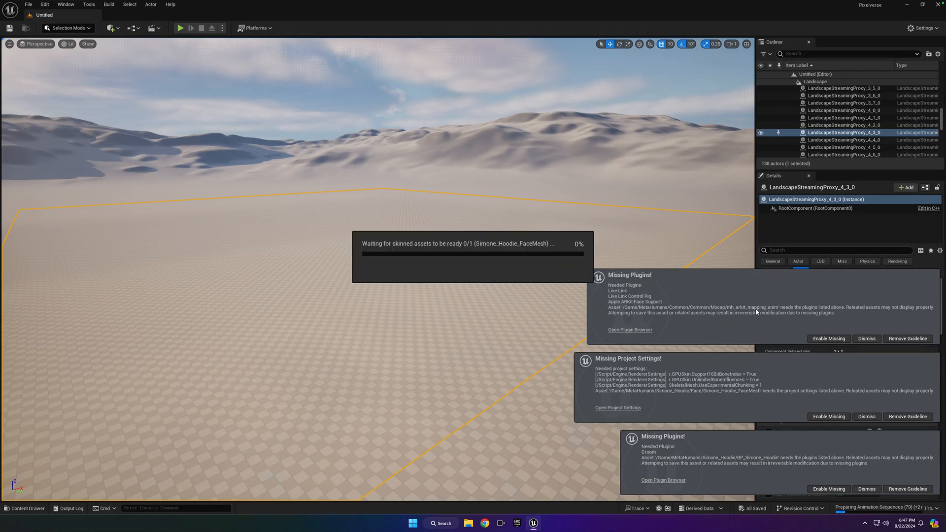
pyautogui.moveTo(798, 339)
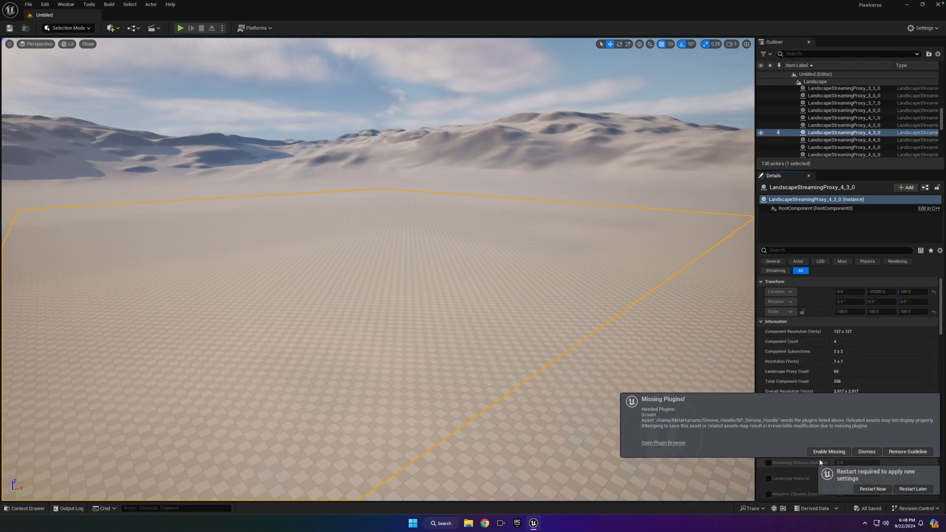
# Step: Enable the missing Groom plugin and project settings, then restart the editor
pyautogui.click(866, 451)
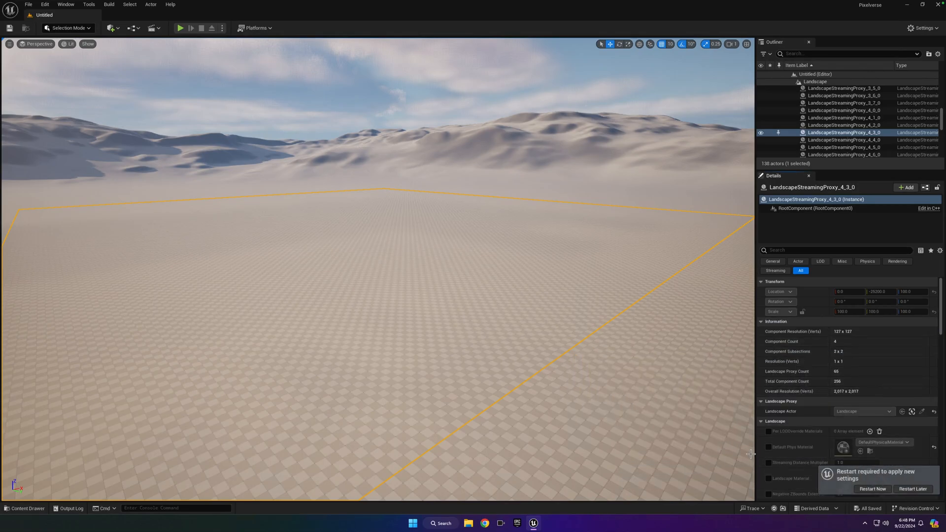
pyautogui.moveTo(873, 489)
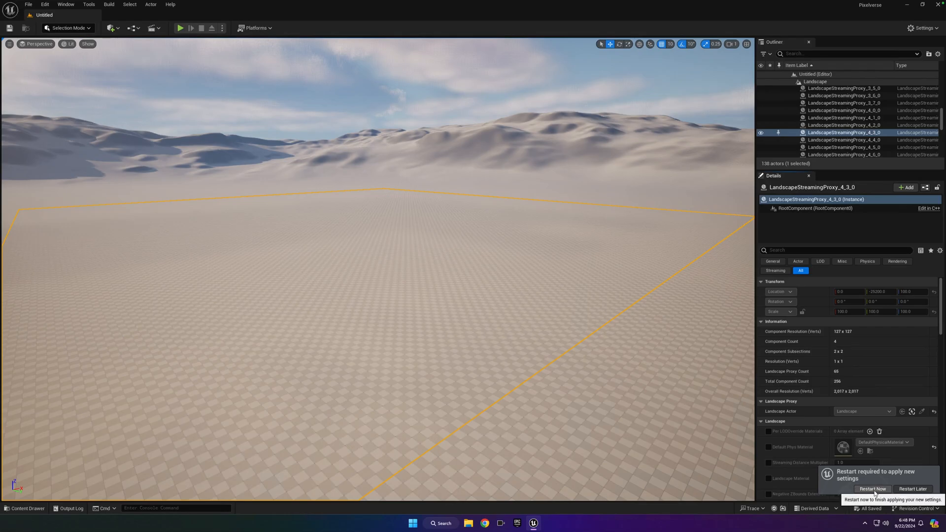
pyautogui.click(872, 489)
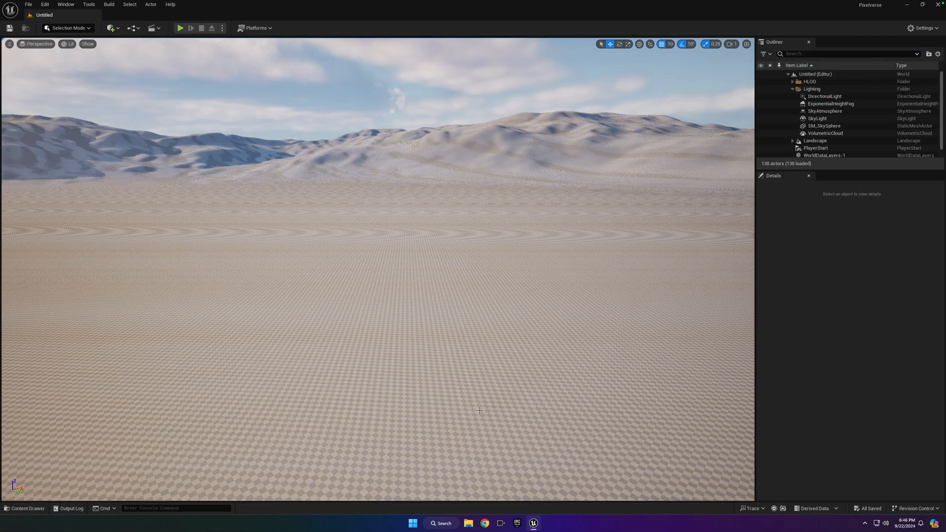
# Step: Preview the BP_Simone_Hoodie blueprint's full character in 3D, then return to the level
pyautogui.click(24, 508)
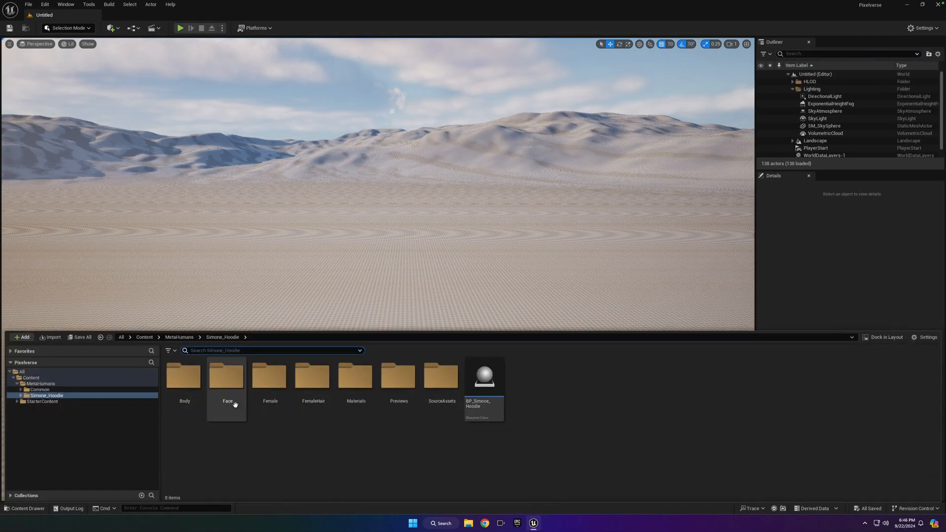
pyautogui.moveTo(76, 388)
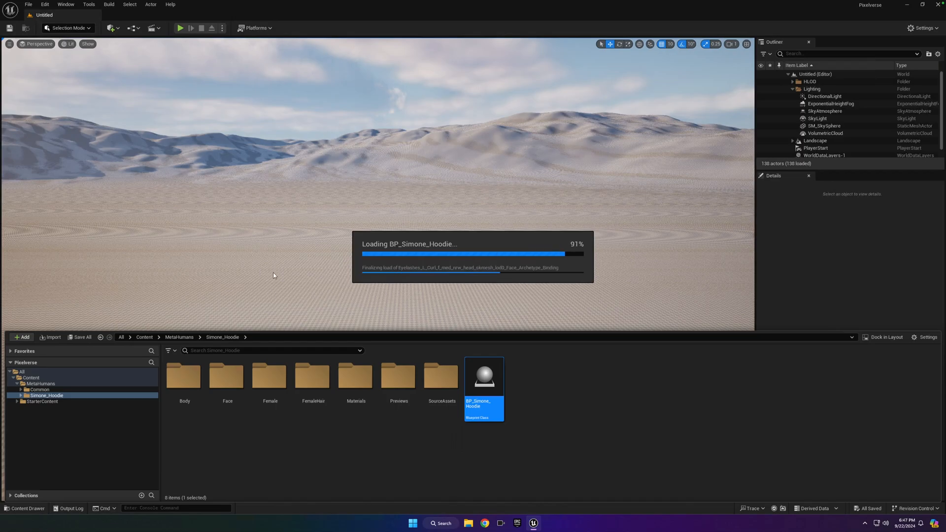
pyautogui.doubleClick(483, 374)
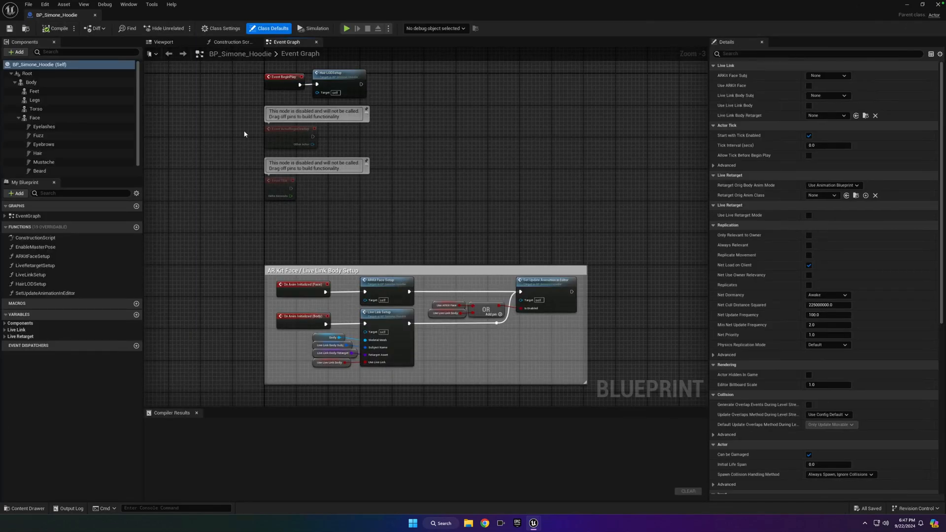
pyautogui.moveTo(163, 42)
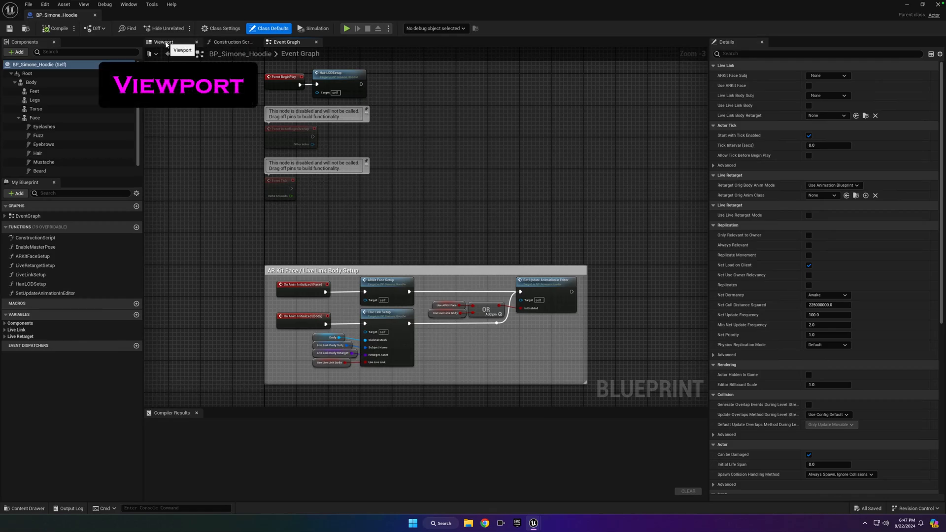
pyautogui.click(163, 41)
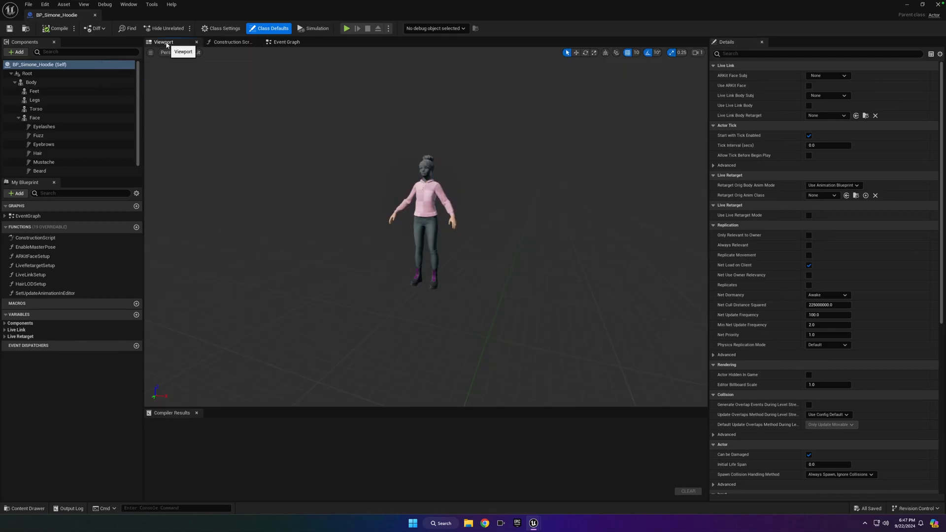
pyautogui.click(35, 108)
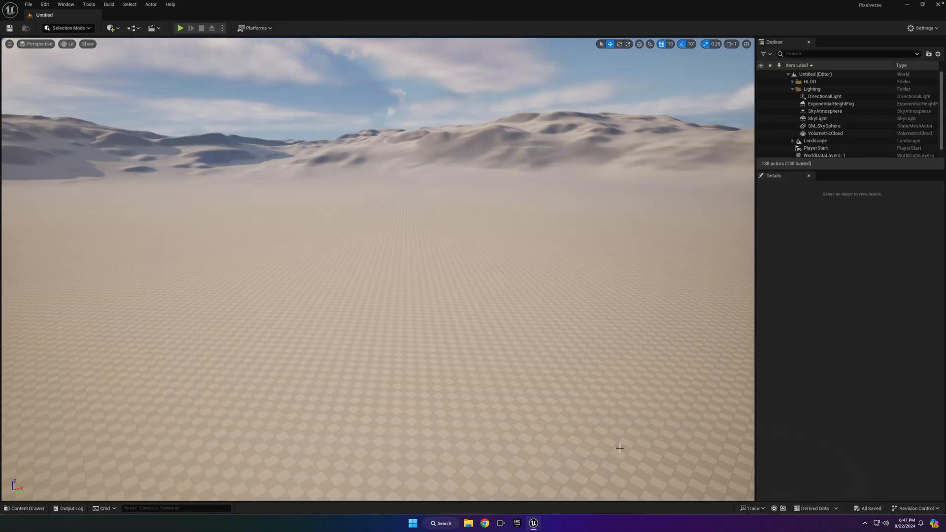
pyautogui.moveTo(486, 396)
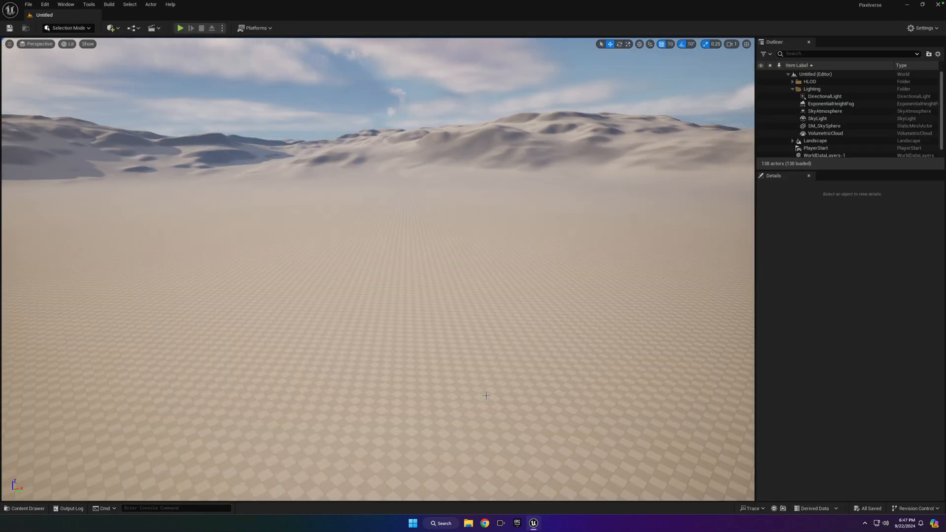
pyautogui.click(24, 508)
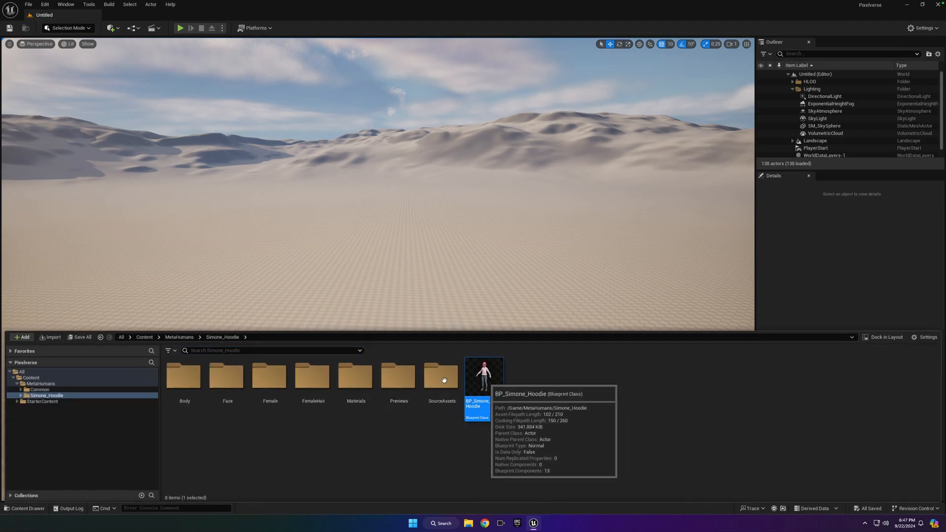
pyautogui.moveTo(510, 379)
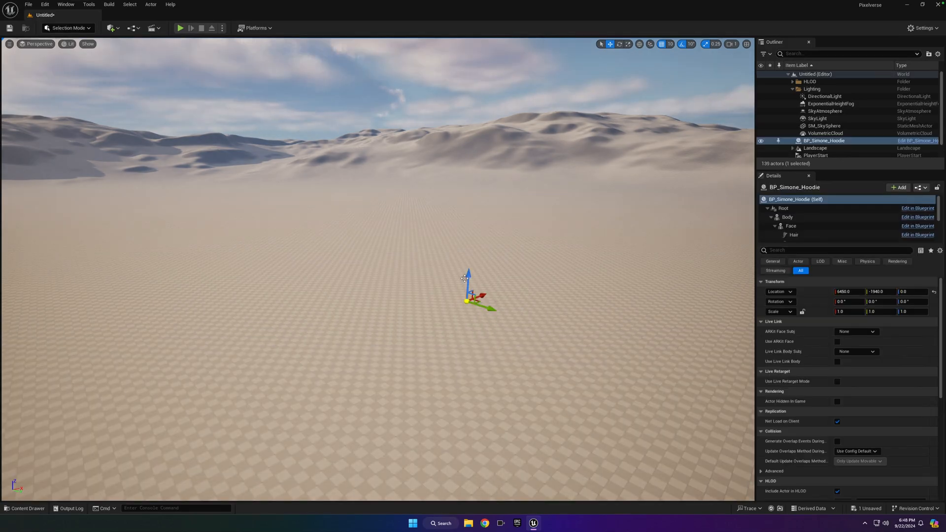
pyautogui.moveTo(481, 280)
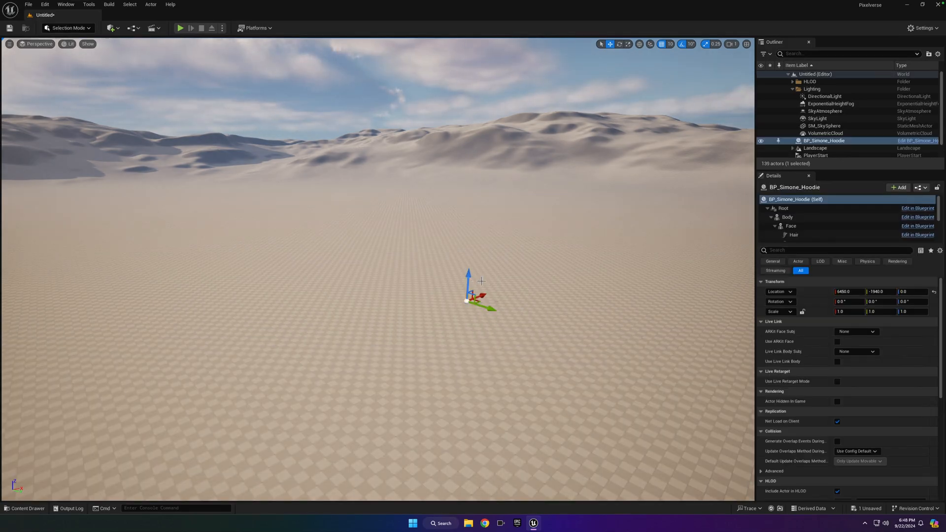
pyautogui.moveTo(723, 229)
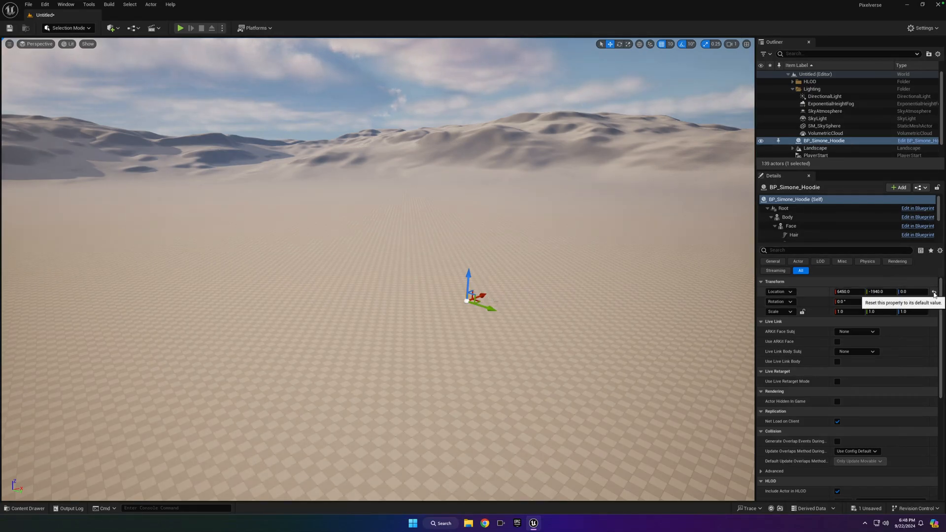
# Step: Reset BP_Simone_Hoodie's Details location to the world origin 0, 0, 0
pyautogui.click(934, 301)
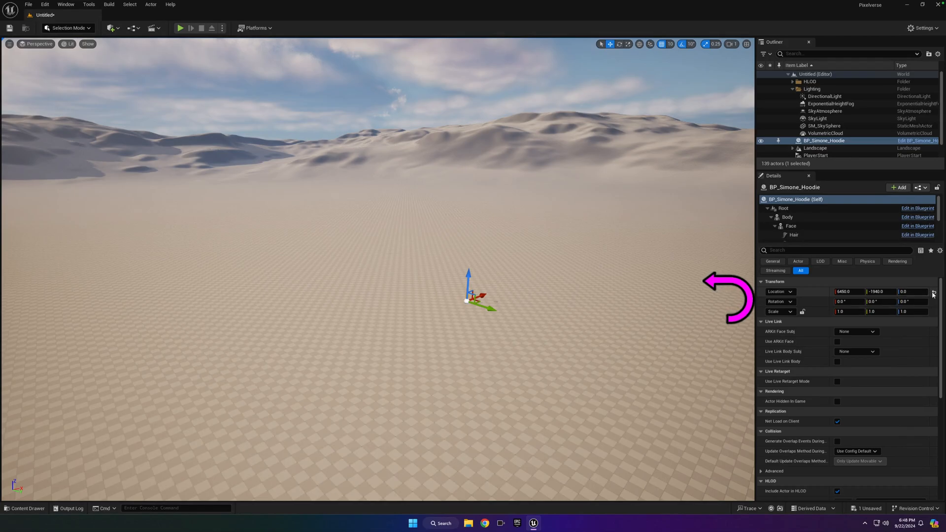
pyautogui.moveTo(934, 291)
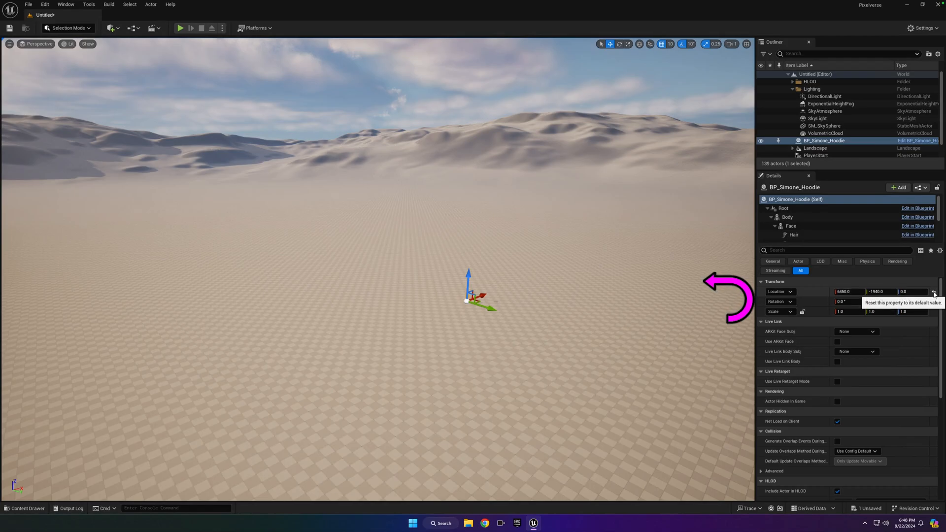
pyautogui.click(933, 291)
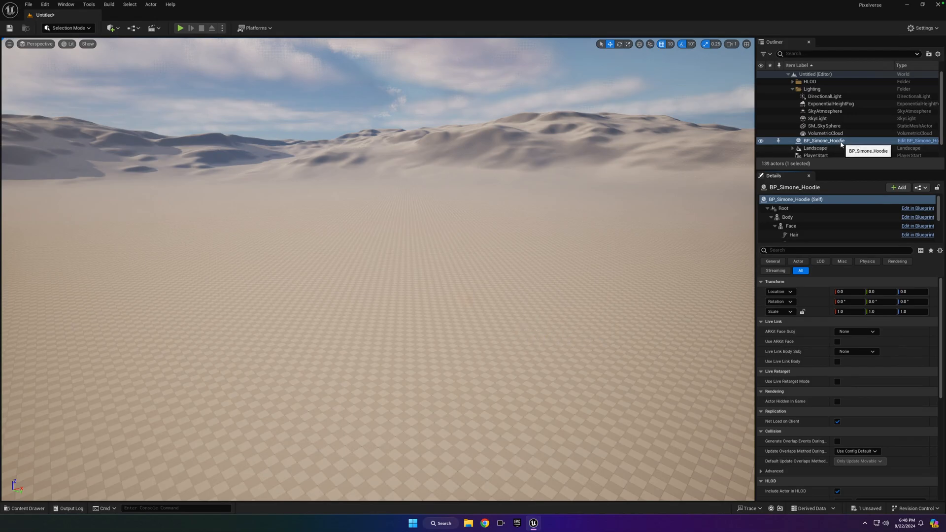
pyautogui.moveTo(592, 192)
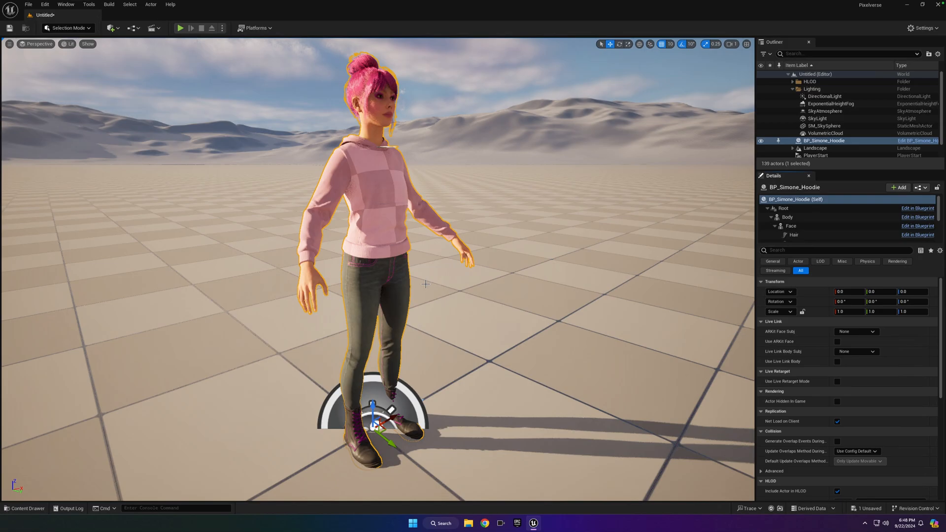
pyautogui.moveTo(712, 123)
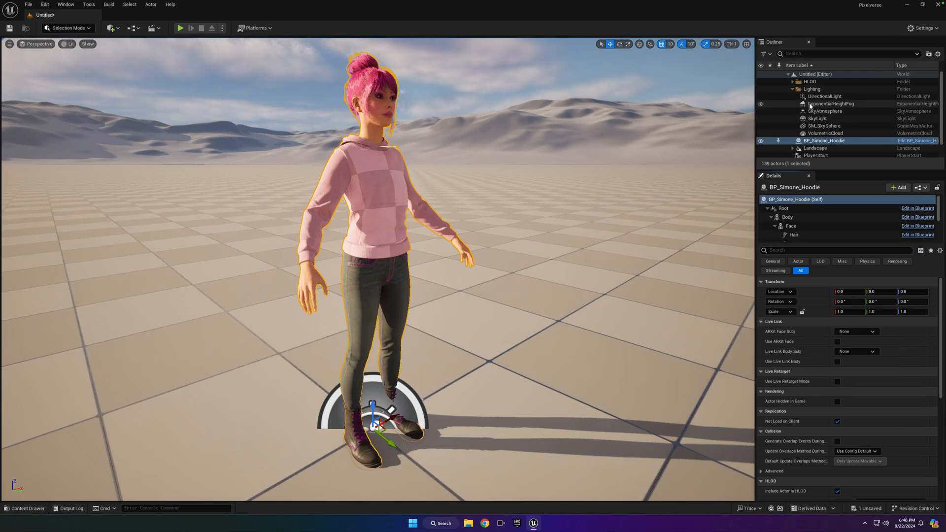
pyautogui.moveTo(824, 97)
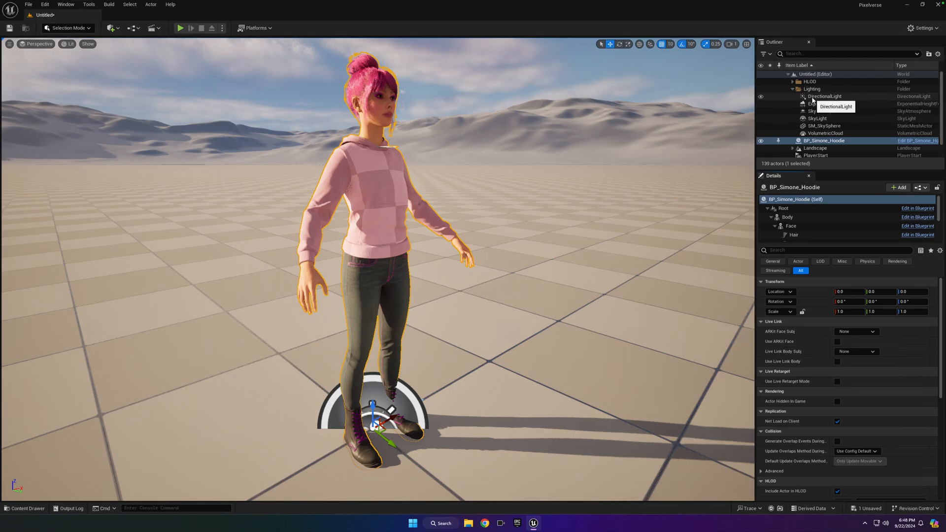
# Step: Compare DirectionalLight and ExponentialHeightFog transforms, then edit BP_Simone_Hoodie's yaw rotation
pyautogui.click(824, 97)
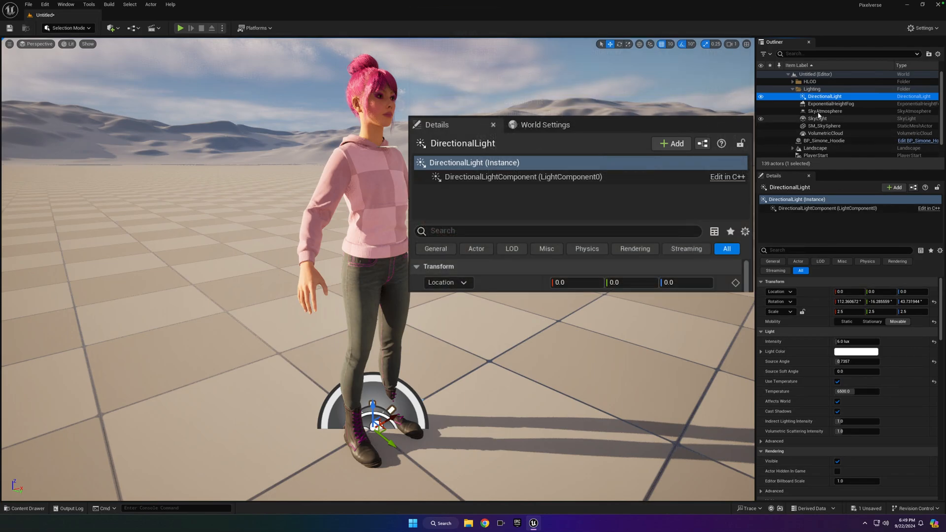
pyautogui.click(831, 103)
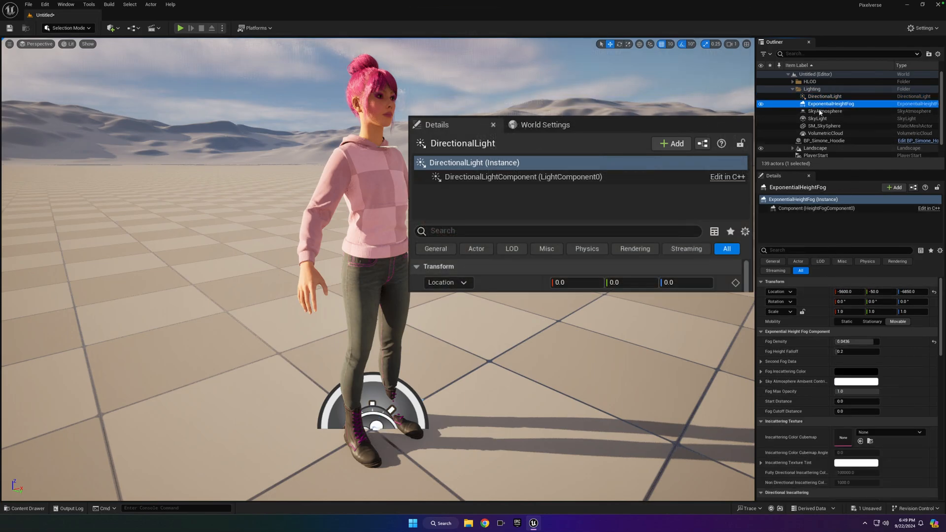
pyautogui.click(824, 96)
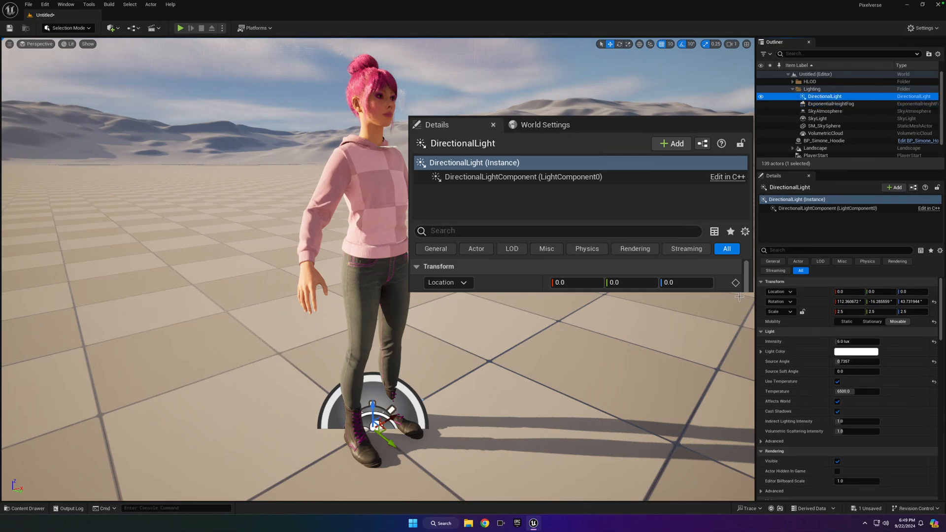
pyautogui.click(493, 124)
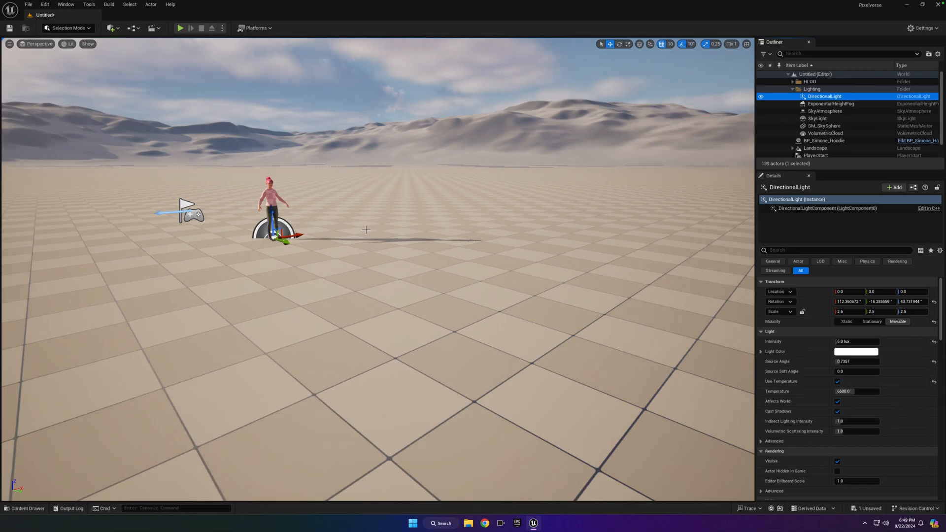
pyautogui.click(822, 139)
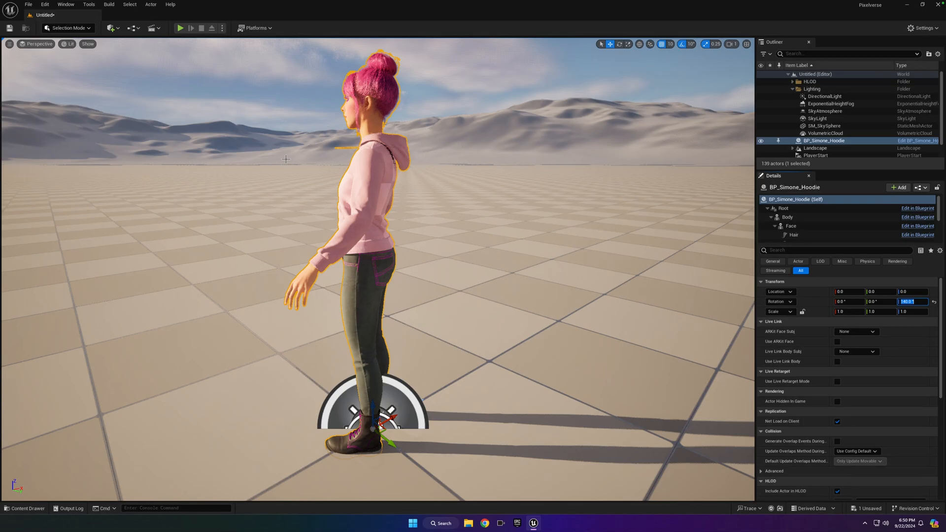
pyautogui.moveTo(781, 129)
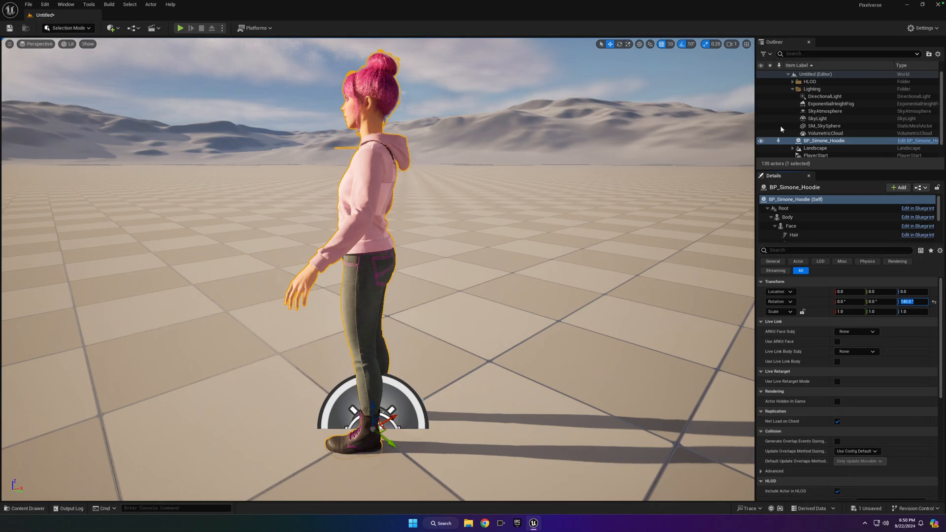
pyautogui.moveTo(488, 213)
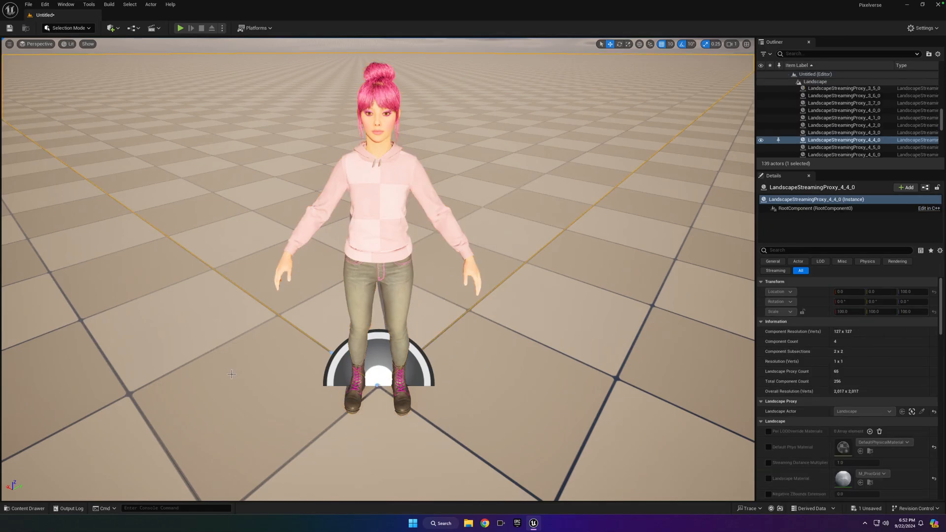
# Step: Add the Third Person feature pack to the project via Add Feature or Content Pack
pyautogui.click(24, 508)
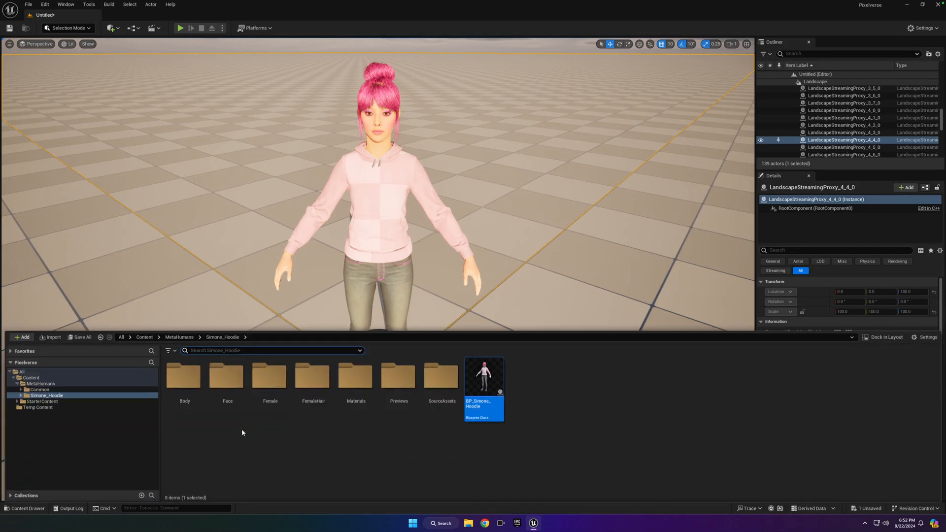
pyautogui.moveTo(317, 464)
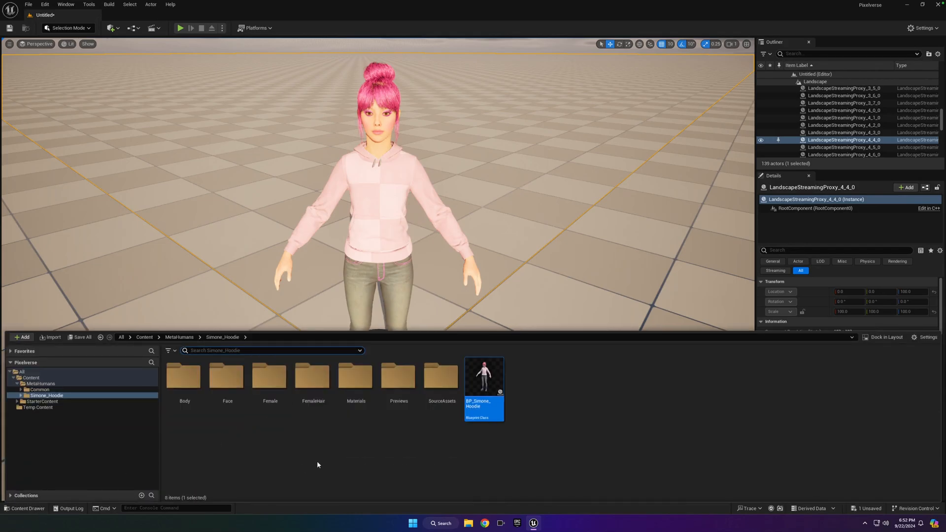
pyautogui.click(441, 377)
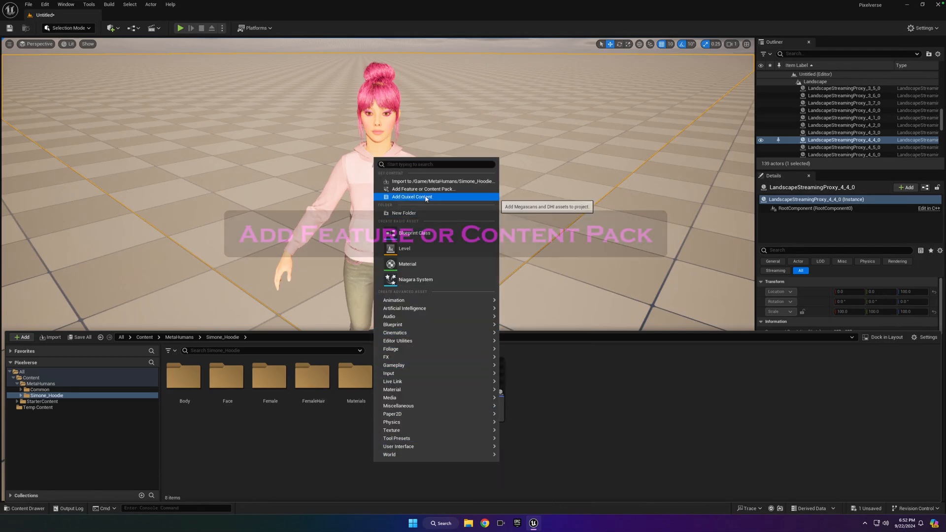
pyautogui.moveTo(422, 189)
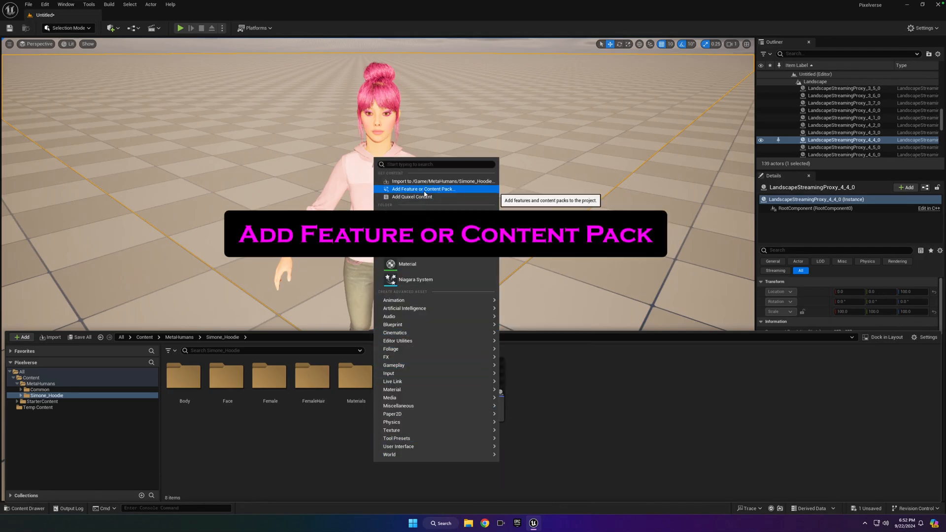
pyautogui.click(424, 189)
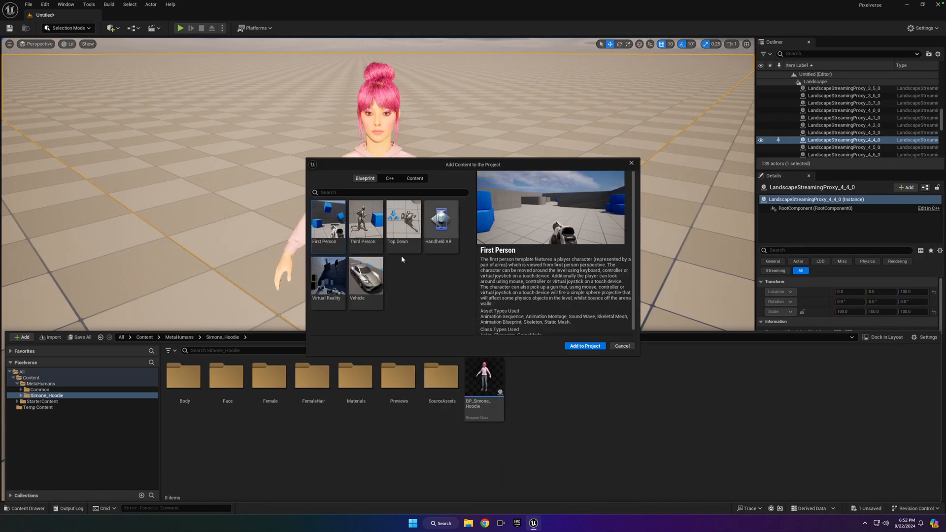
pyautogui.click(364, 223)
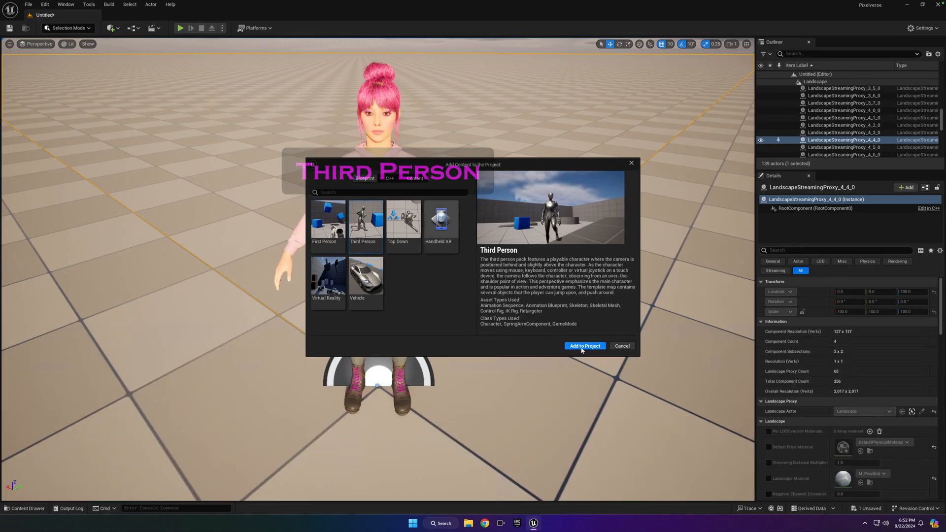
pyautogui.click(584, 346)
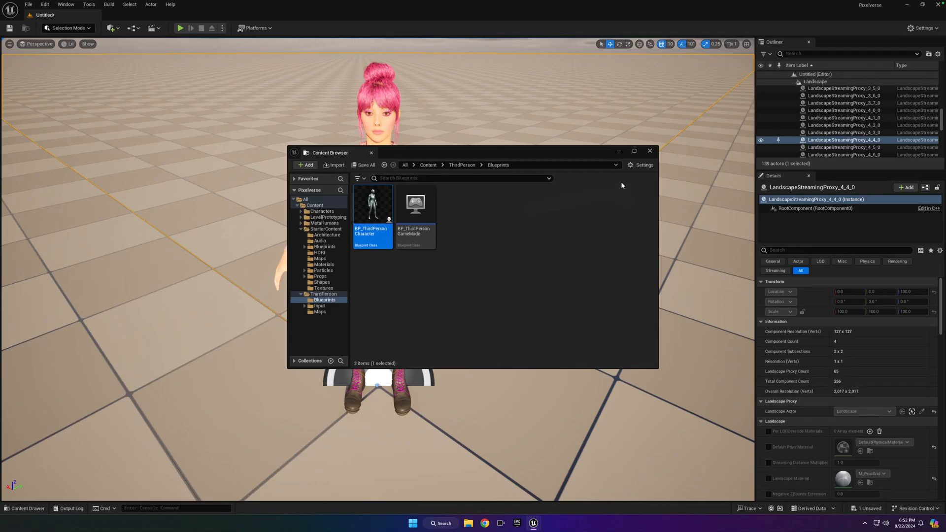
pyautogui.click(304, 165)
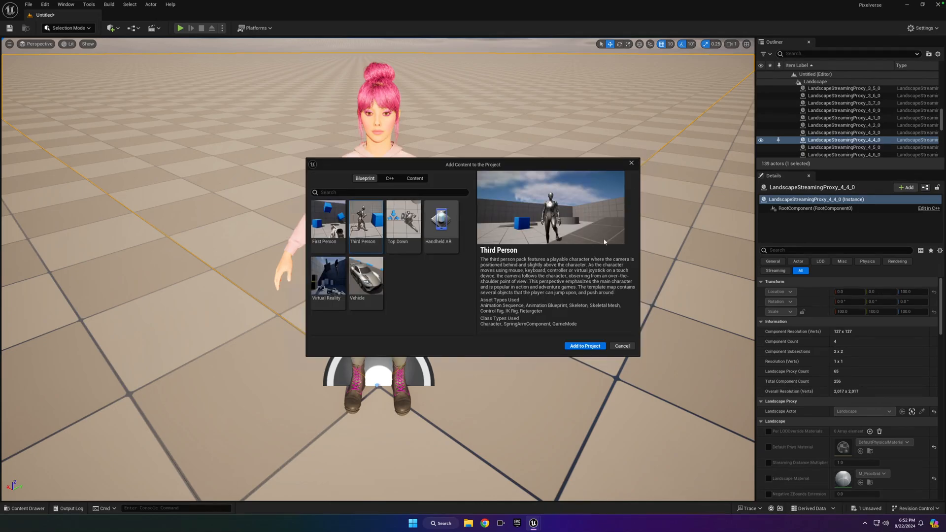
pyautogui.moveTo(636, 354)
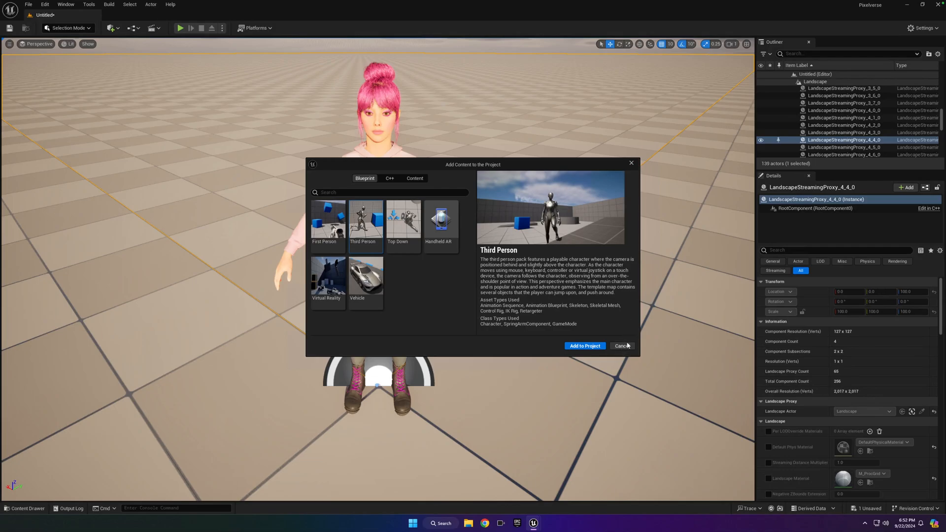
pyautogui.click(621, 345)
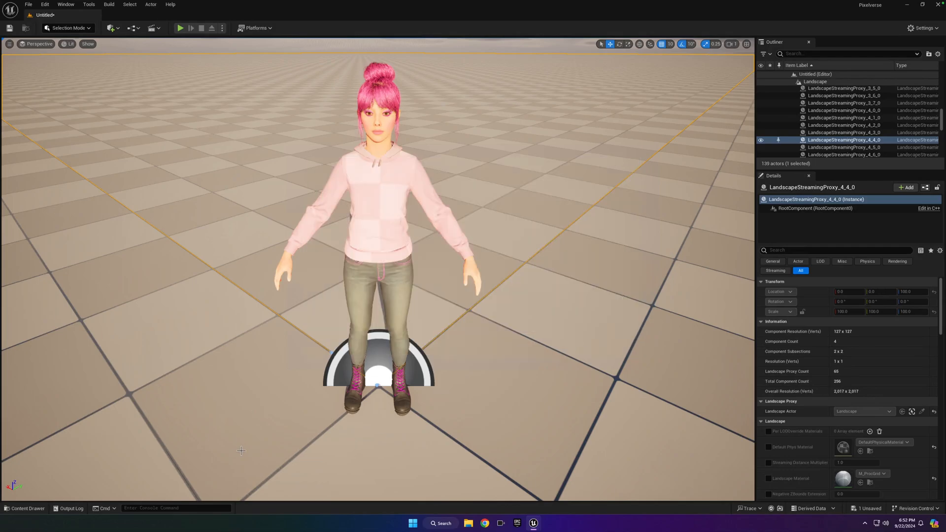
pyautogui.moveTo(289, 422)
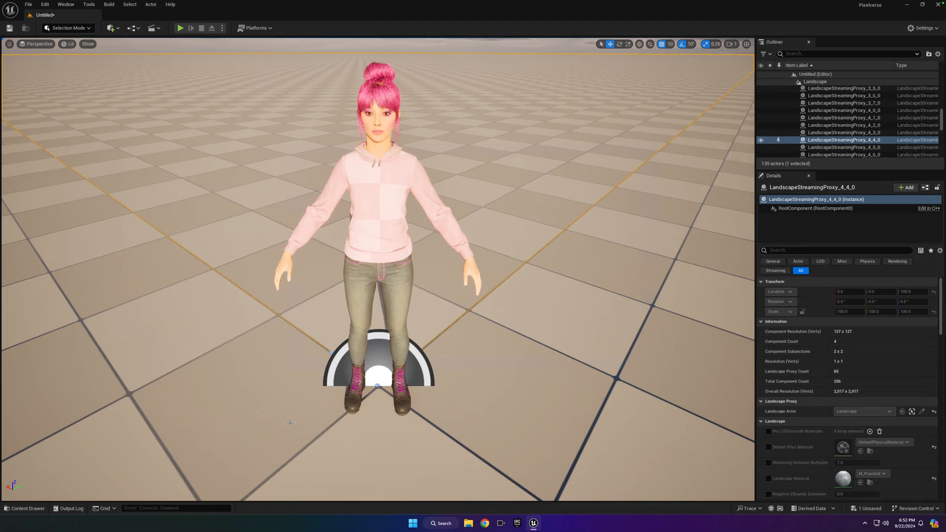
# Step: Browse Characters > Mannequins > Animations > Manny in the Content Drawer tree
pyautogui.click(25, 508)
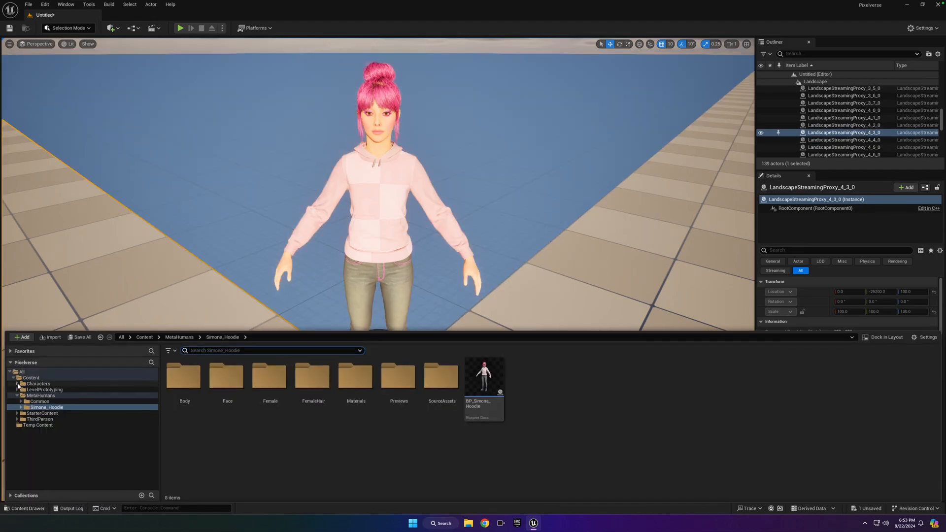
pyautogui.click(17, 383)
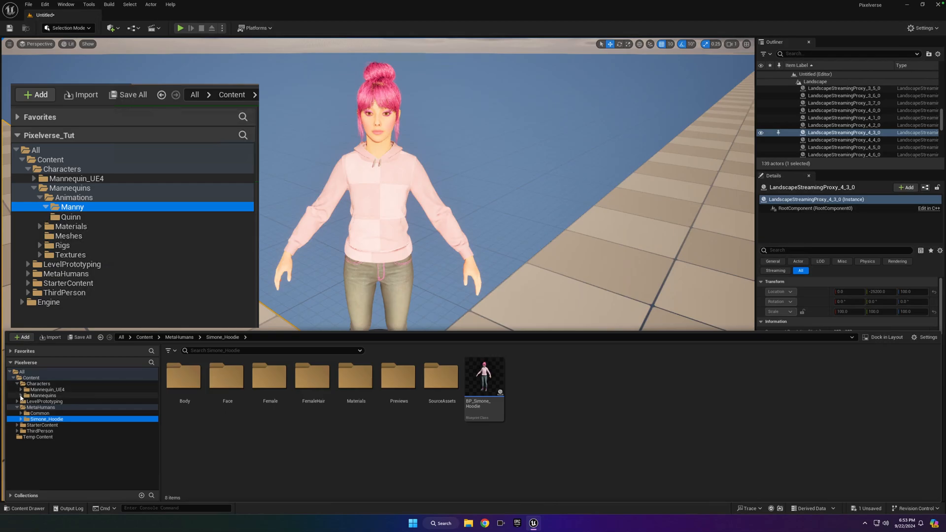
pyautogui.click(20, 395)
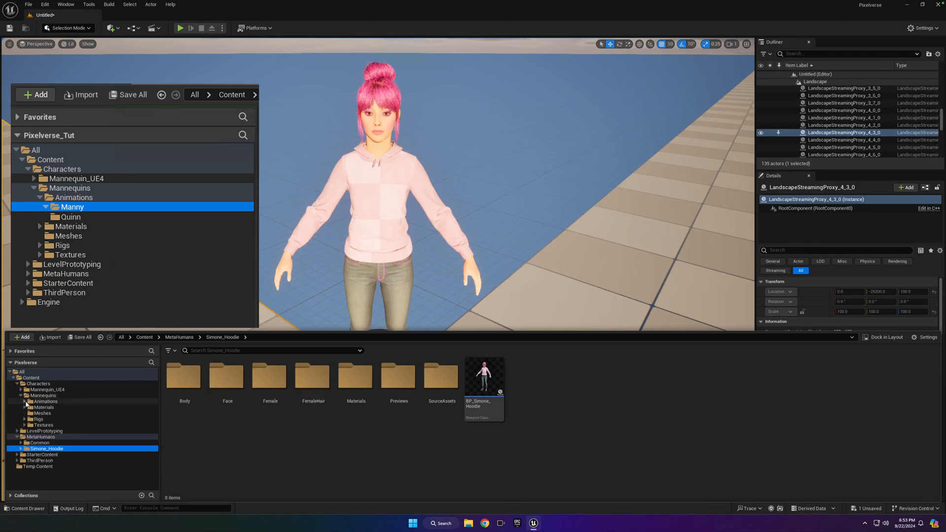
pyautogui.click(45, 401)
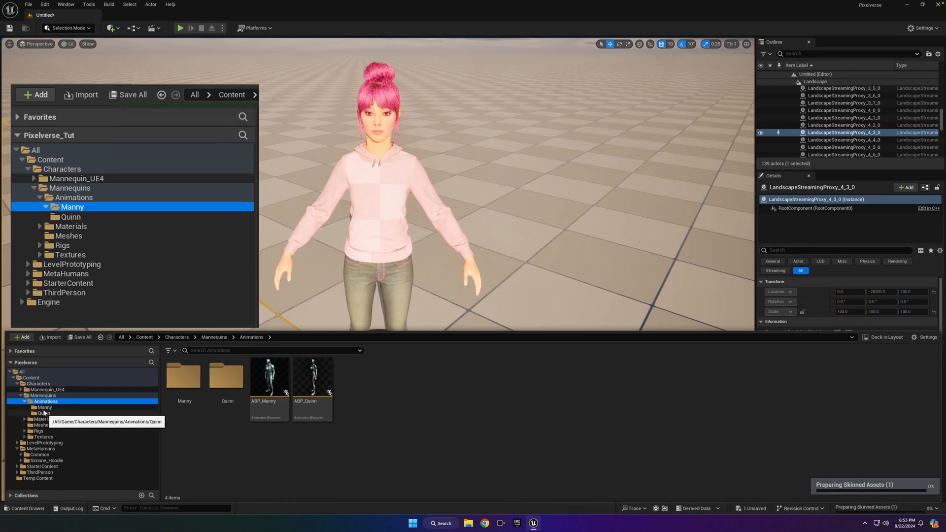
pyautogui.click(44, 407)
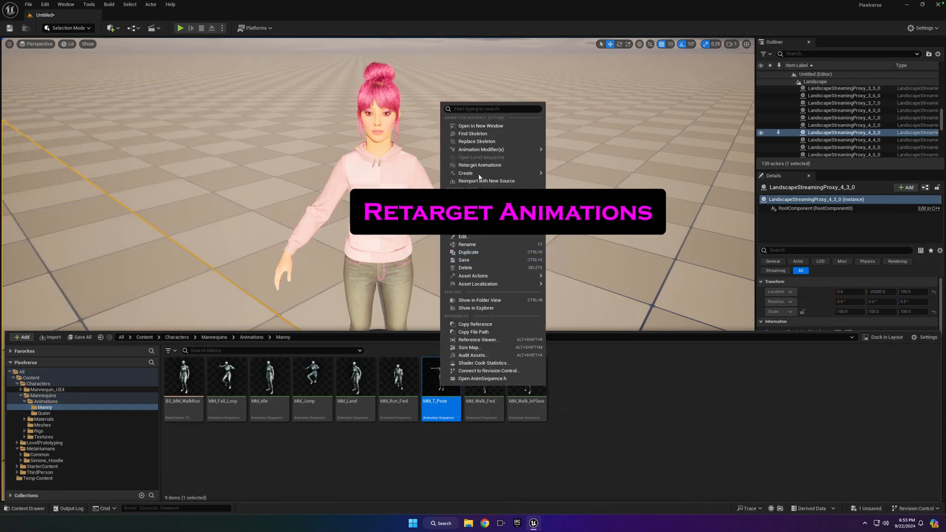
# Step: Start Retarget Animations, filter to Animation Sequences, and search the assets for 'mm'
pyautogui.click(480, 165)
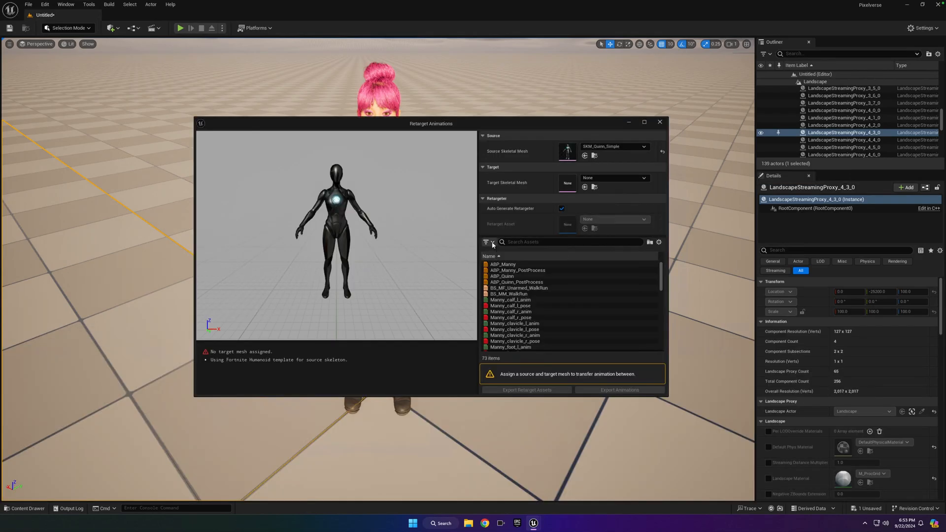
pyautogui.click(486, 242)
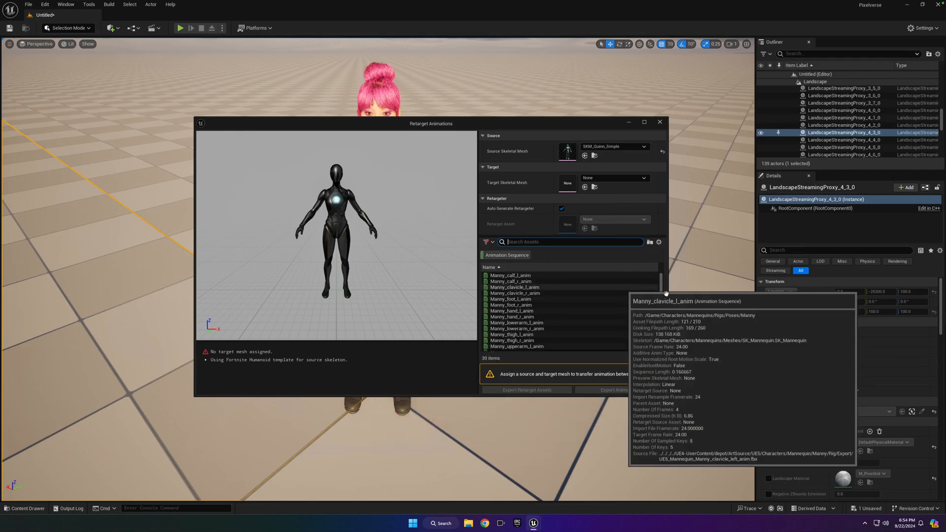
pyautogui.click(510, 298)
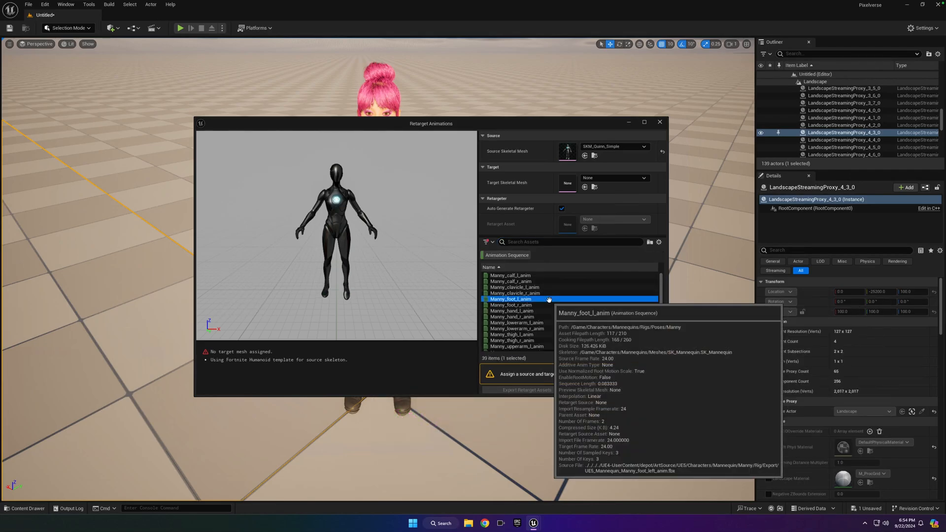
pyautogui.click(514, 288)
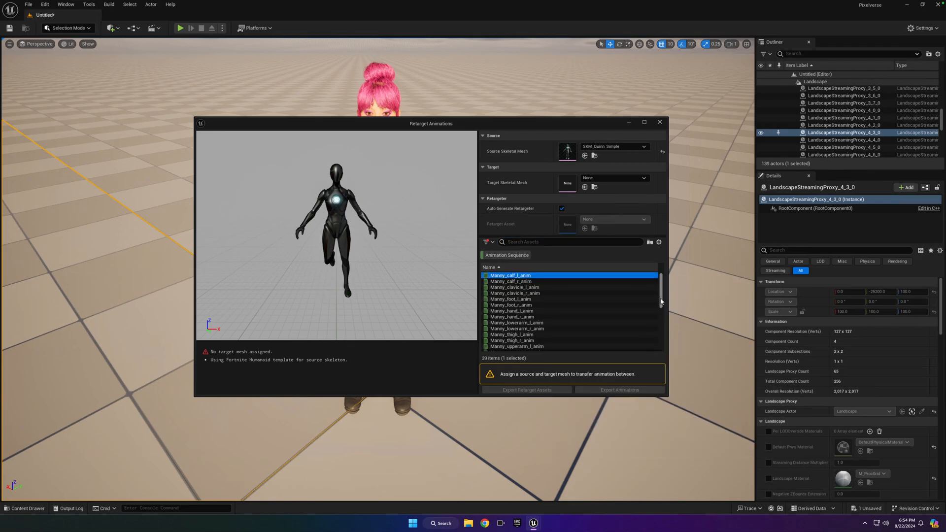
pyautogui.scroll(-3)
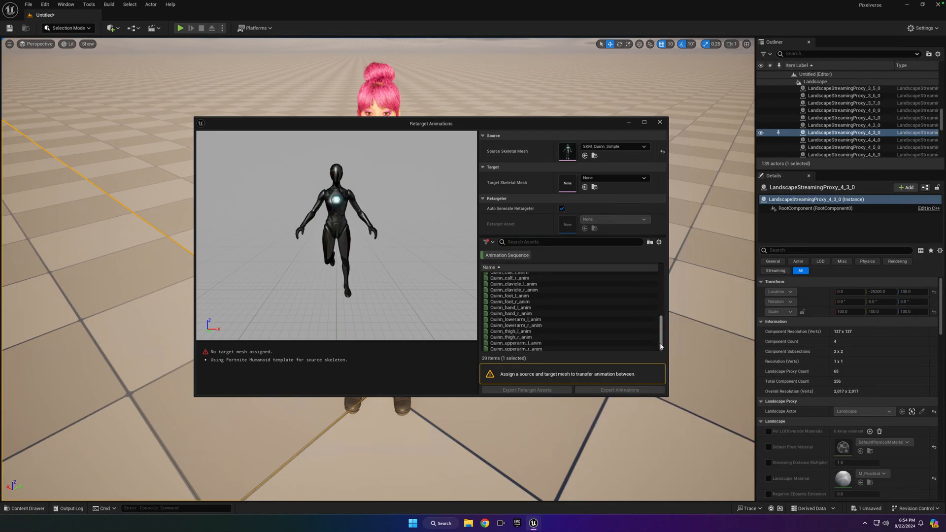
pyautogui.scroll(3)
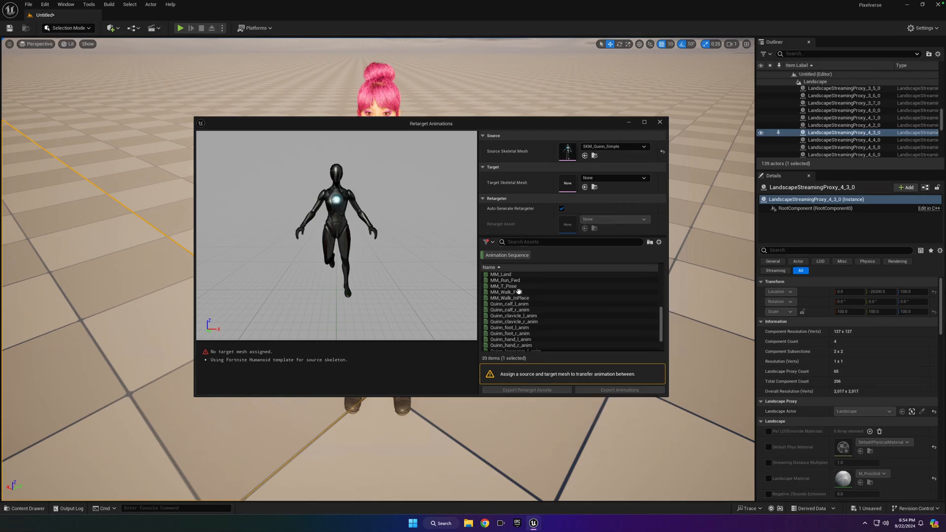
pyautogui.moveTo(503, 297)
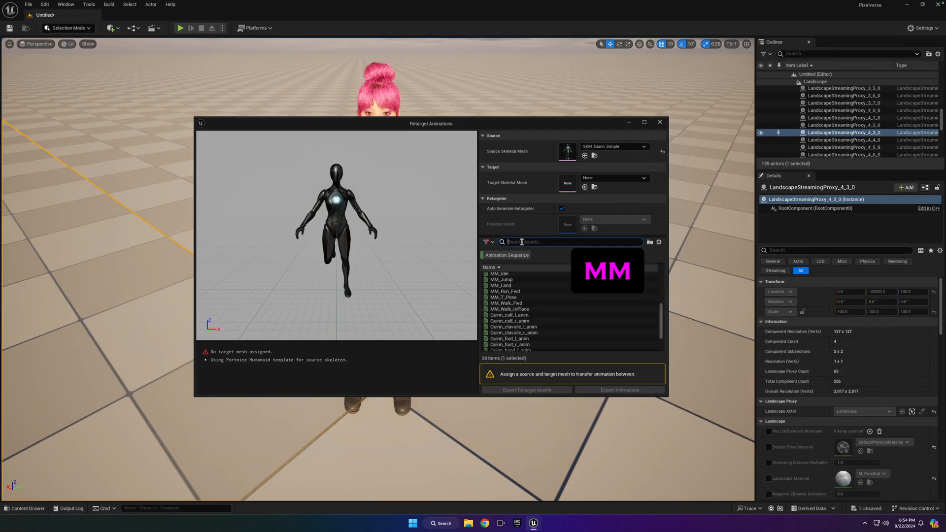
pyautogui.write('mm')
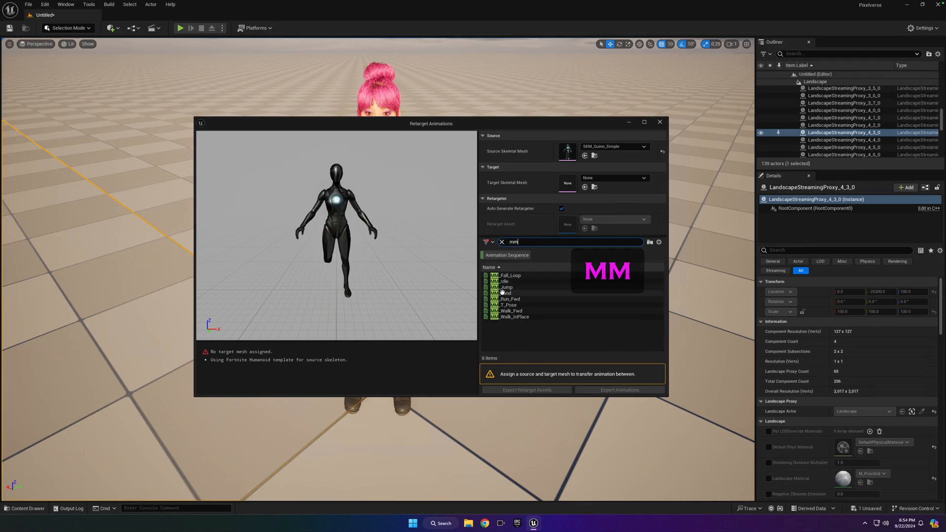
pyautogui.moveTo(504, 287)
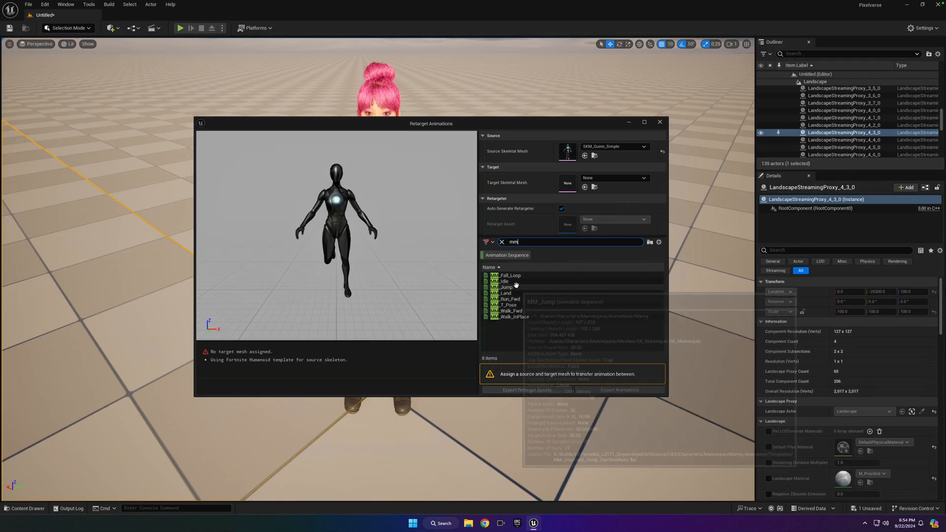
# Step: Search the target skeletal mesh picker for 'simone'
pyautogui.click(631, 177)
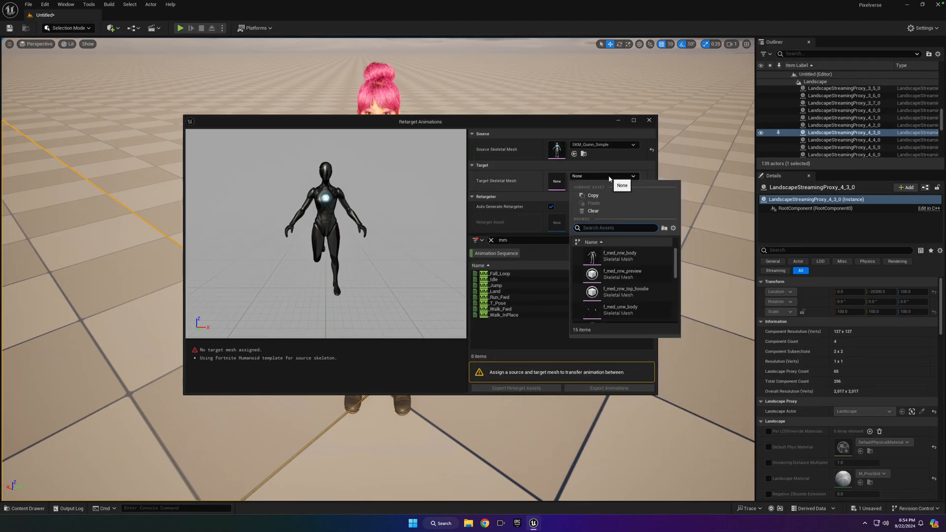
pyautogui.moveTo(614, 274)
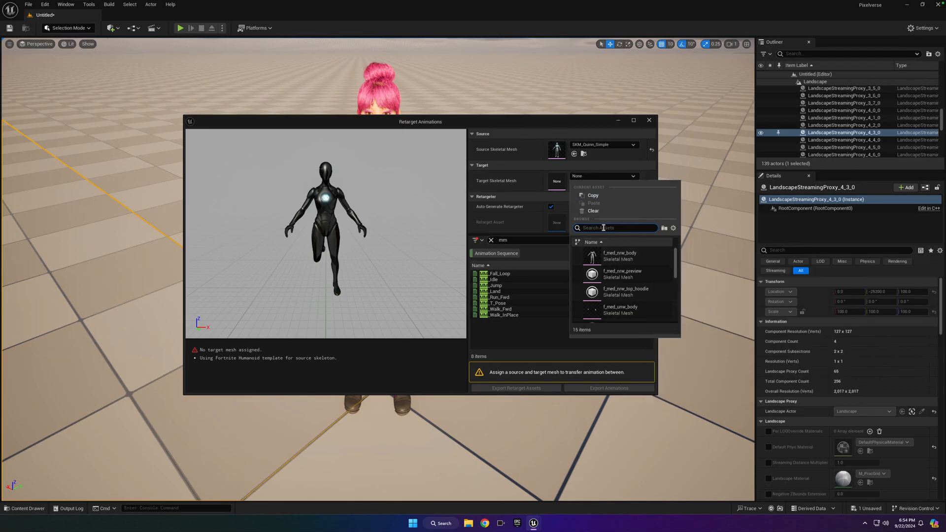
pyautogui.write('simone')
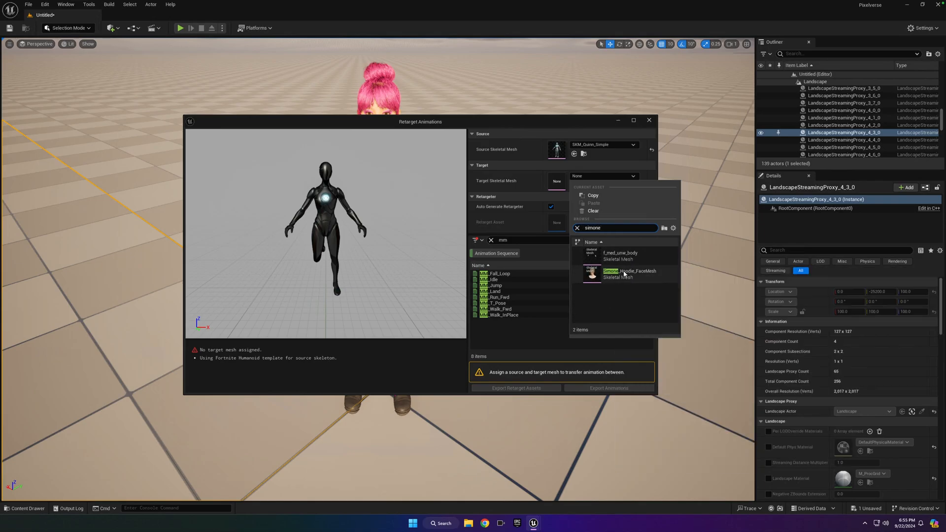
pyautogui.moveTo(614, 291)
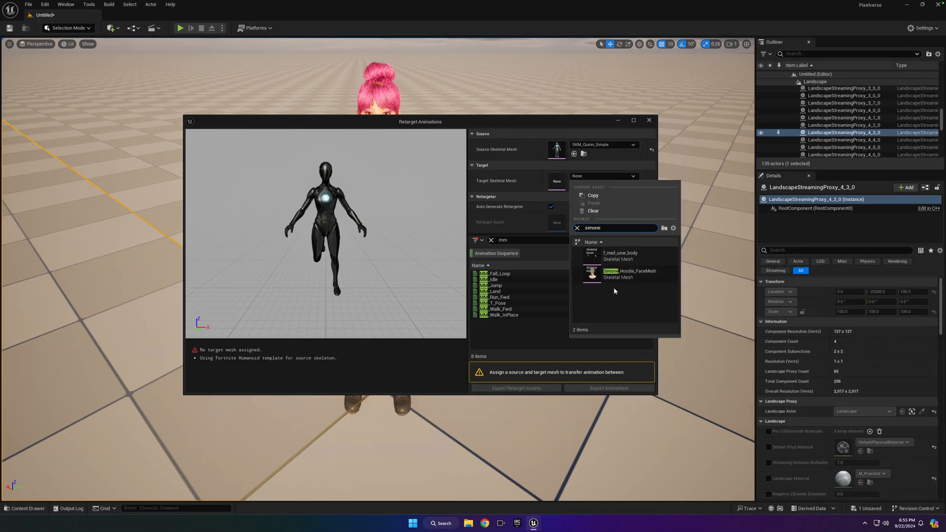
pyautogui.moveTo(614, 256)
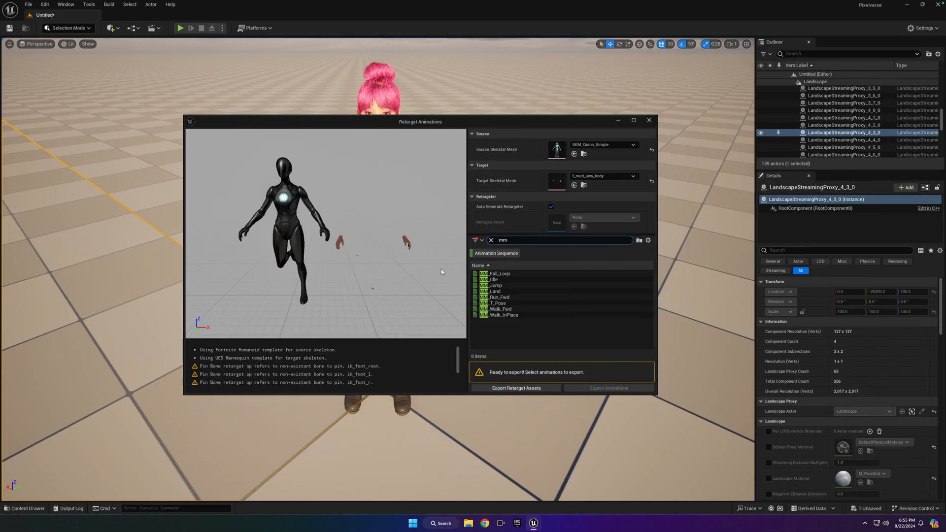
pyautogui.moveTo(365, 289)
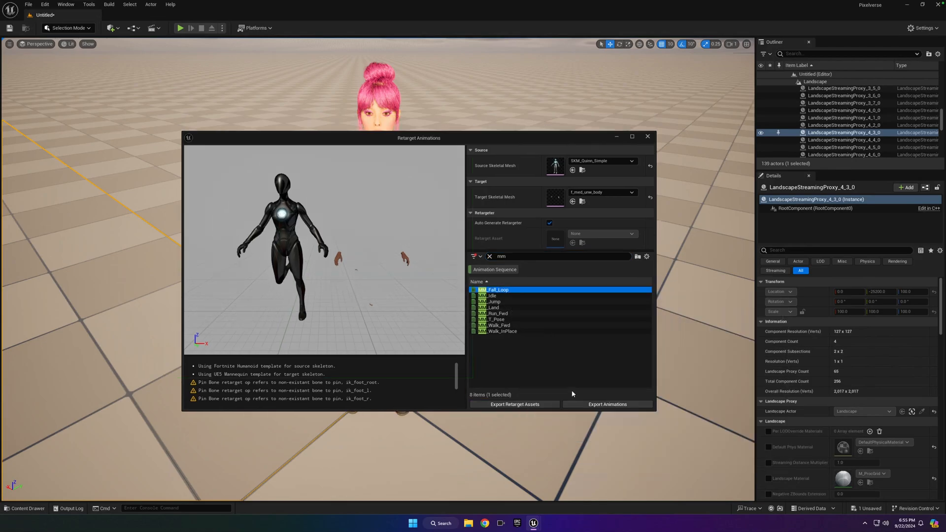
# Step: Batch export the MM animations into a new RT_Anims folder under Simone_Hoodie
pyautogui.click(607, 404)
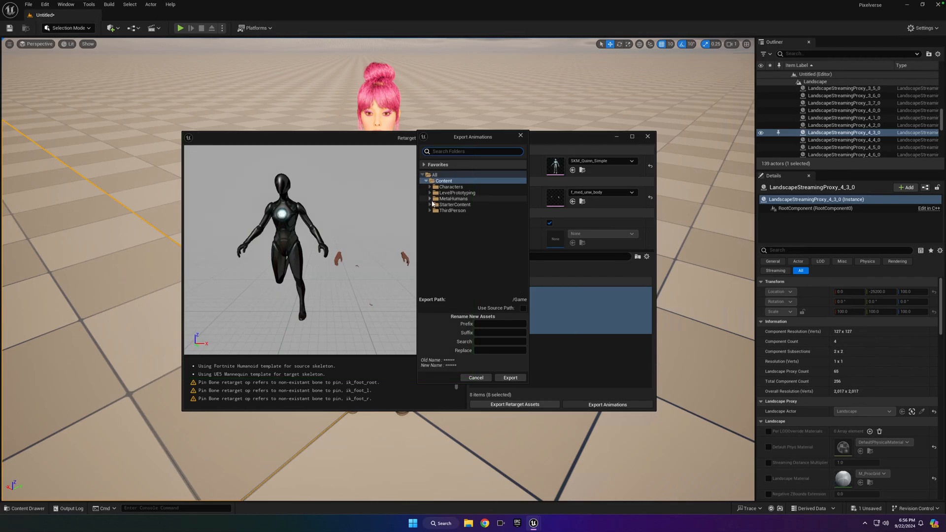
pyautogui.click(430, 198)
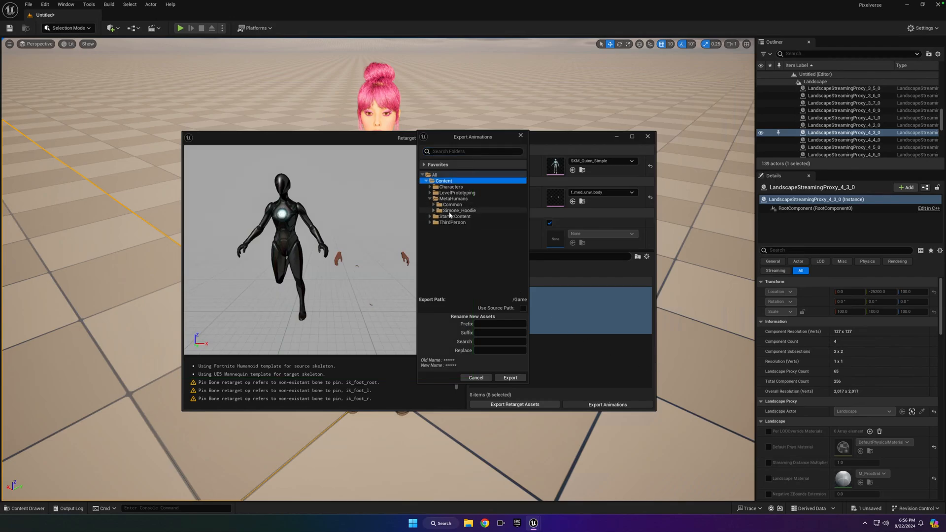
pyautogui.click(459, 210)
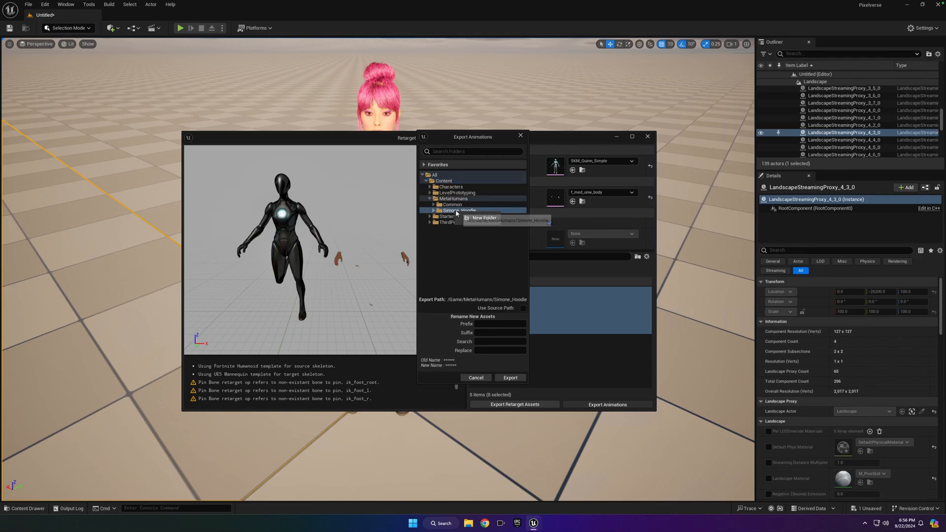
pyautogui.click(484, 218)
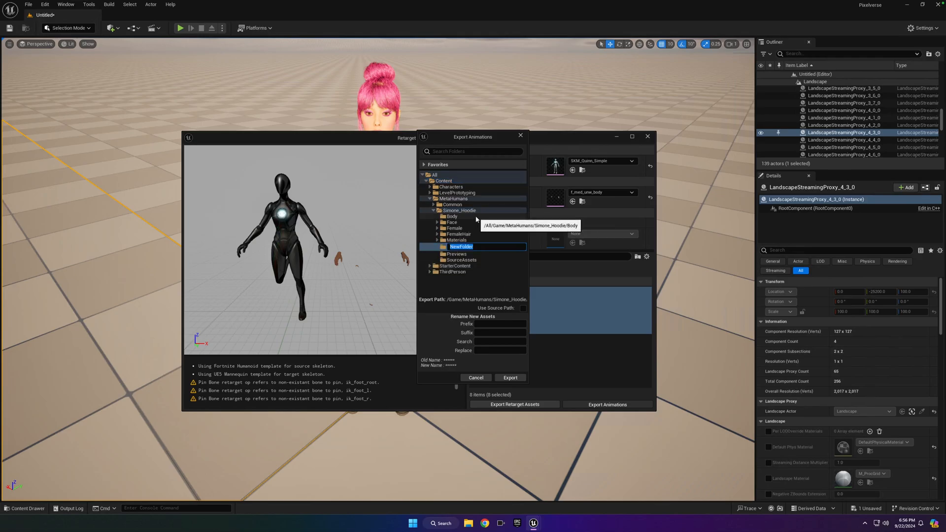
pyautogui.write('RT_Anims')
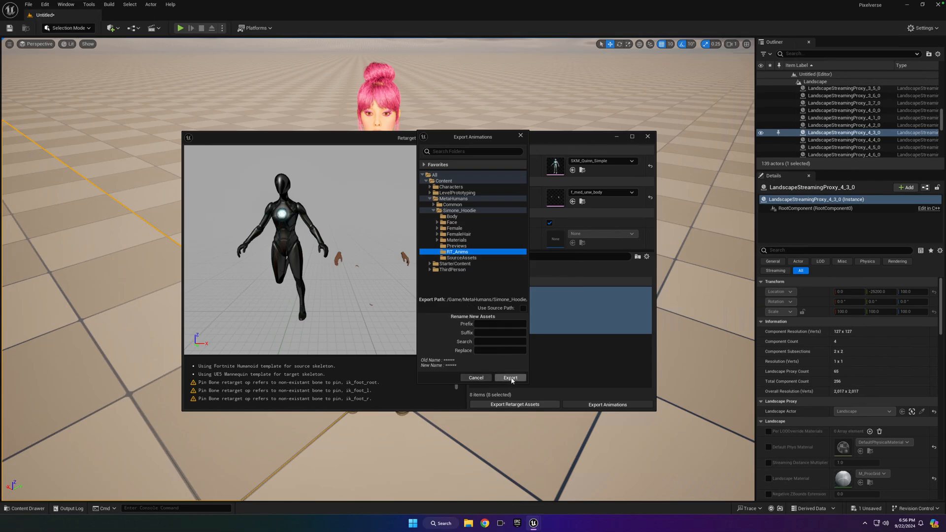
pyautogui.click(510, 377)
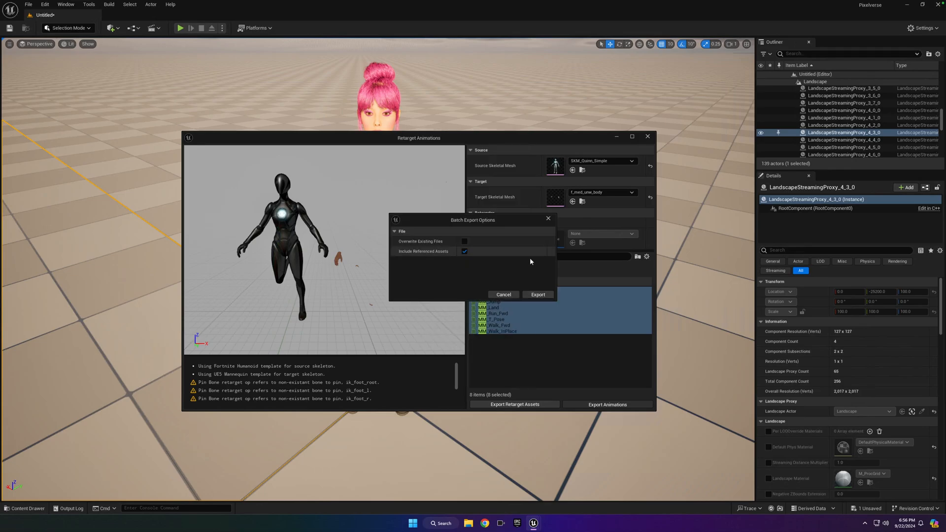
pyautogui.click(536, 295)
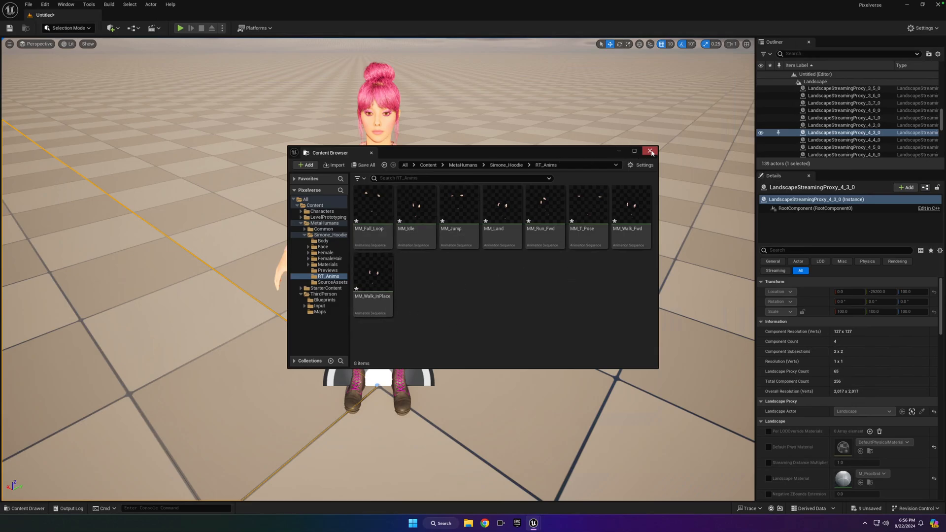
# Step: Create the Lesson1 level sequence and save it in a new SEQ folder
pyautogui.click(651, 150)
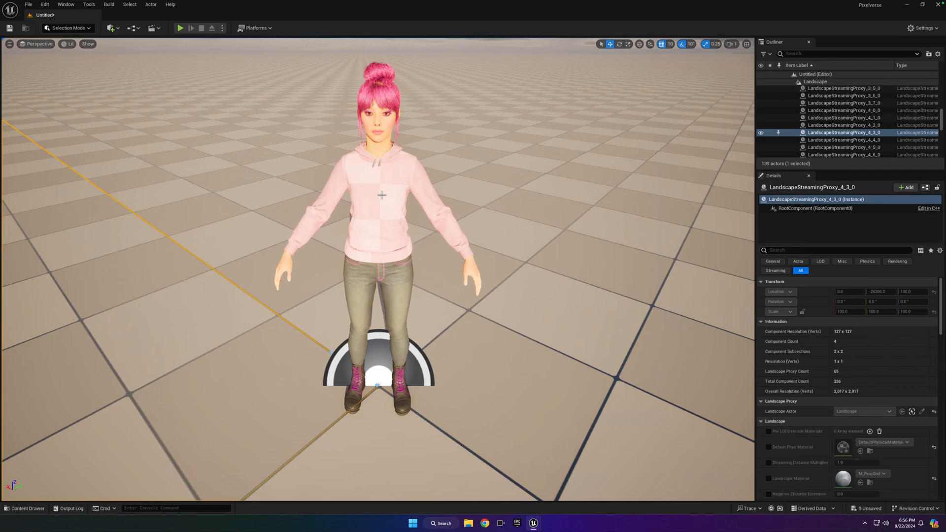
pyautogui.moveTo(153, 27)
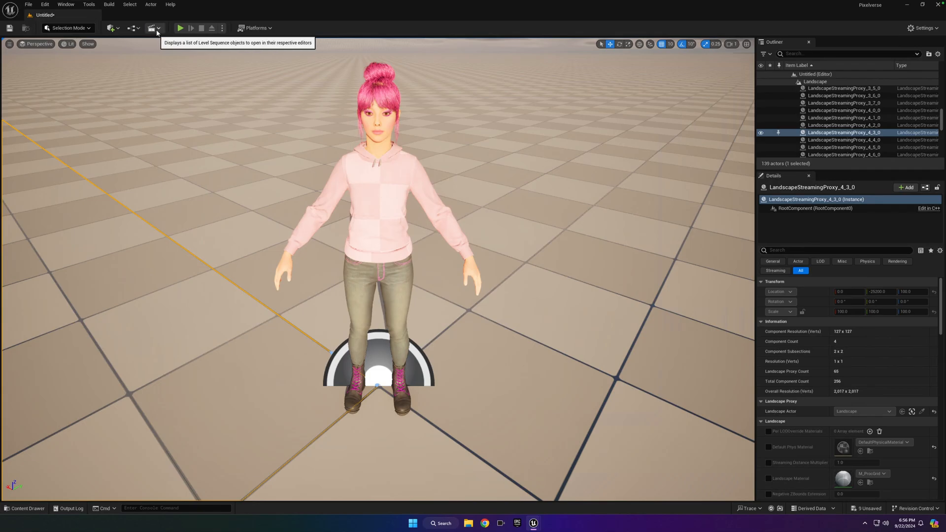
pyautogui.click(155, 27)
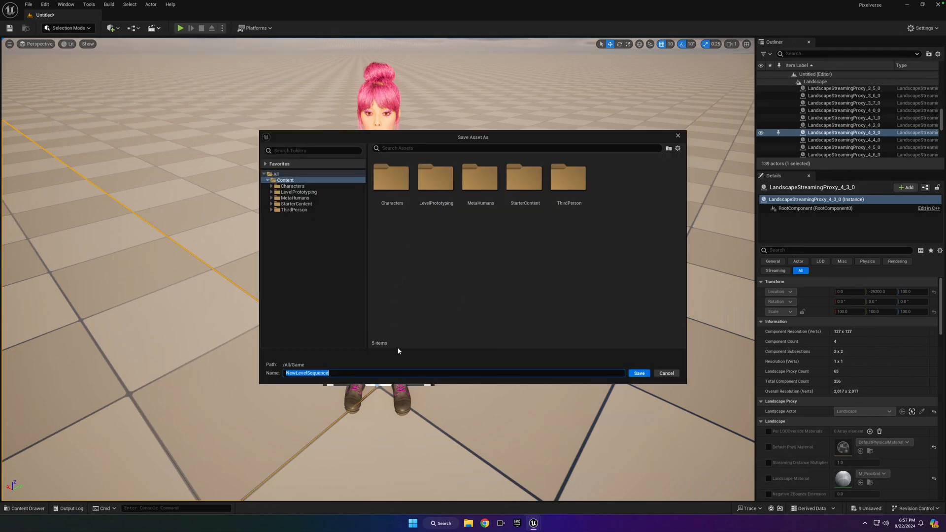
pyautogui.write('Lesson1')
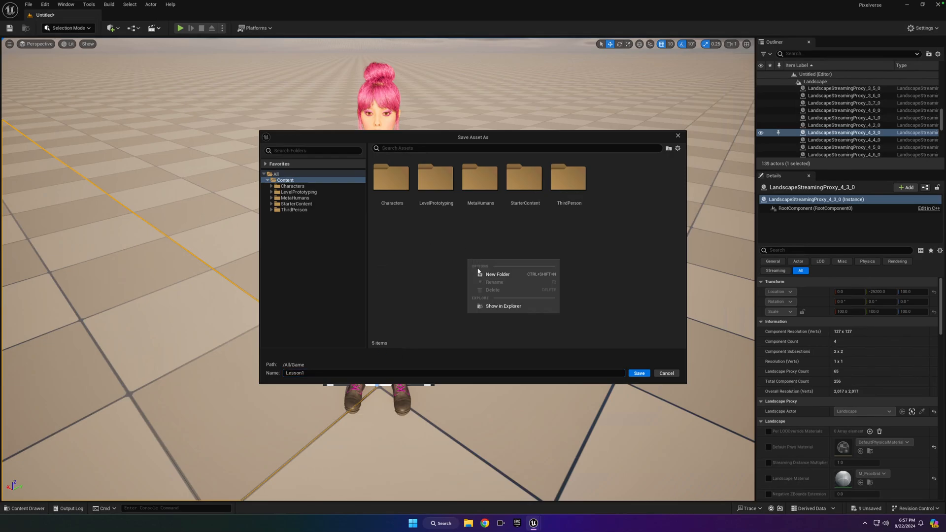
pyautogui.click(497, 274)
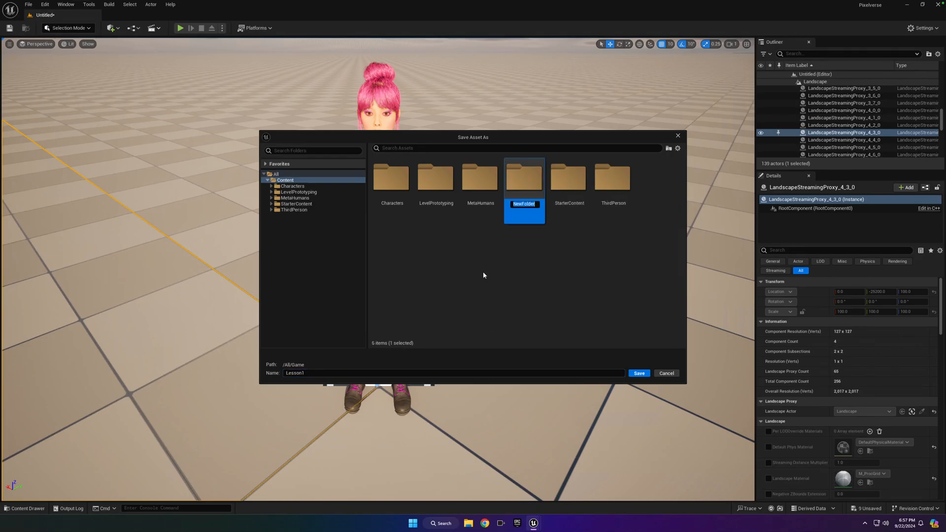
pyautogui.write('SEQ')
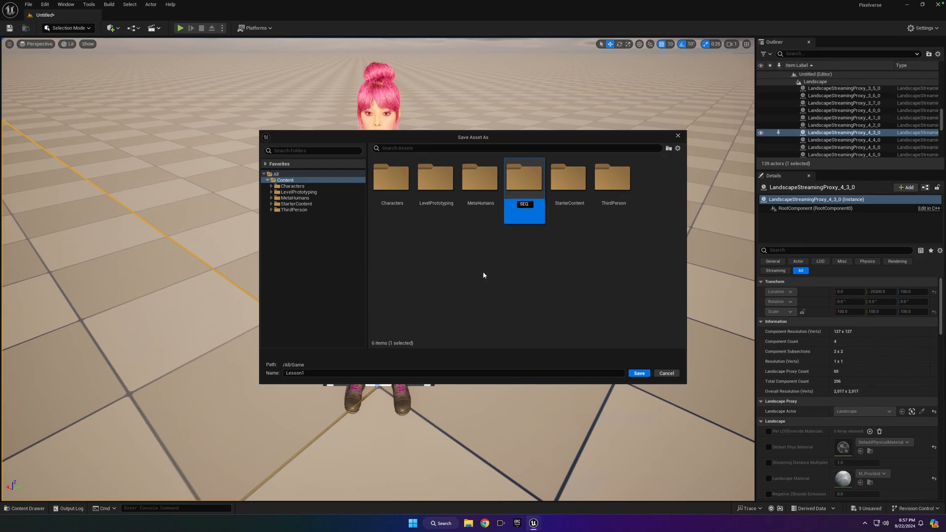
pyautogui.moveTo(523, 174)
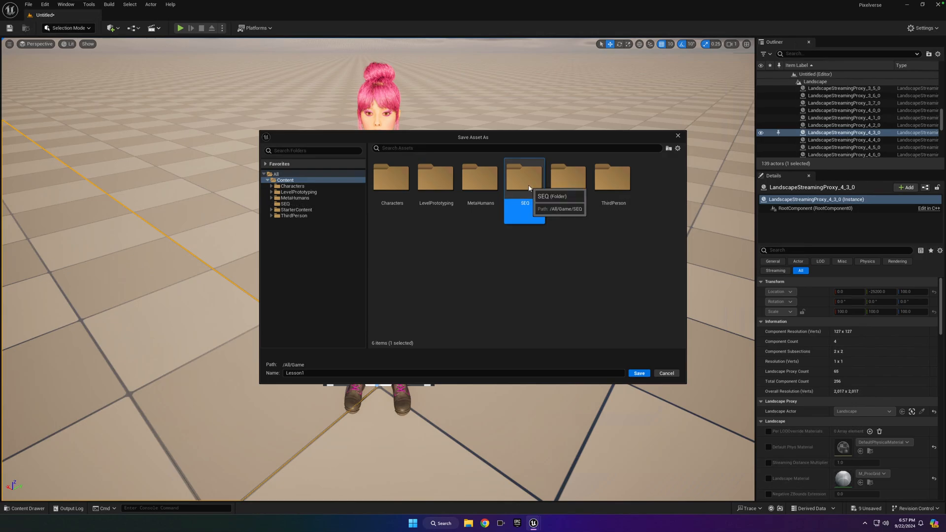
pyautogui.doubleClick(524, 177)
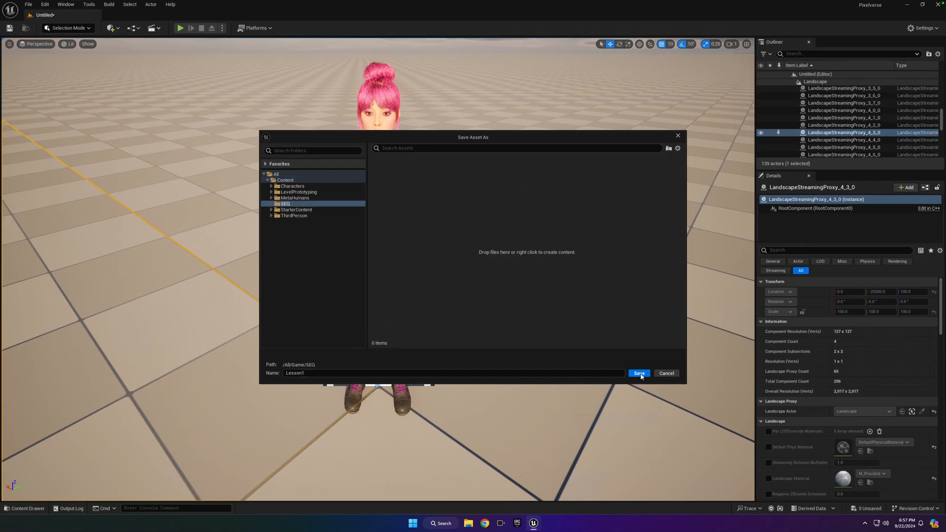
pyautogui.click(639, 373)
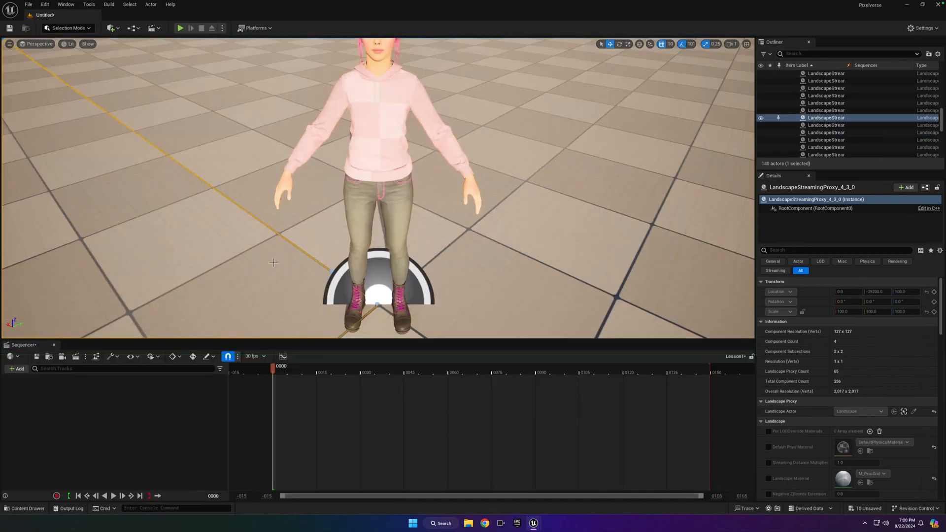
pyautogui.moveTo(263, 274)
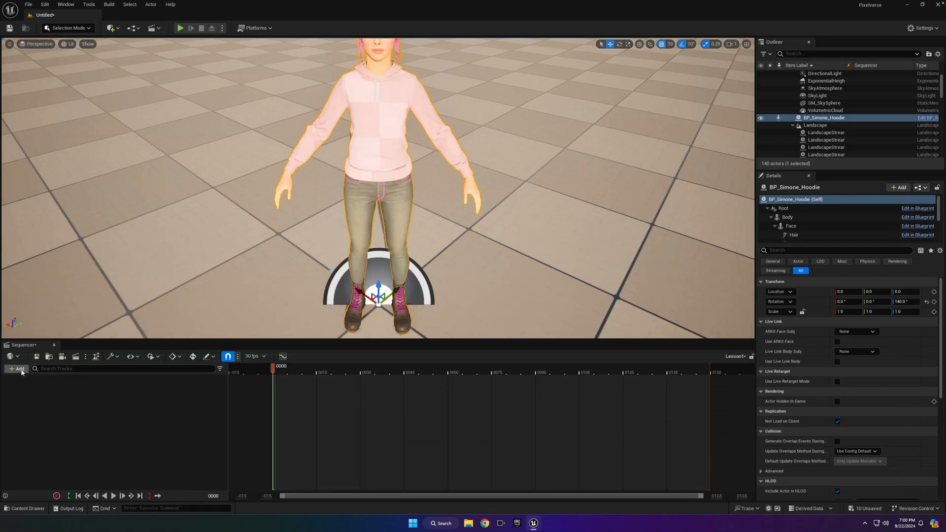
# Step: Open +Add > Actor To Sequencer in Lesson1 to list BP_Simone_Hoodie
pyautogui.click(17, 368)
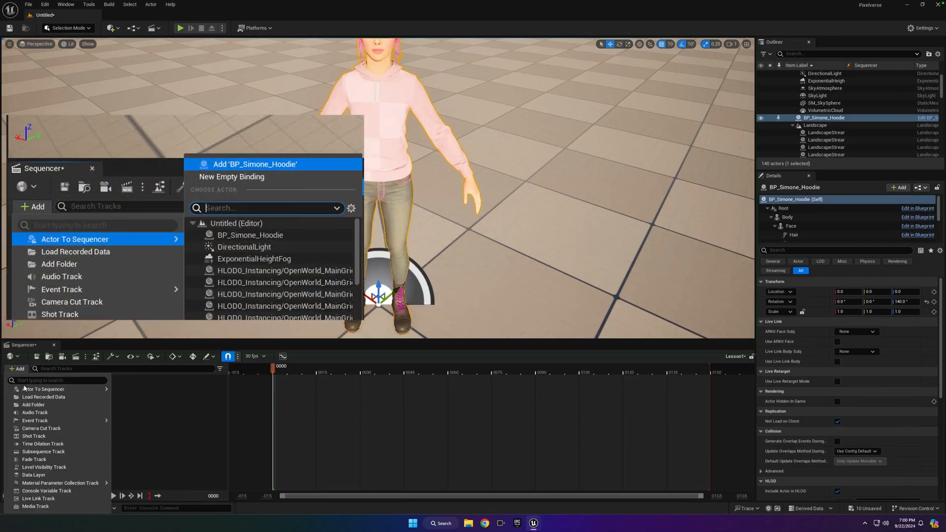
pyautogui.click(44, 389)
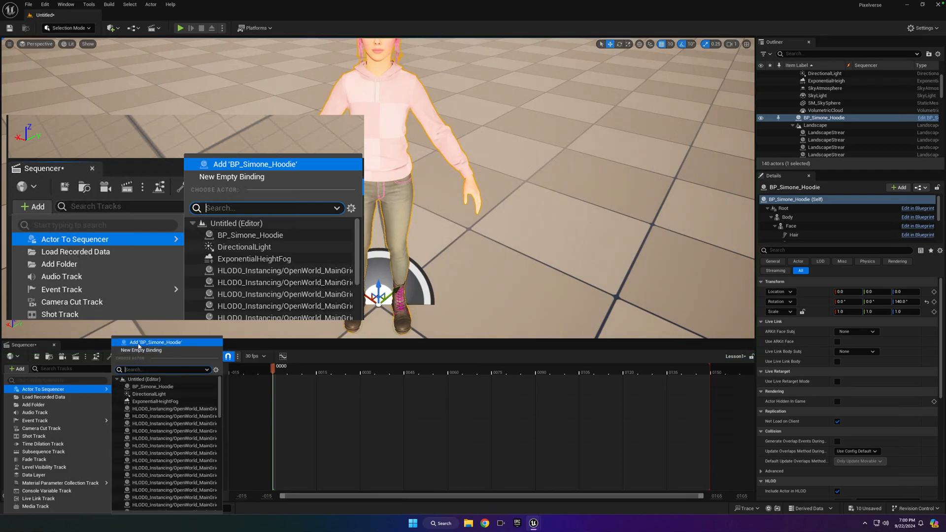
pyautogui.moveTo(161, 344)
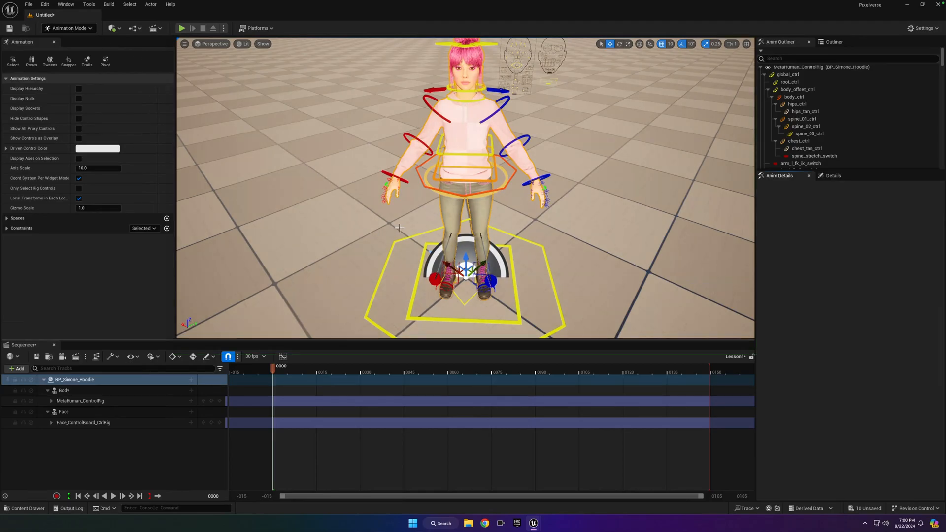
pyautogui.moveTo(116, 389)
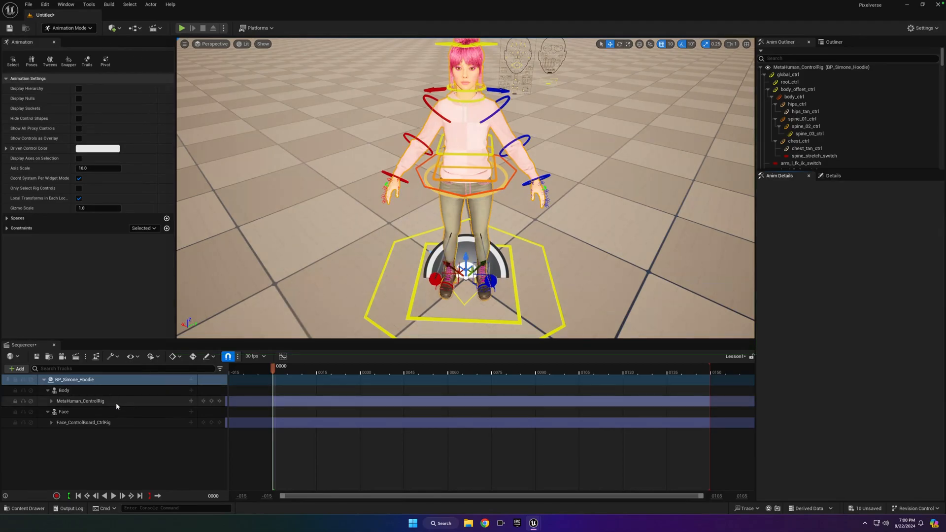
# Step: Remove the MetaHuman_ControlRig and Face_ControlBoard_CtrlRig tracks, leaving Body unselected
pyautogui.click(81, 400)
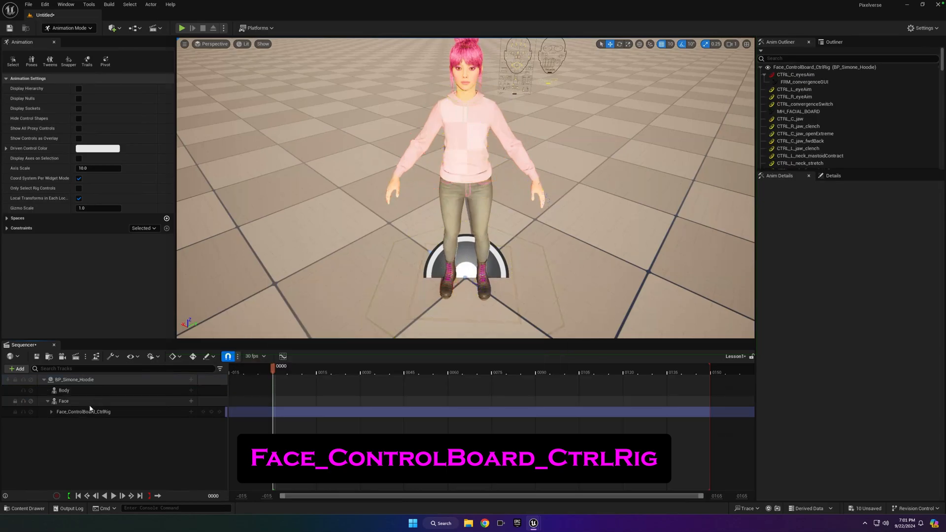
pyautogui.click(83, 411)
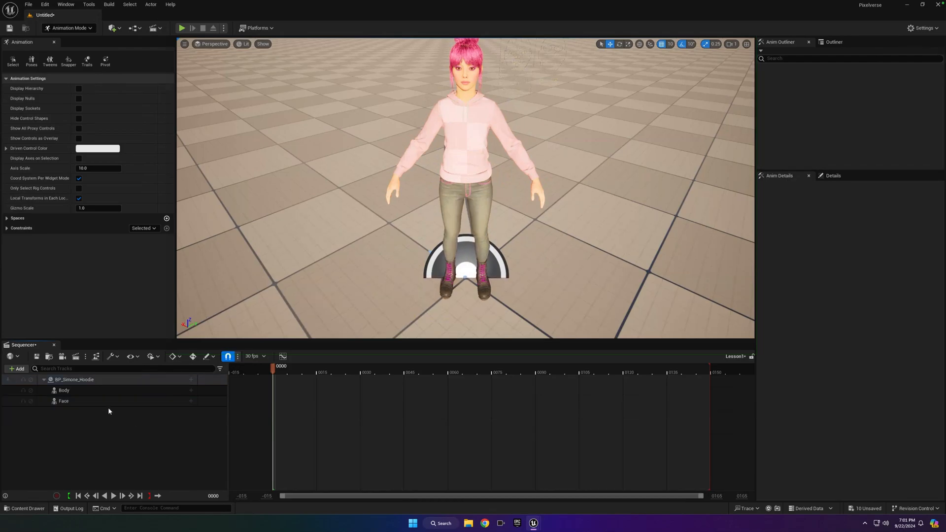
pyautogui.click(64, 390)
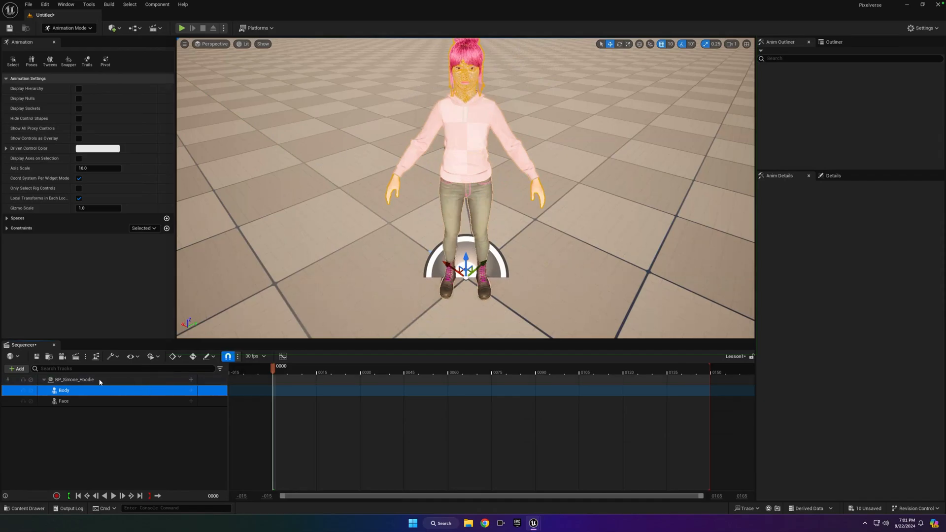
pyautogui.click(73, 379)
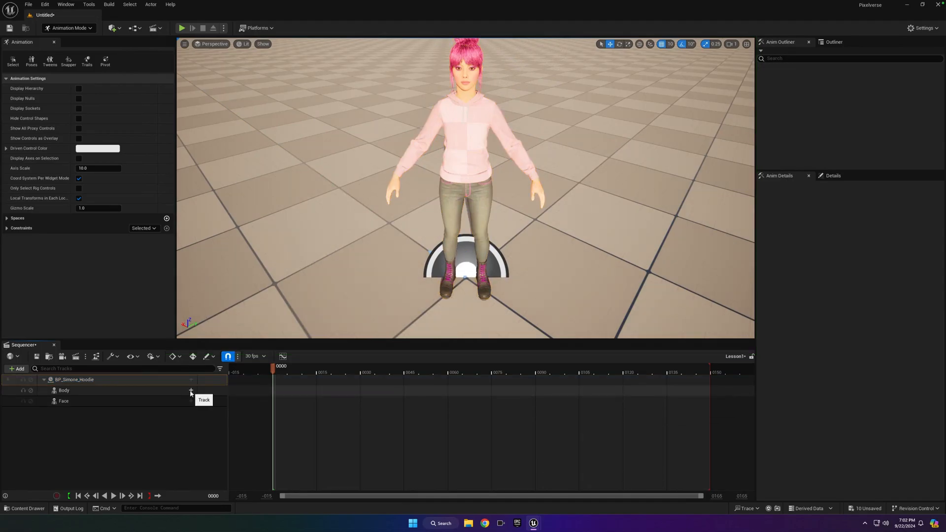
# Step: Add an Animation track to Body with the MM_Idle clip
pyautogui.click(191, 391)
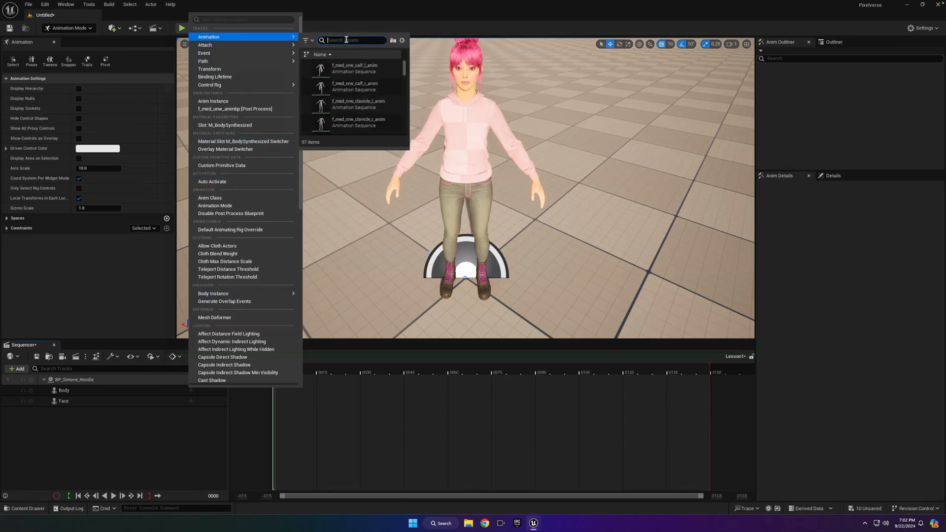
pyautogui.write('idle')
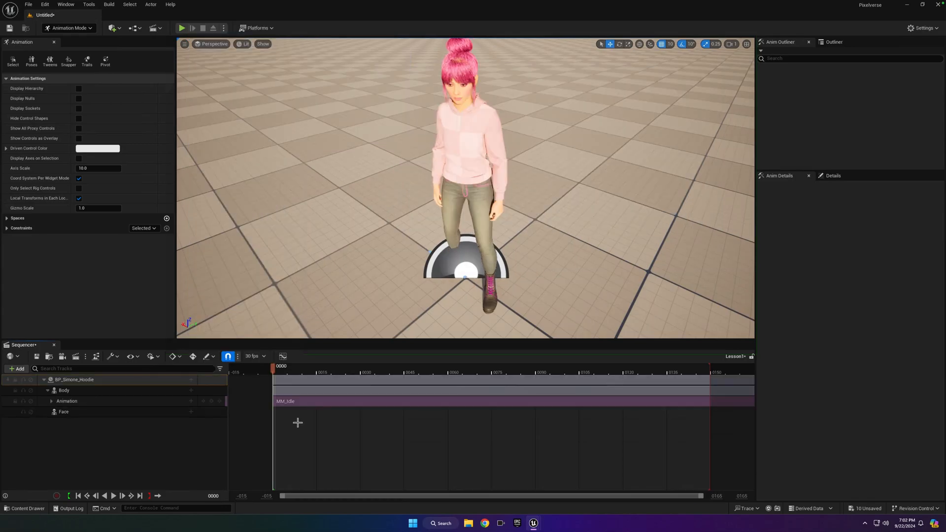
pyautogui.moveTo(304, 401)
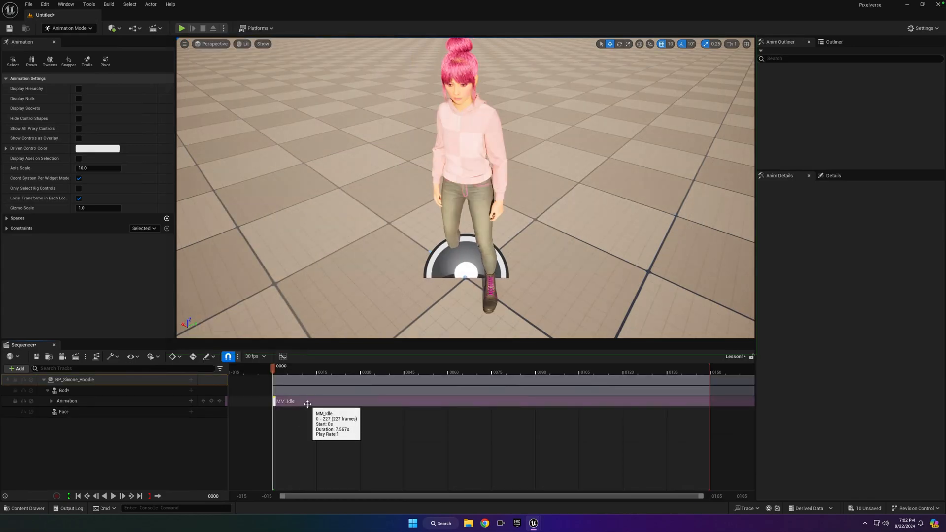
pyautogui.moveTo(294, 366)
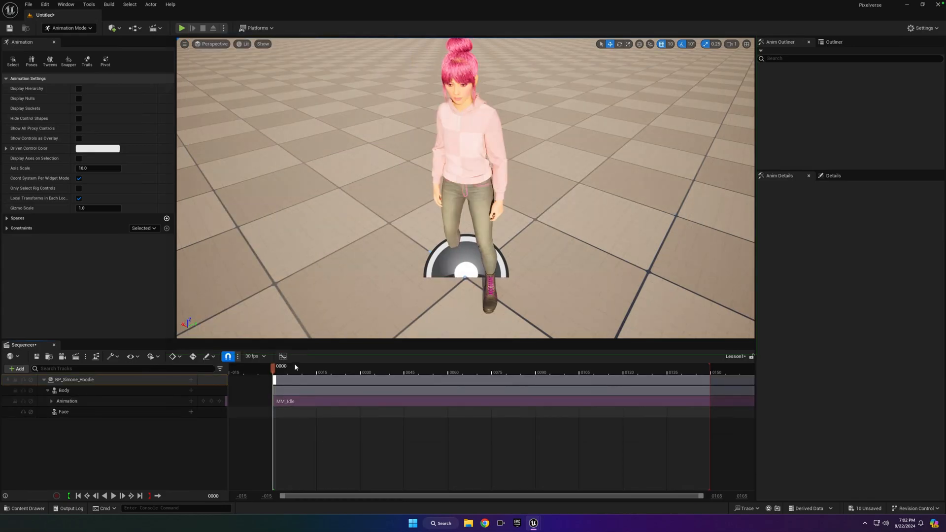
pyautogui.moveTo(378, 246)
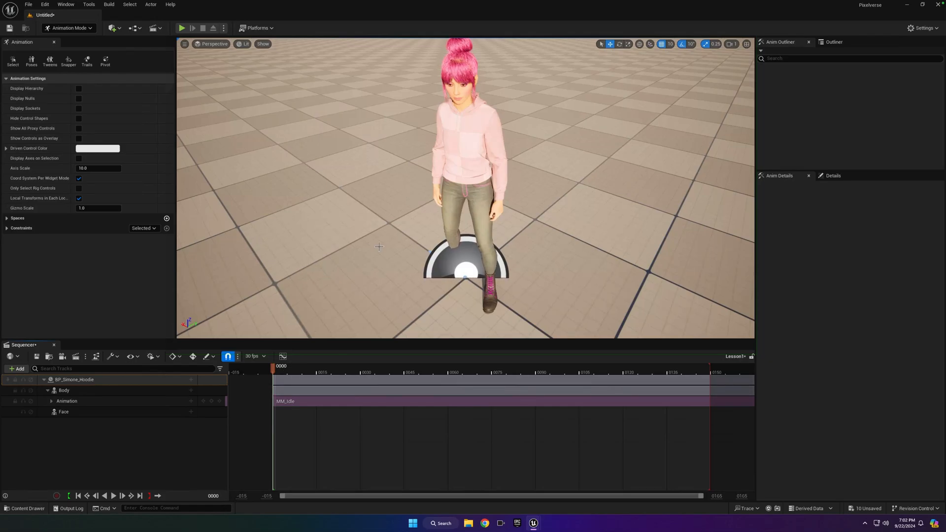
pyautogui.moveTo(162, 455)
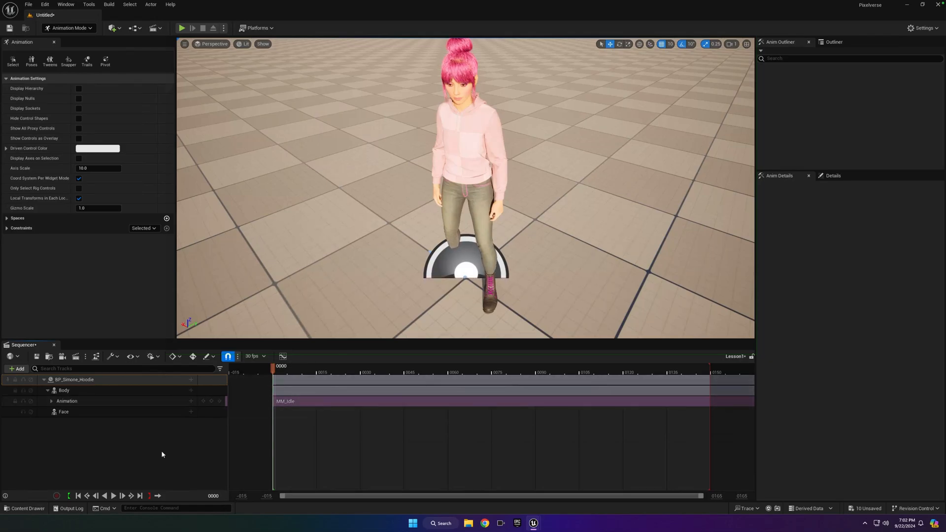
# Step: Preview the MM_Idle animation, scrub partway, then return to the first frame
pyautogui.click(113, 495)
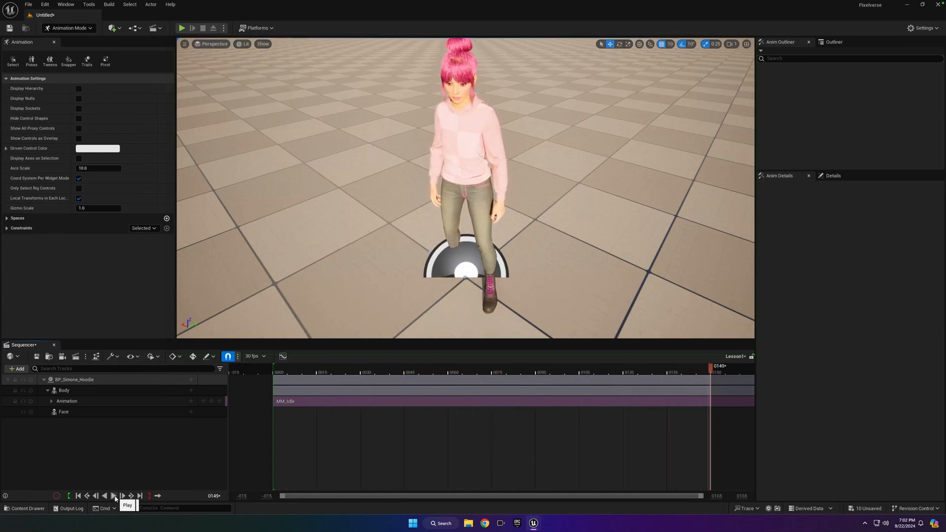
pyautogui.click(113, 496)
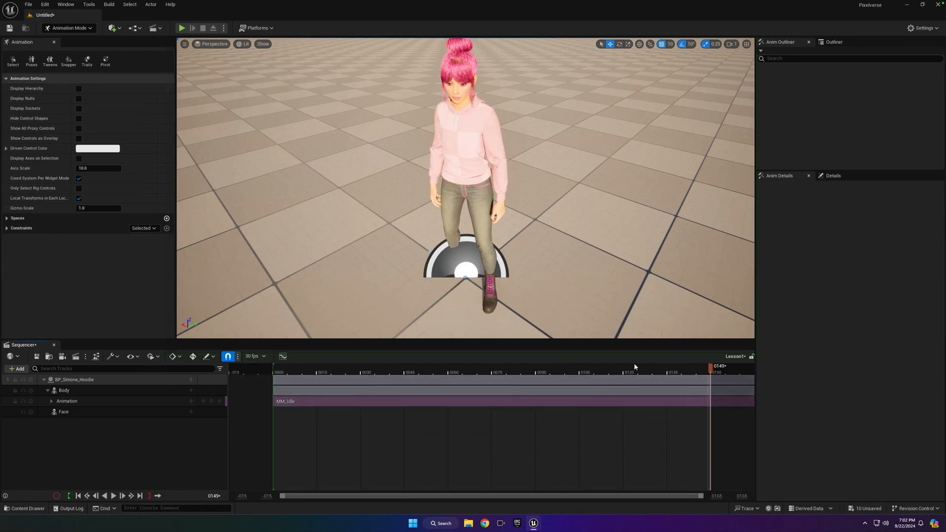
pyautogui.click(524, 366)
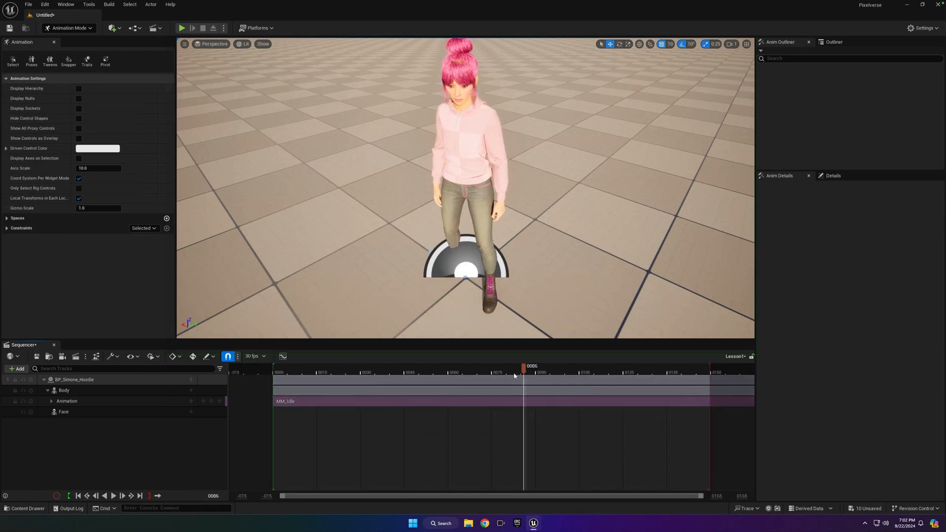
pyautogui.click(78, 495)
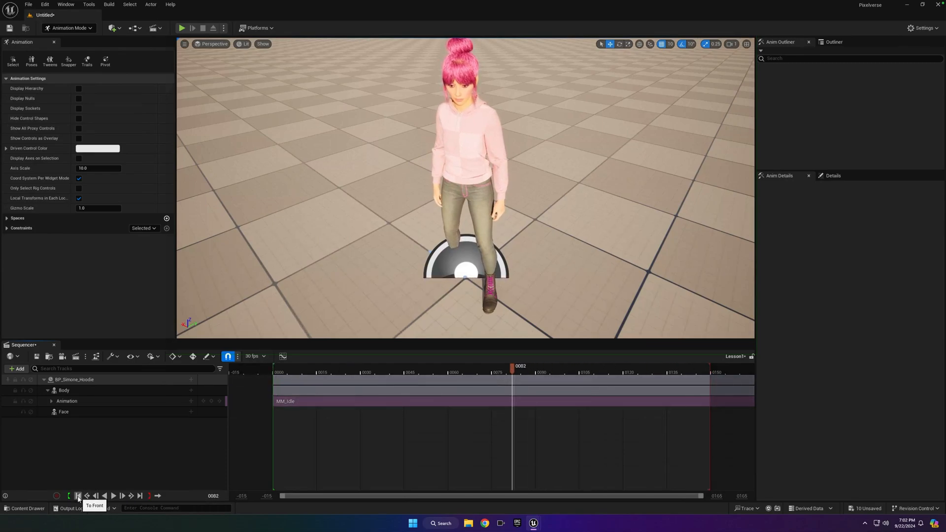
pyautogui.click(78, 495)
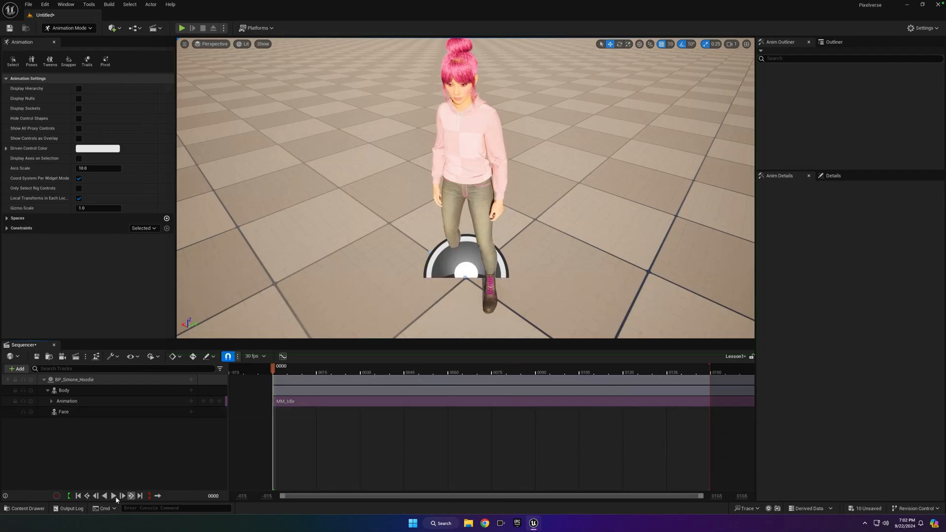
pyautogui.moveTo(121, 495)
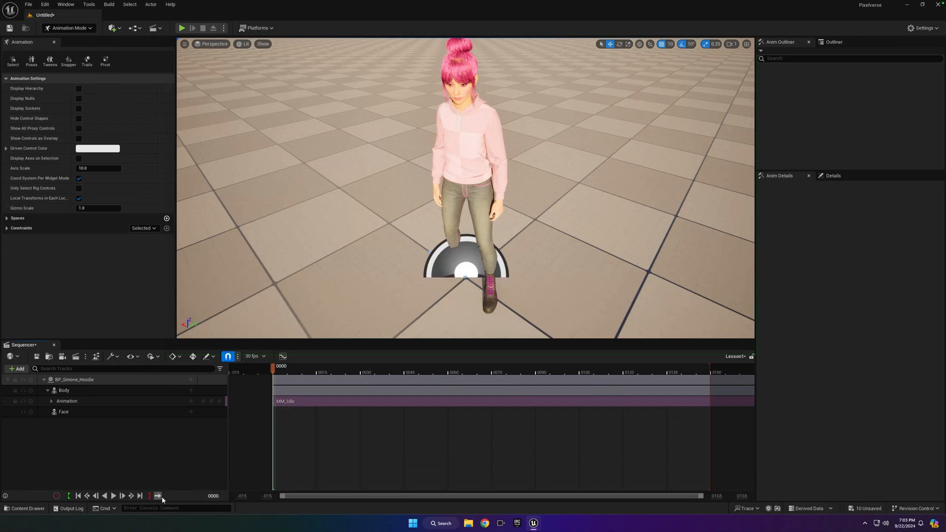
pyautogui.moveTo(158, 496)
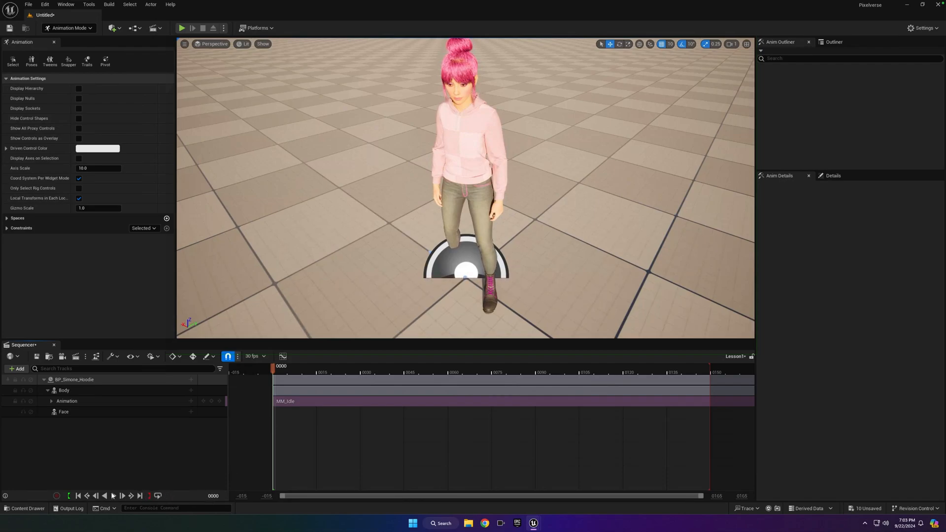
# Step: Play the looping sequence from the start, then pause it
pyautogui.click(112, 495)
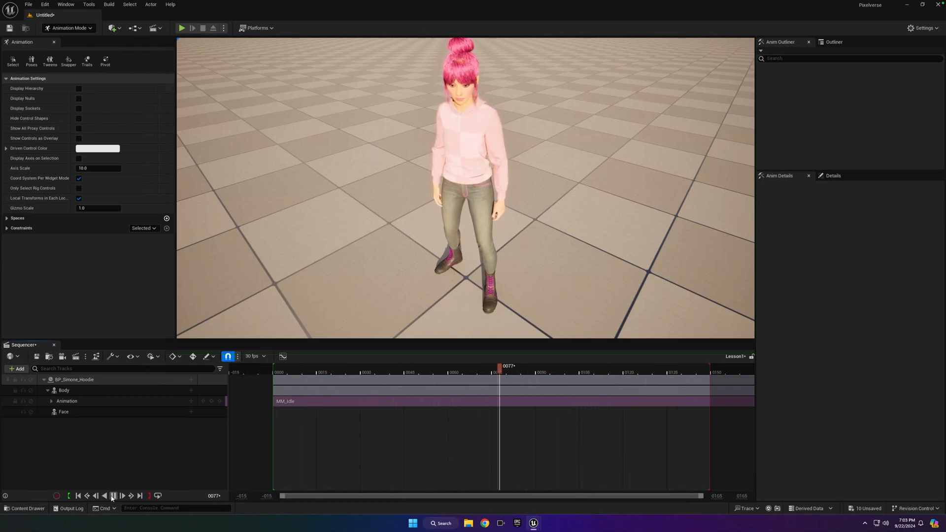
pyautogui.click(78, 496)
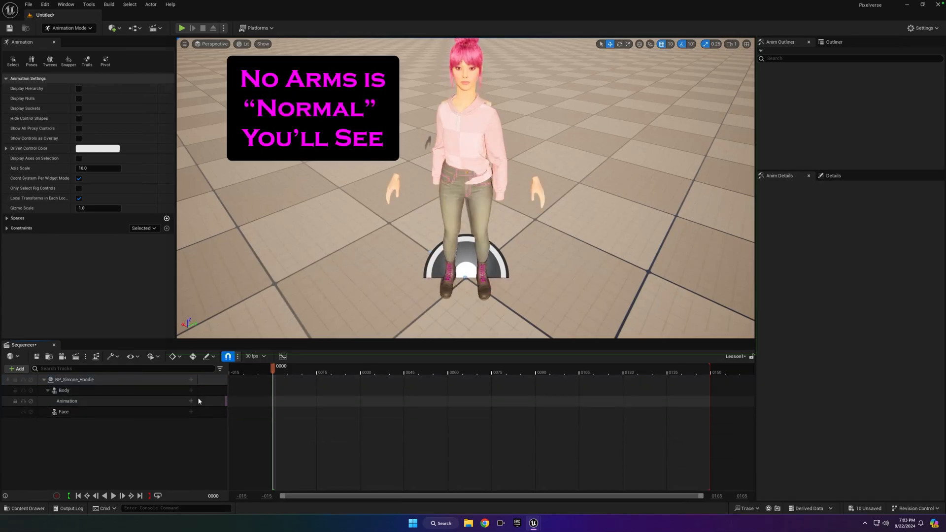
# Step: Add the MM_Run_Fwd clip to the Animation track and preview the run
pyautogui.click(67, 401)
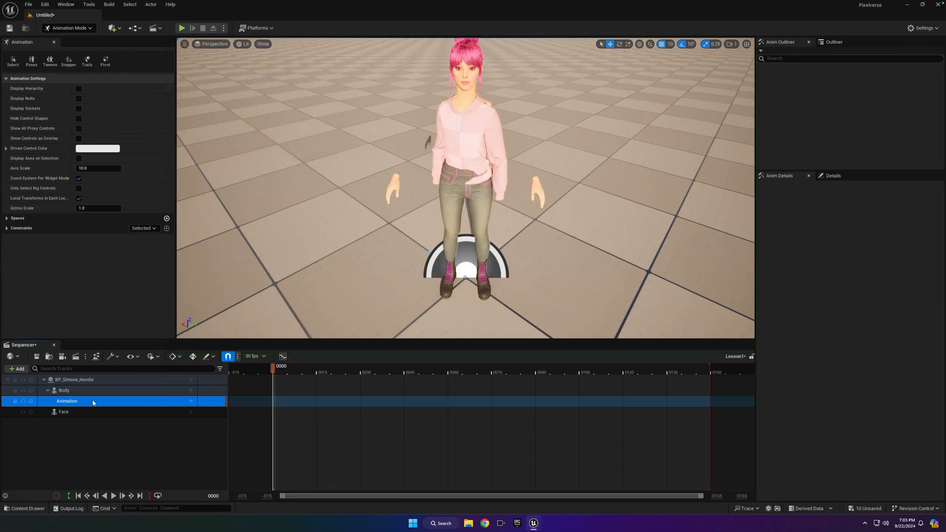
pyautogui.click(191, 401)
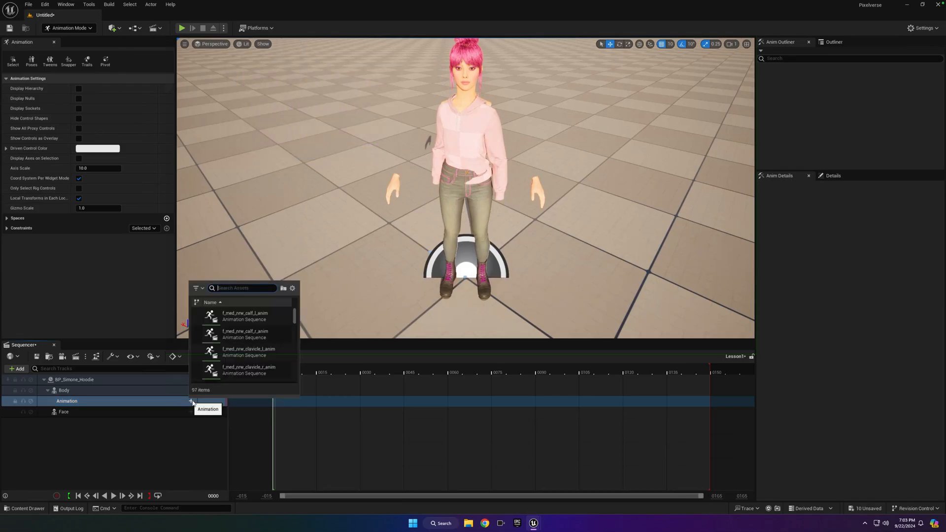
pyautogui.moveTo(163, 393)
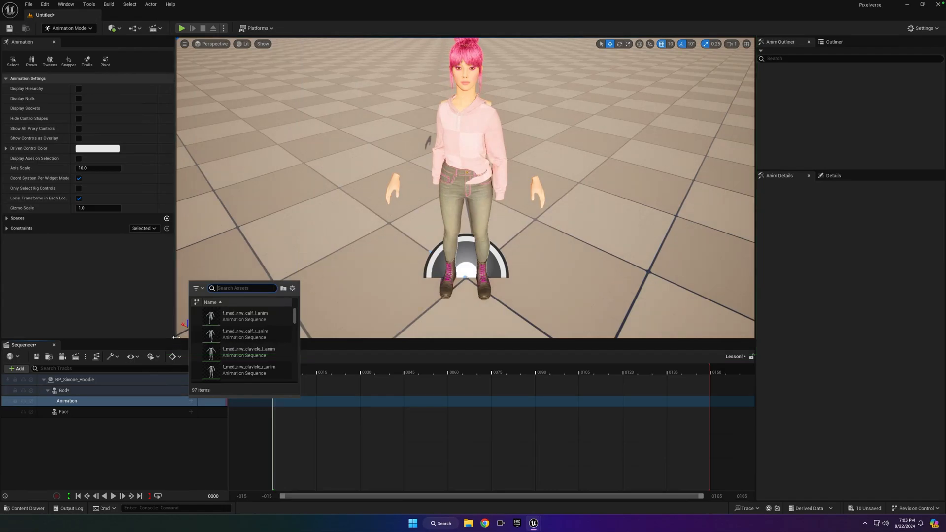
pyautogui.write('run')
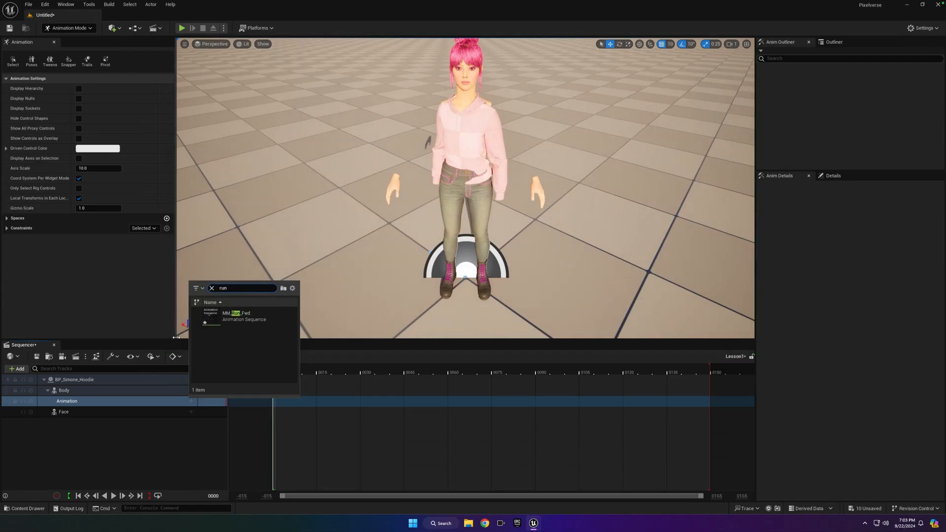
pyautogui.moveTo(171, 337)
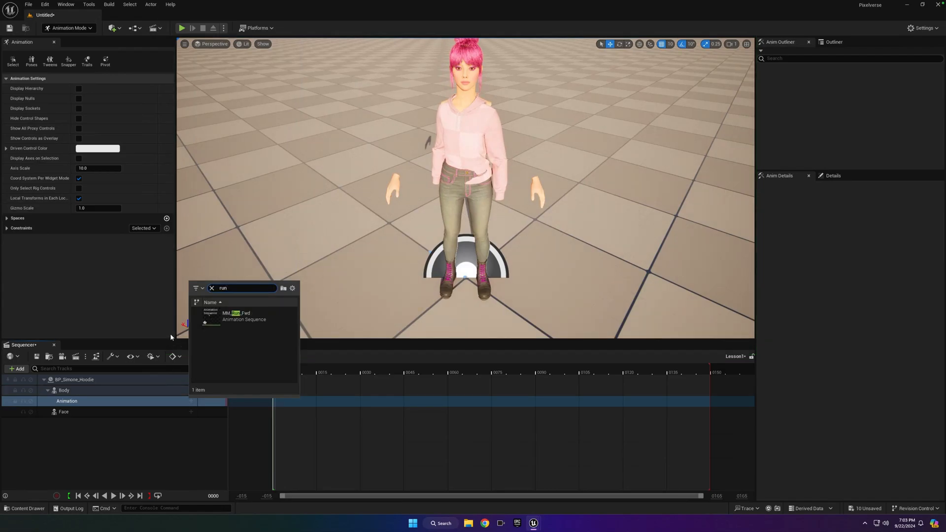
pyautogui.moveTo(210, 316)
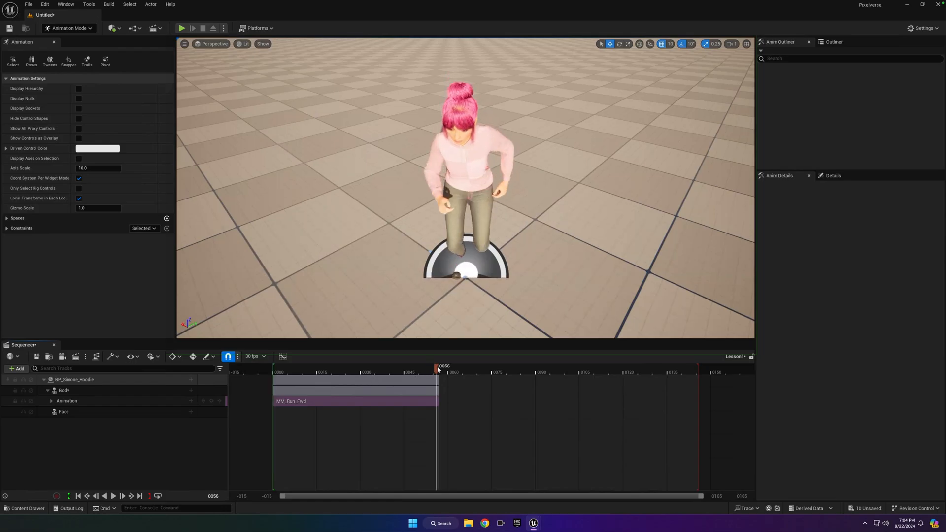
pyautogui.moveTo(150, 496)
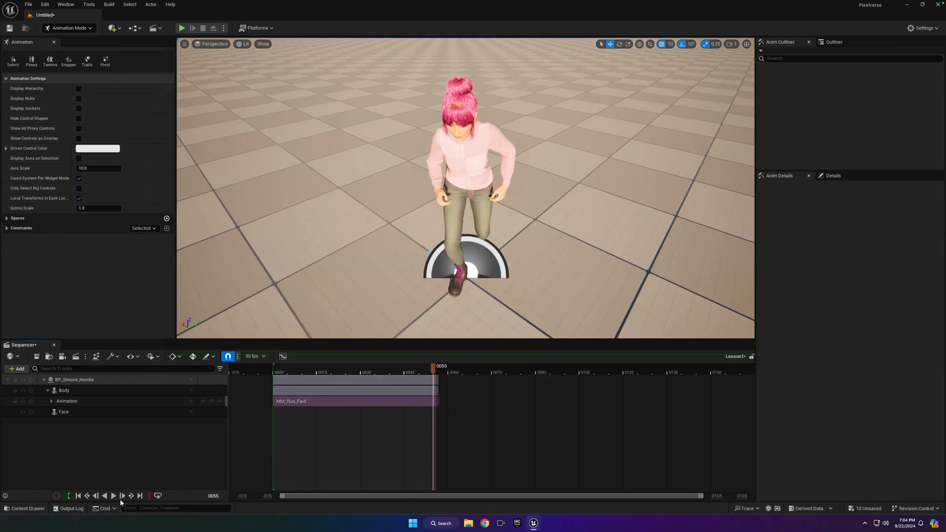
pyautogui.moveTo(113, 495)
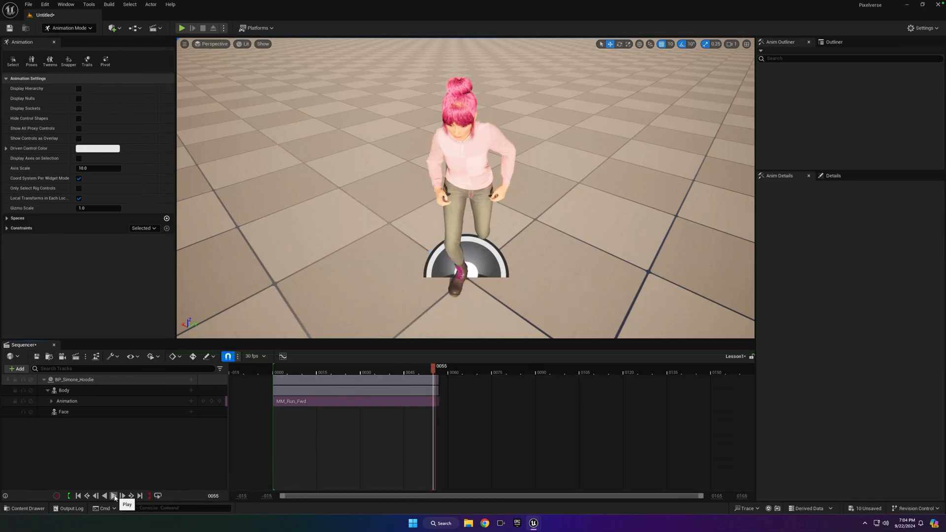
pyautogui.click(114, 496)
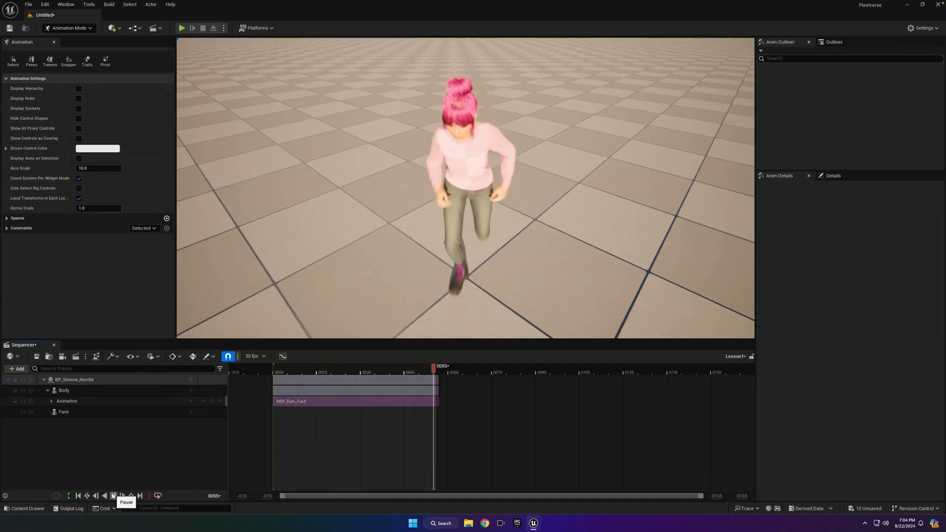
pyautogui.click(112, 495)
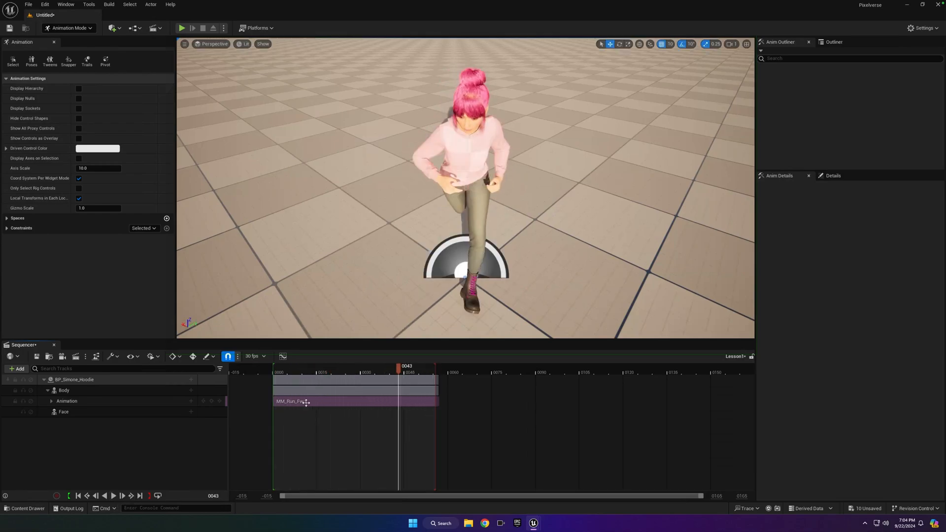
pyautogui.moveTo(291, 400)
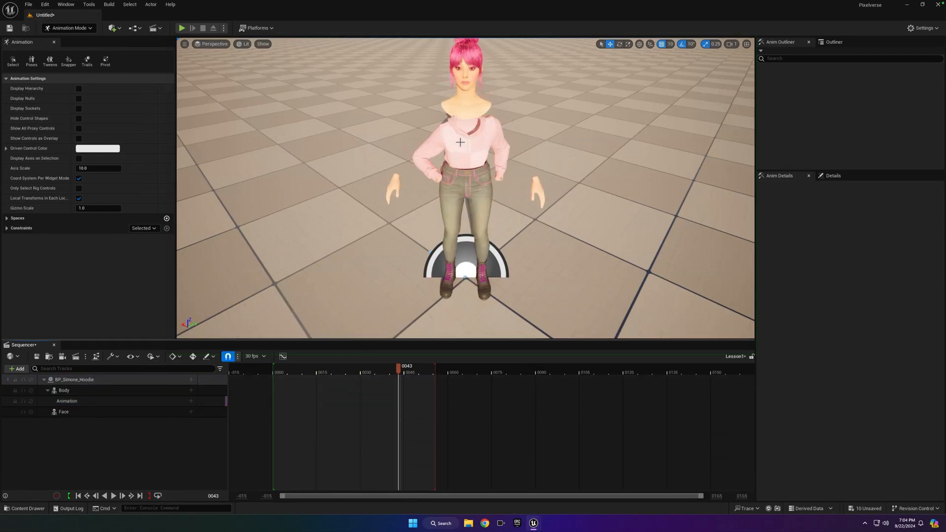
pyautogui.moveTo(475, 150)
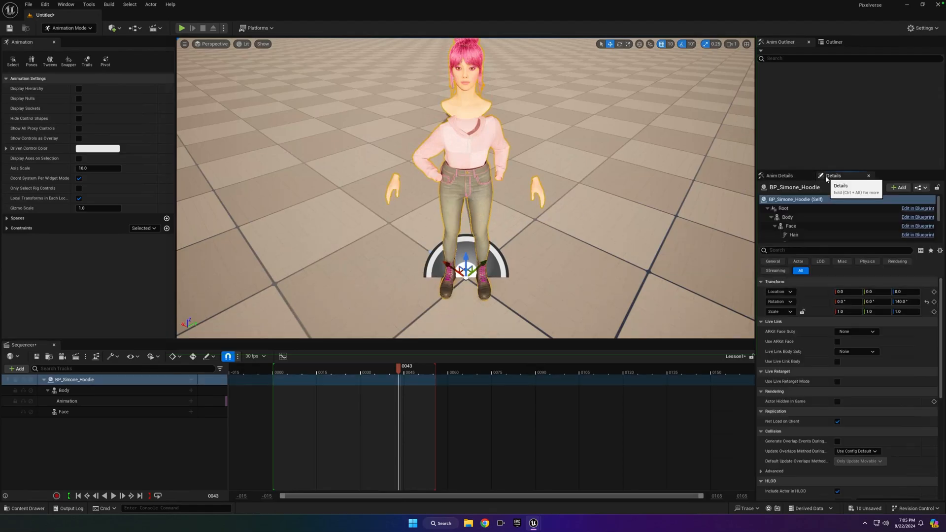
# Step: On BP_Simone_Hoodie, toggle Actor Hidden In Game off and on, then clear the search
pyautogui.click(808, 250)
pyautogui.write('hidd')
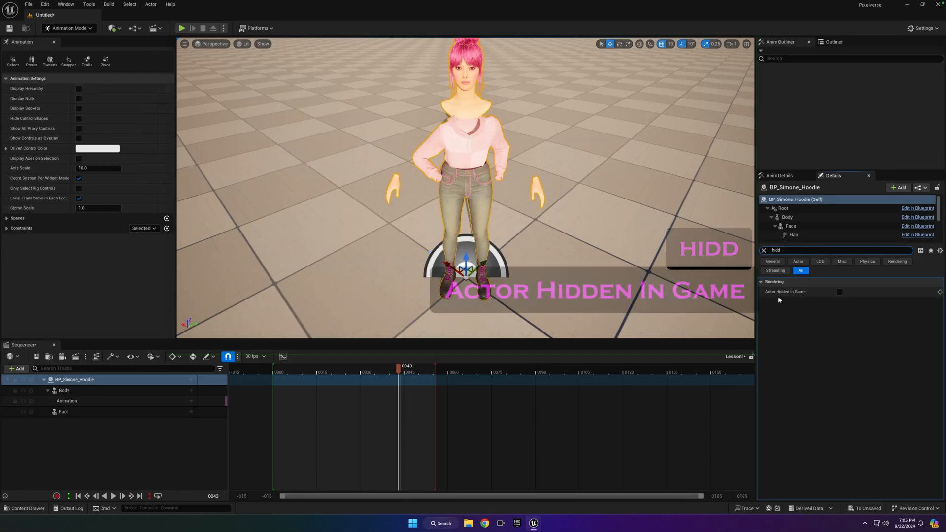
pyautogui.click(839, 291)
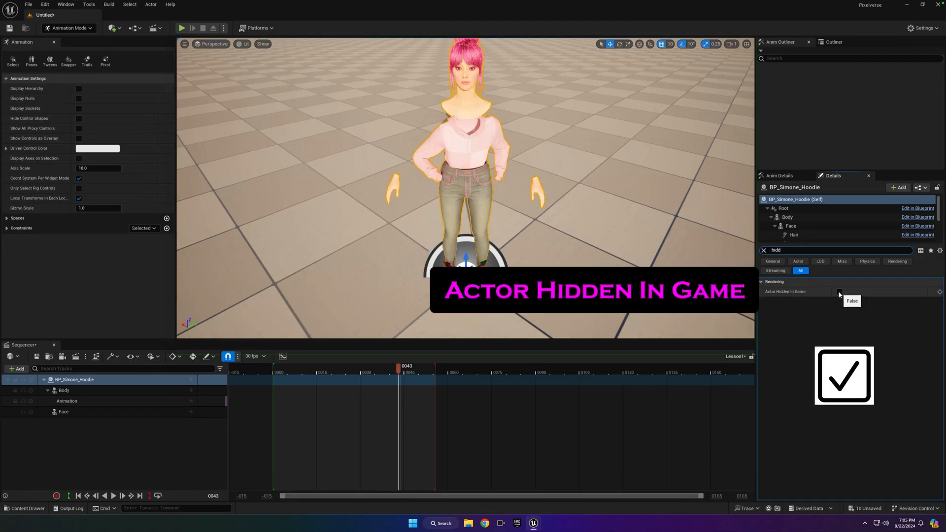
pyautogui.click(838, 291)
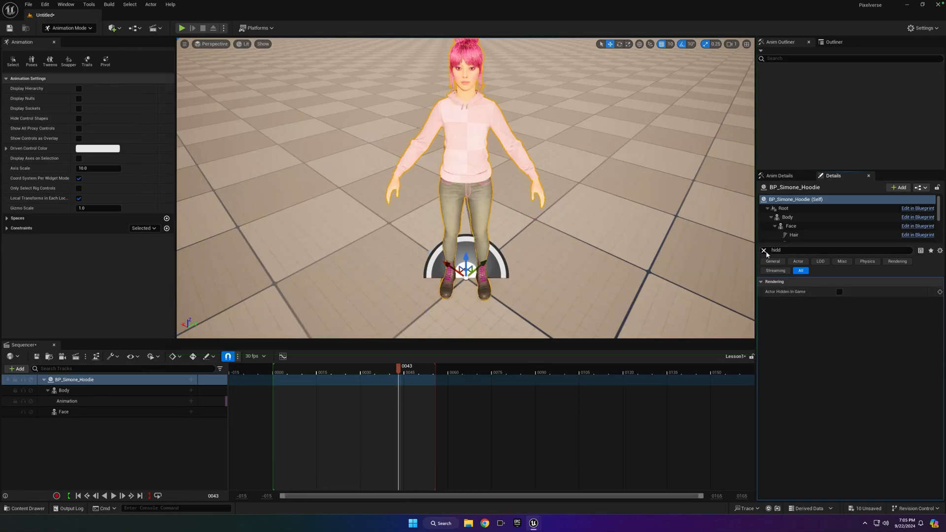
pyautogui.click(763, 250)
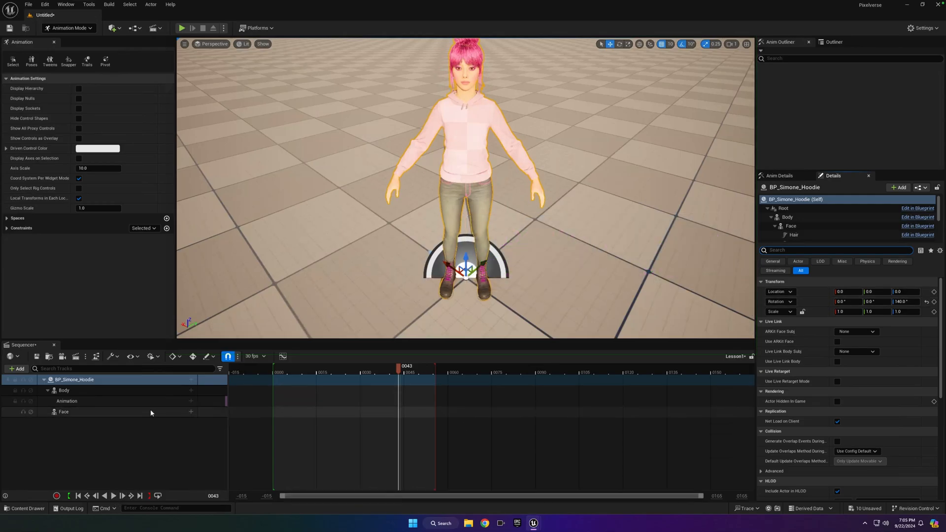
# Step: Add the MM_Walk_Fwd clip at frame 0 and preview the walk
pyautogui.click(191, 401)
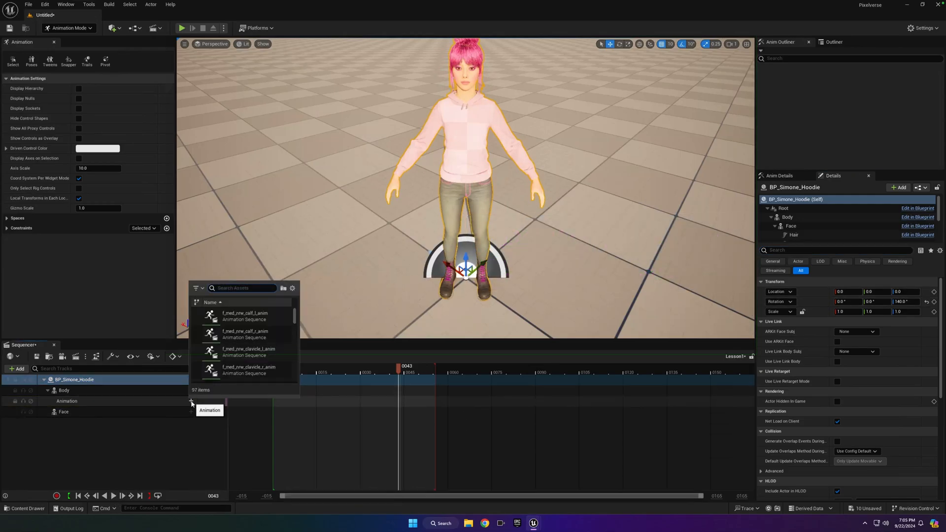
pyautogui.write('w')
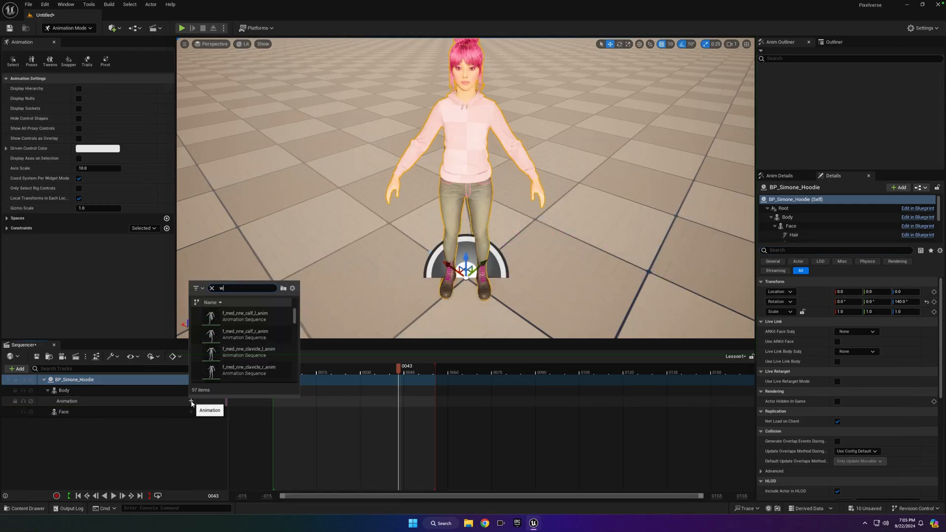
pyautogui.write('alk')
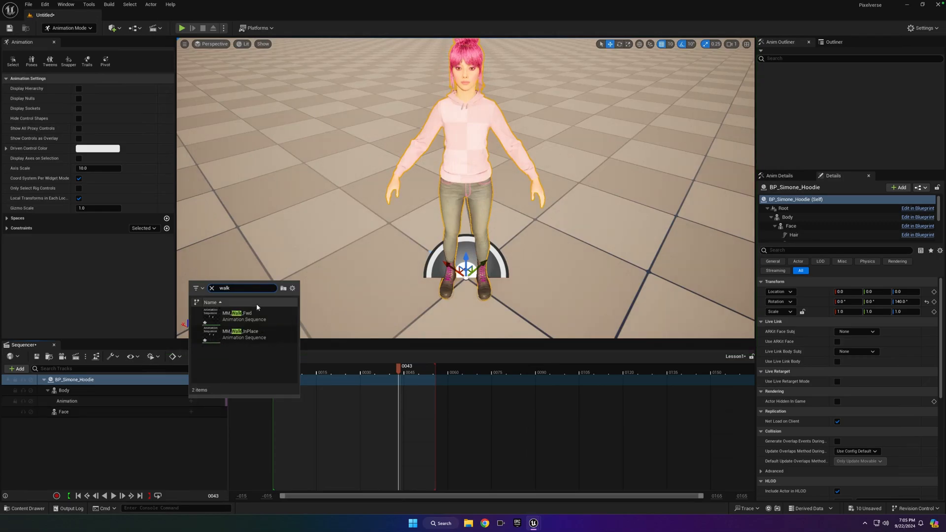
pyautogui.moveTo(236, 315)
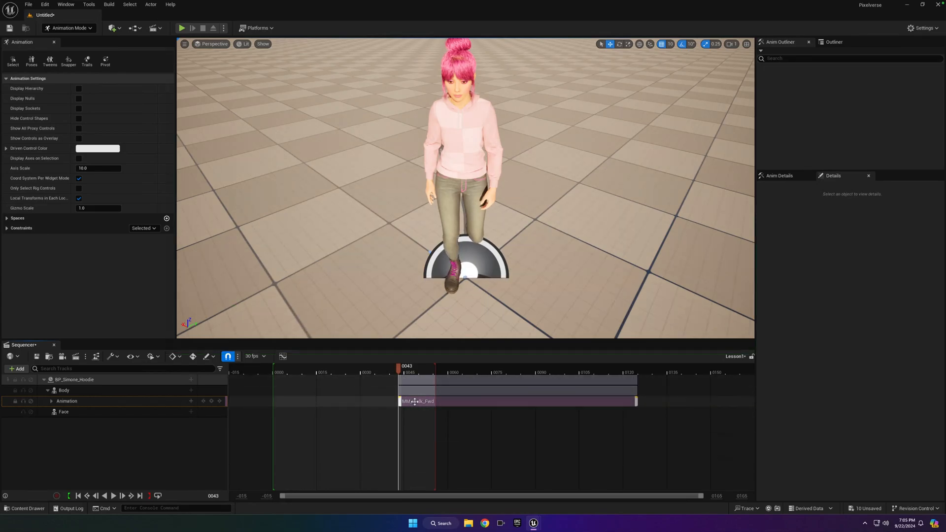
pyautogui.moveTo(444, 401)
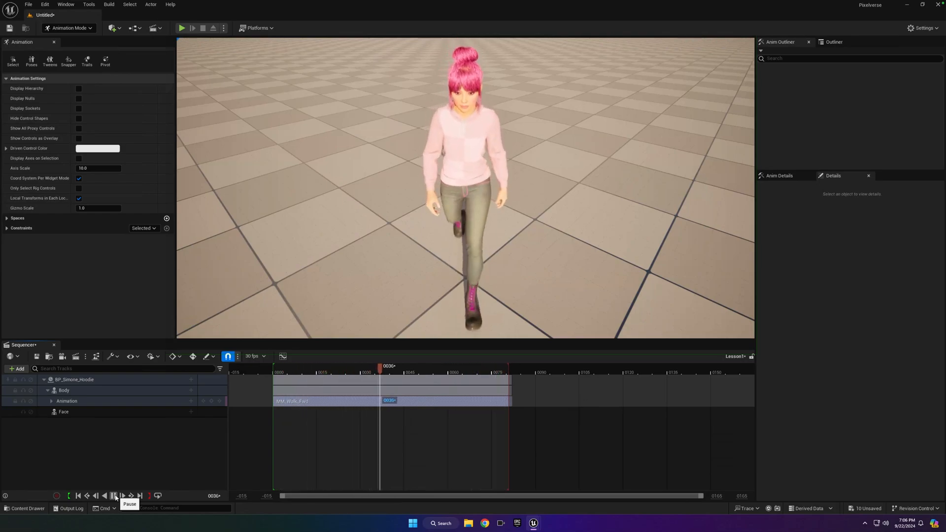
pyautogui.click(112, 496)
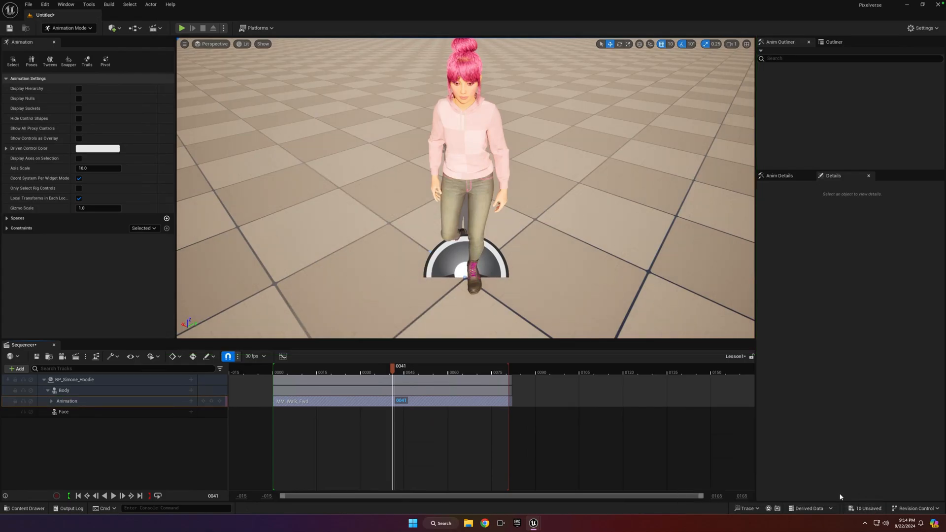
pyautogui.moveTo(867, 508)
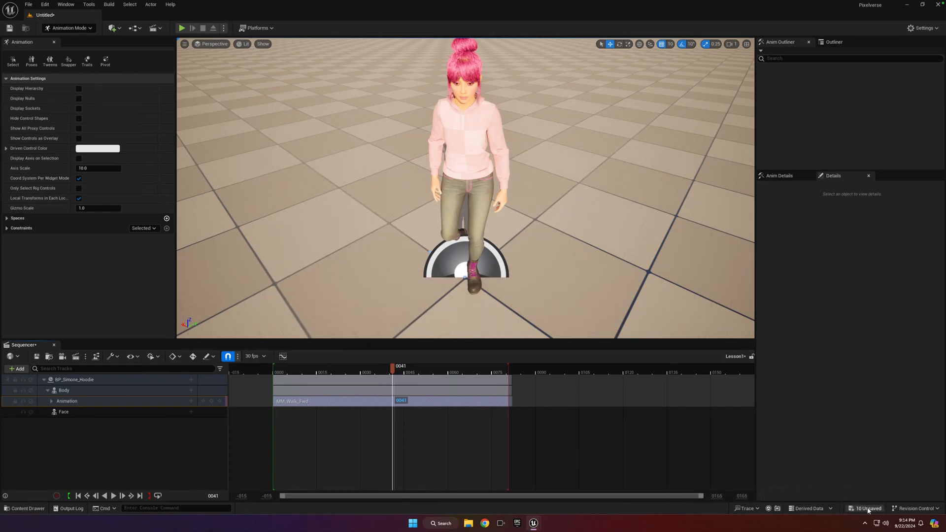
pyautogui.moveTo(866, 508)
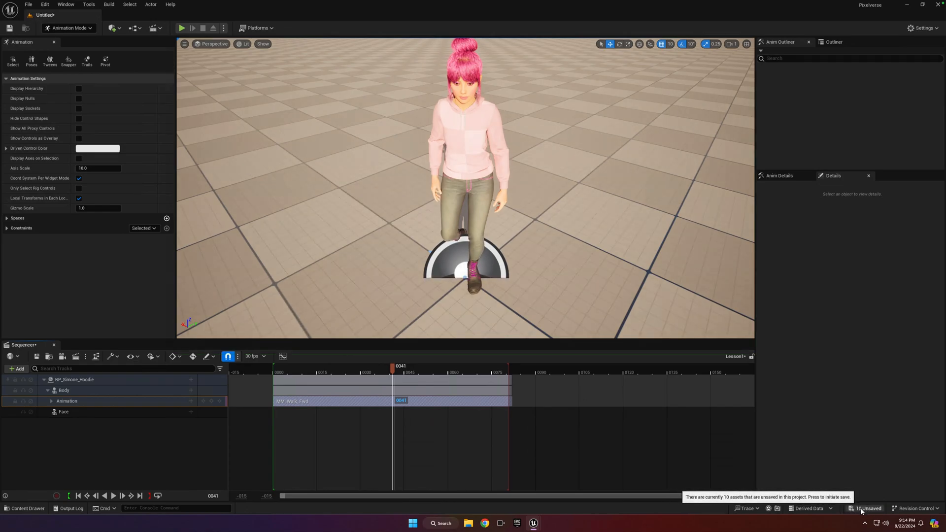
# Step: Save all 10 unsaved assets from the status bar
pyautogui.click(865, 509)
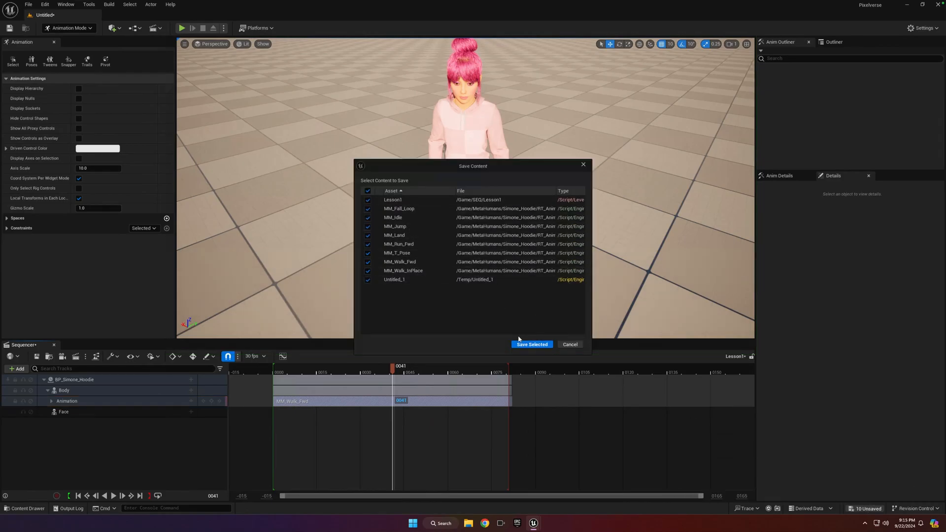
pyautogui.moveTo(532, 345)
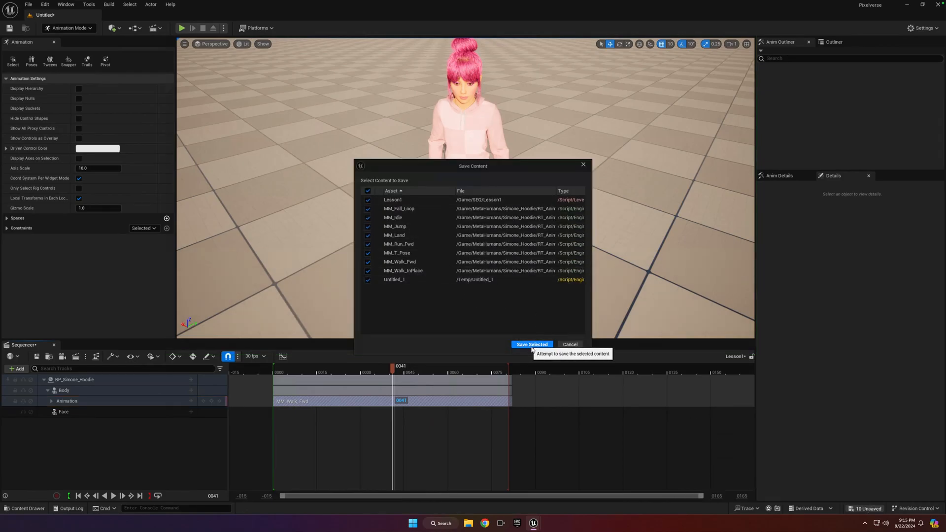
pyautogui.click(531, 344)
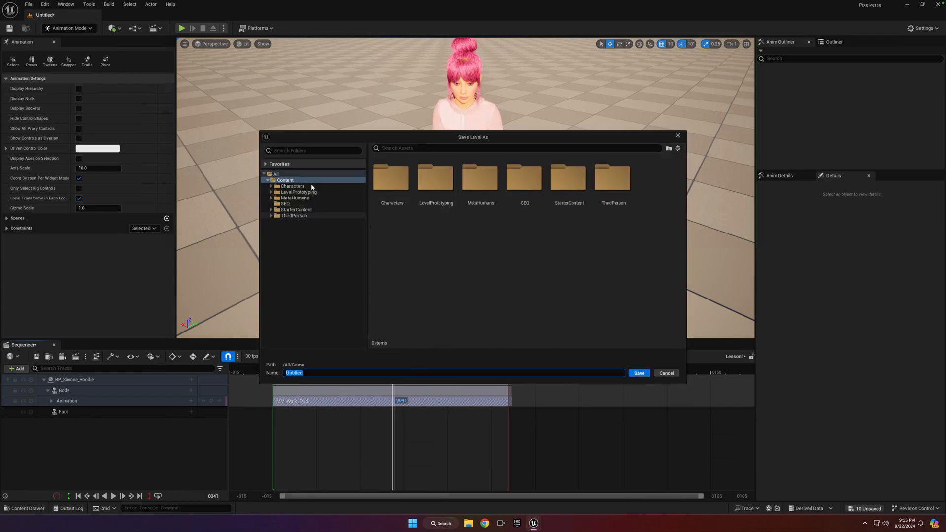
# Step: Save the level as 'Main' in the Content folder
pyautogui.click(322, 373)
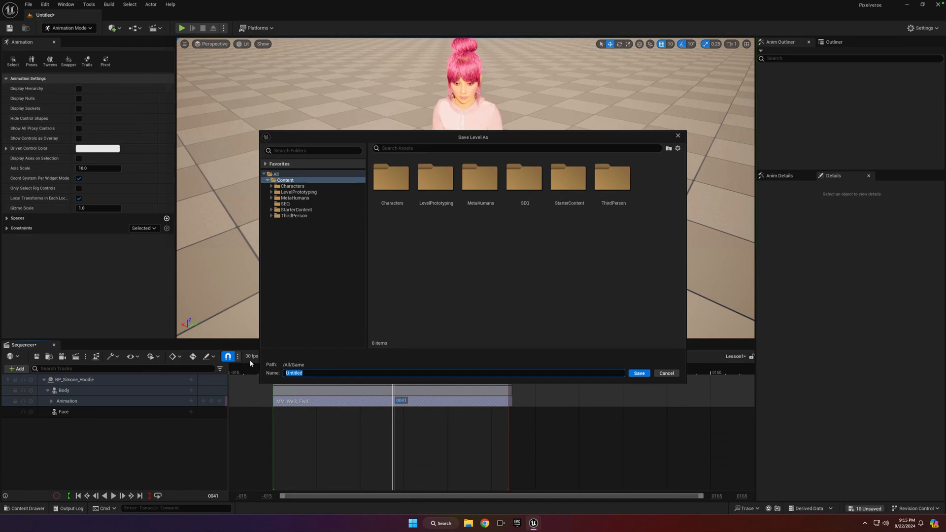
pyautogui.write('Main')
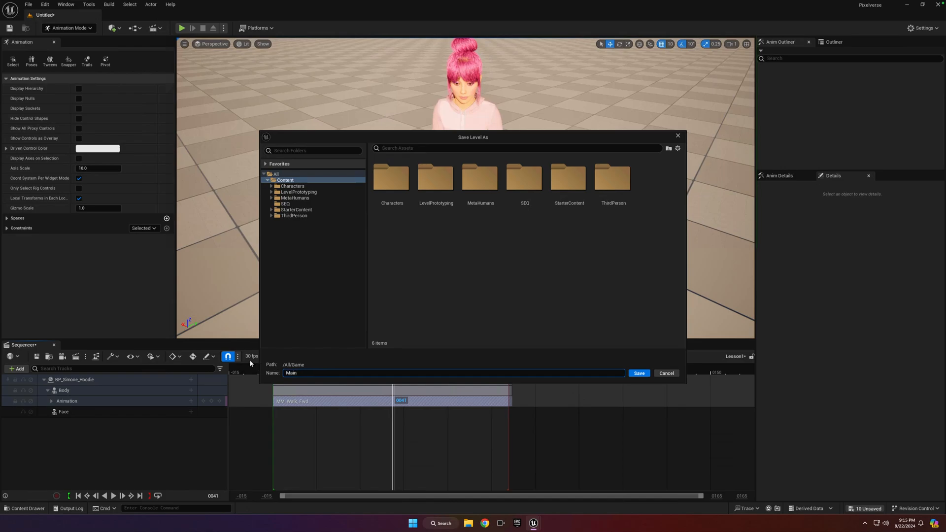
pyautogui.moveTo(631, 370)
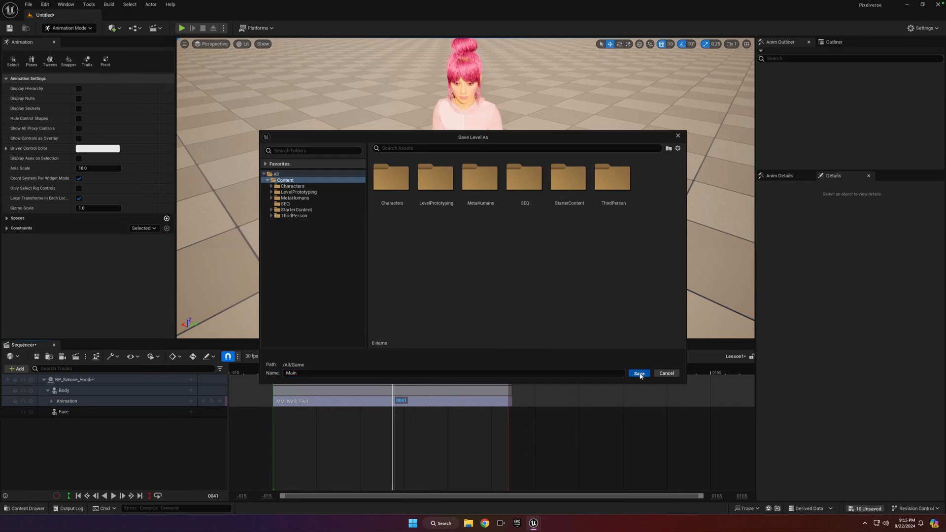
pyautogui.click(638, 373)
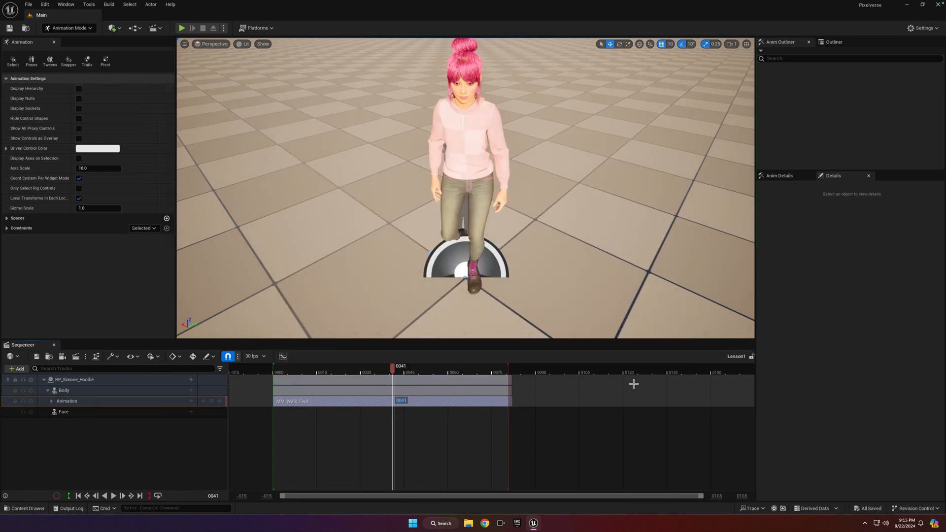